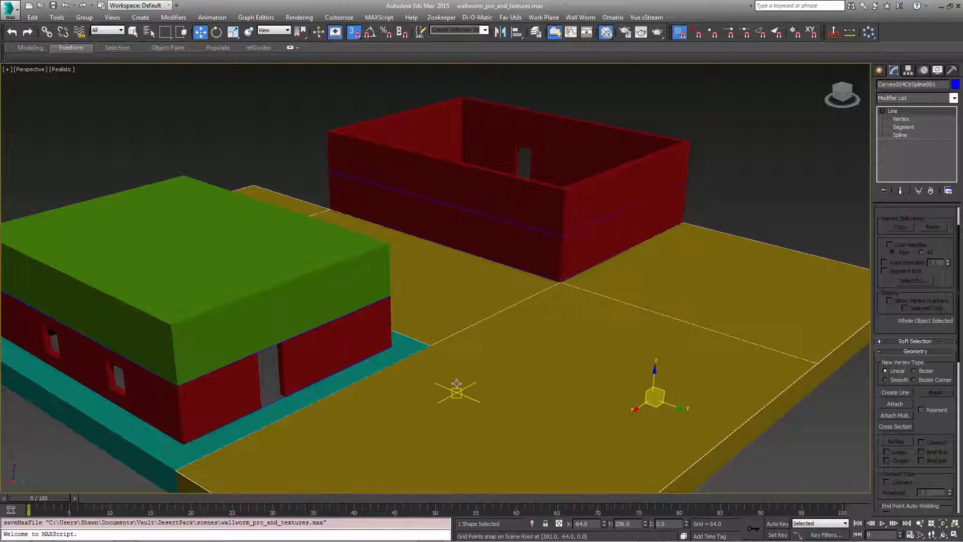
pyautogui.moveTo(656, 367)
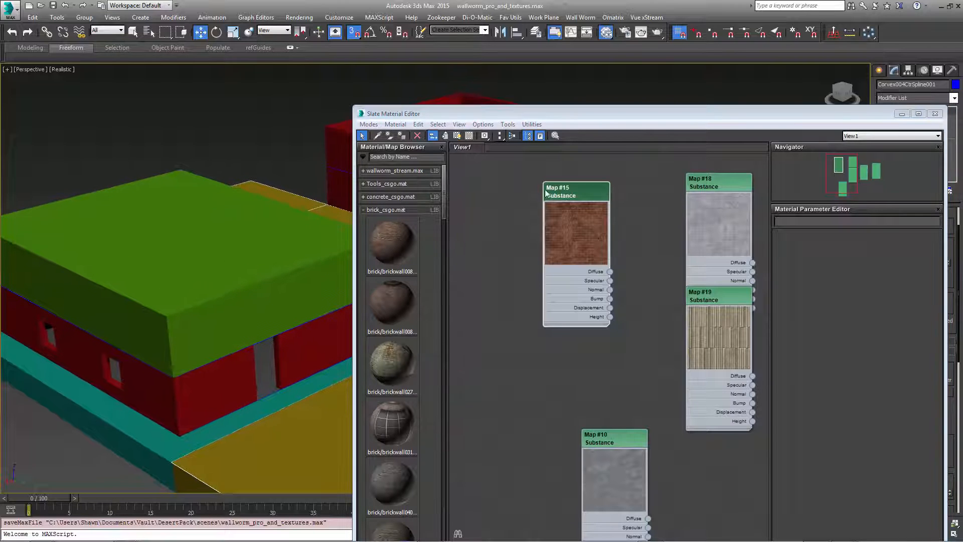
# Step: Display Map #15's BrickWall_02 Substance parameters and shift the Slate editor further left
pyautogui.click(575, 187)
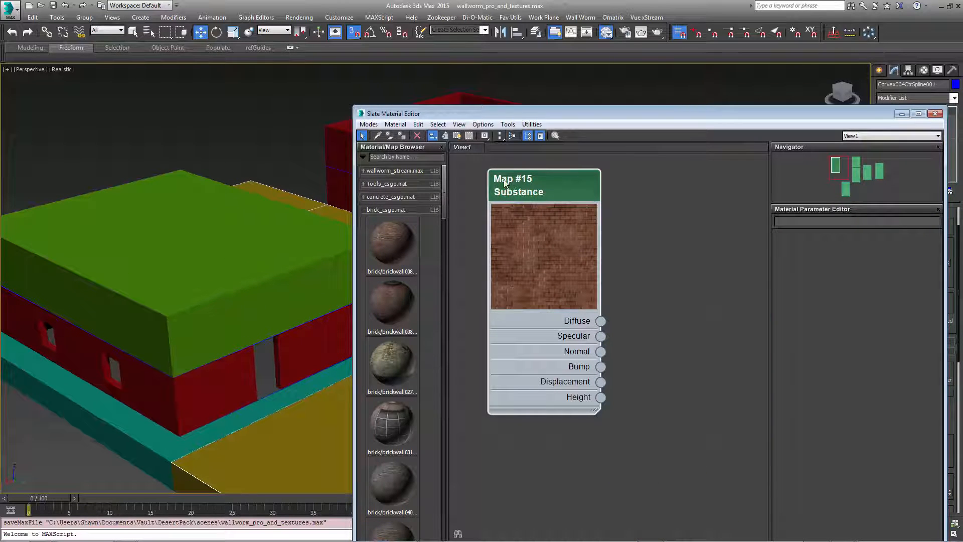
pyautogui.click(544, 258)
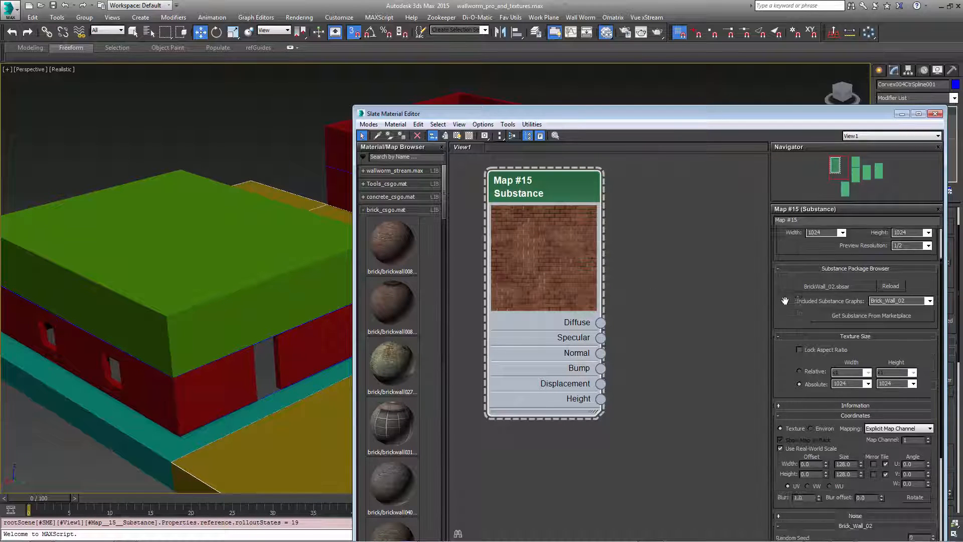
pyautogui.scroll(-3)
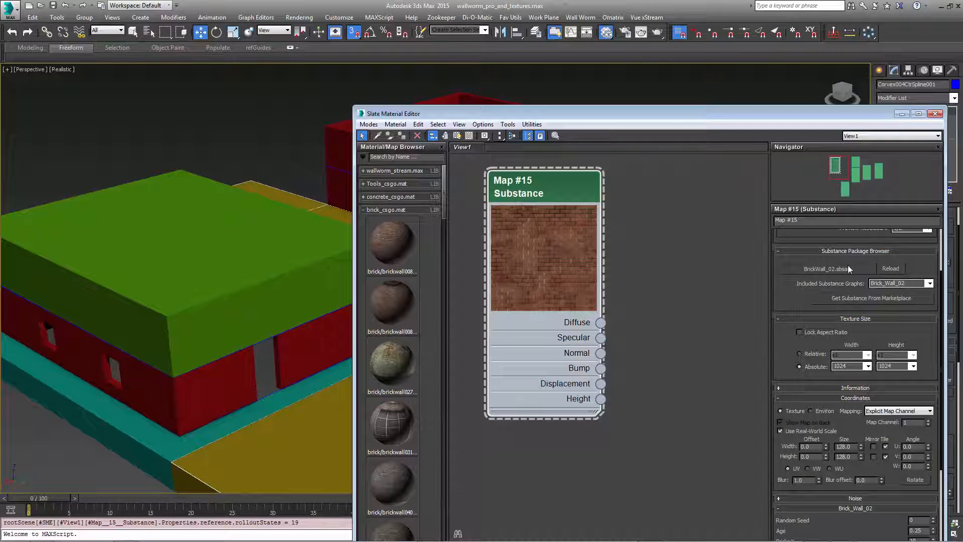
pyautogui.moveTo(812, 392)
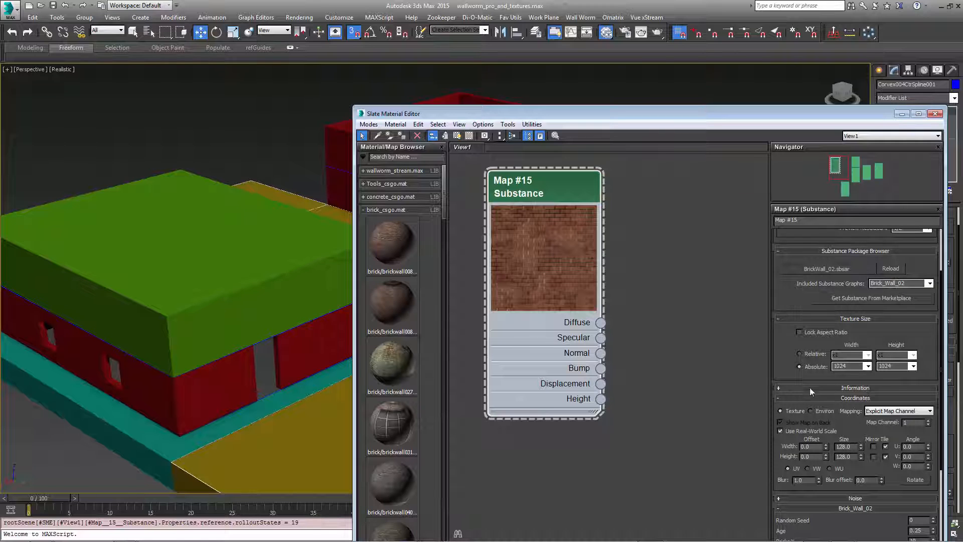
pyautogui.moveTo(645, 369)
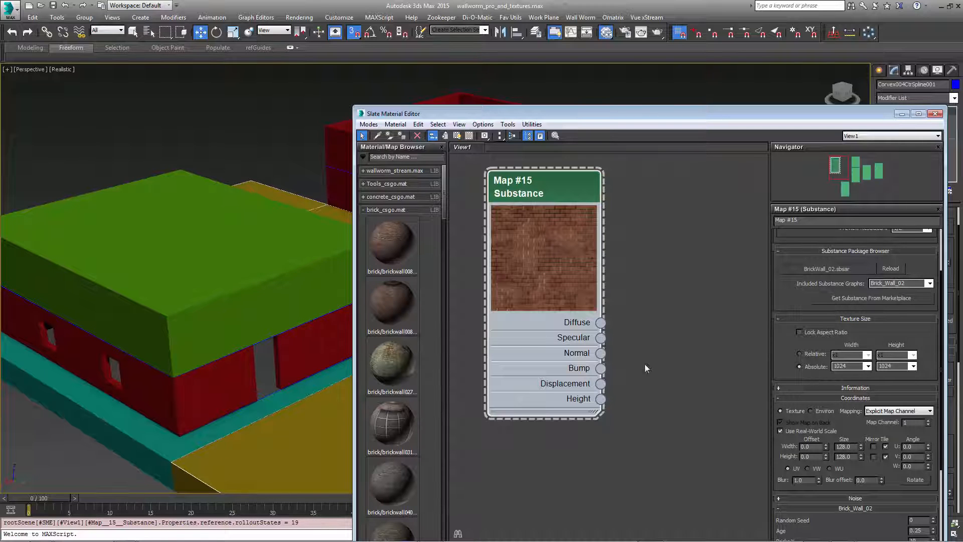
pyautogui.moveTo(394, 114); pyautogui.dragTo(289, 47)
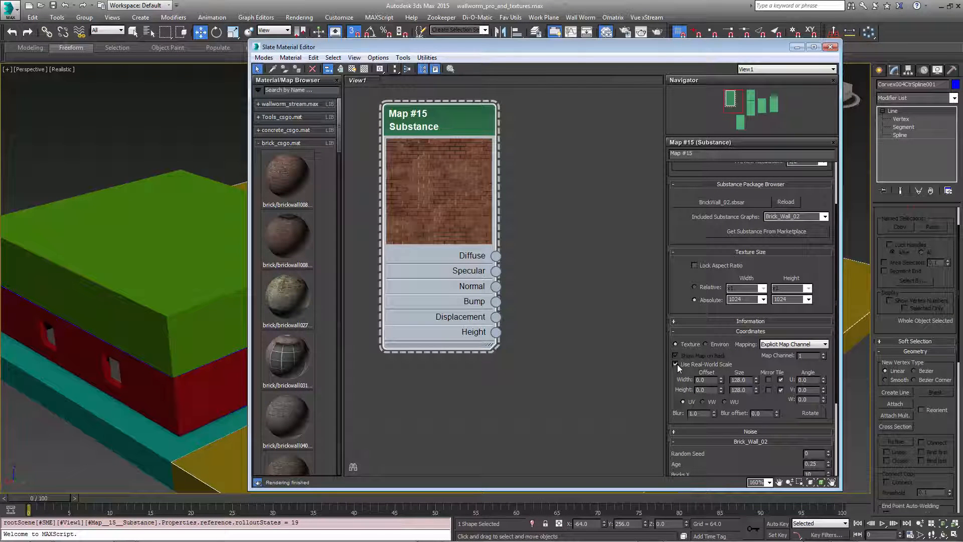
# Step: Turn off Use Real-World Scale and add a new Substance map node
pyautogui.click(675, 364)
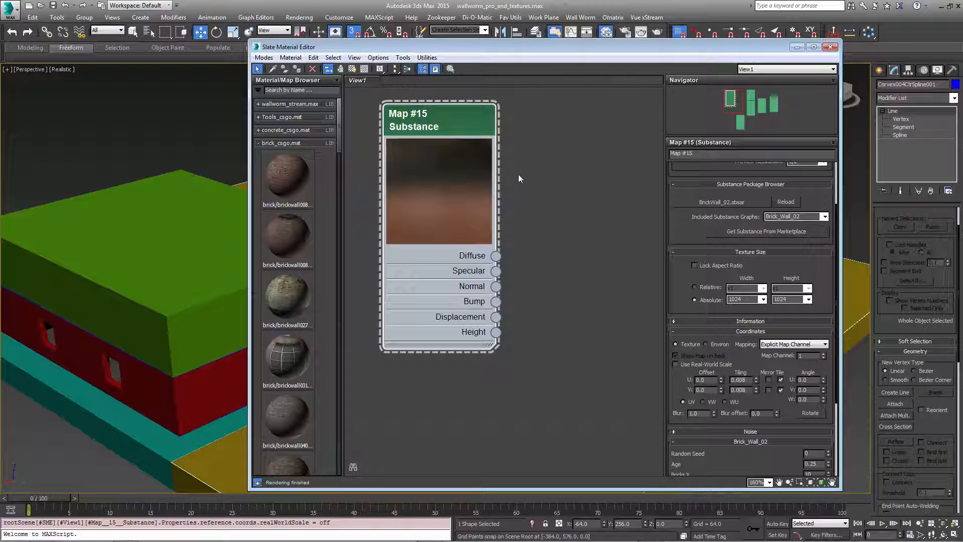
pyautogui.rightClick(519, 178)
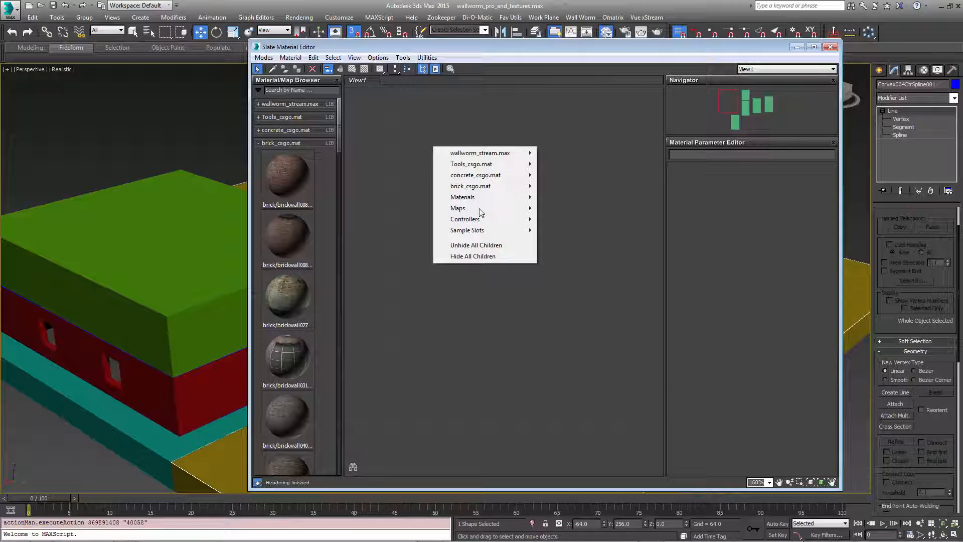
pyautogui.click(457, 208)
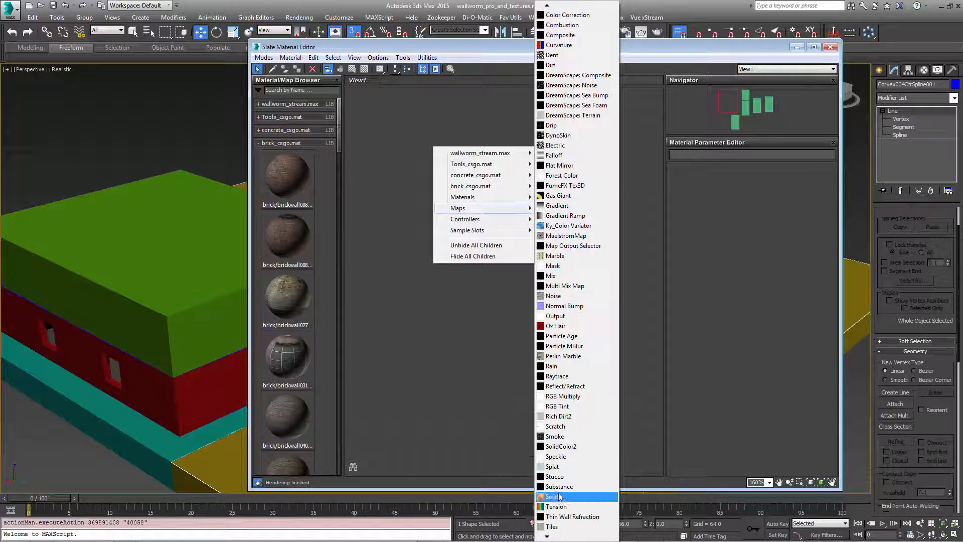
pyautogui.click(558, 486)
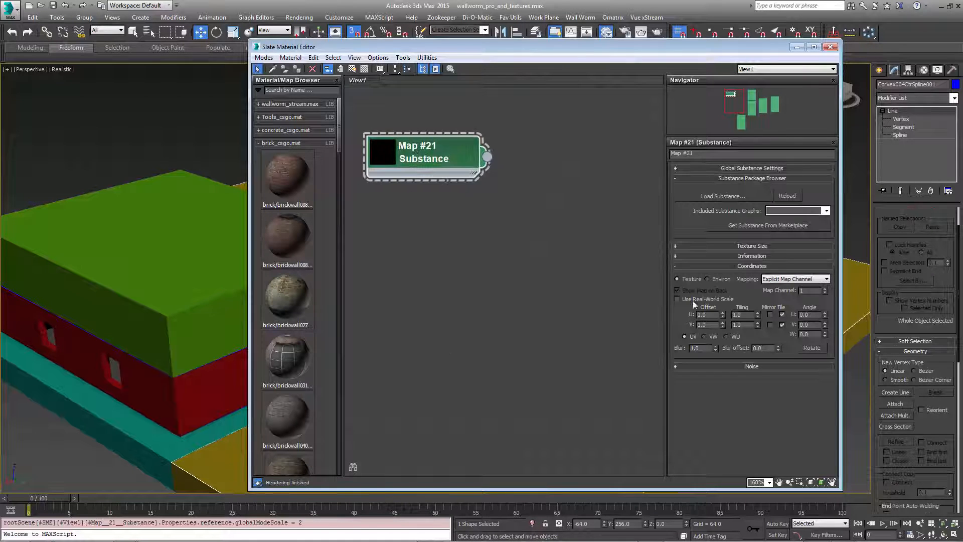
# Step: Load BrickWall_02.sbsar from the textures folder into the new Map #21
pyautogui.click(722, 196)
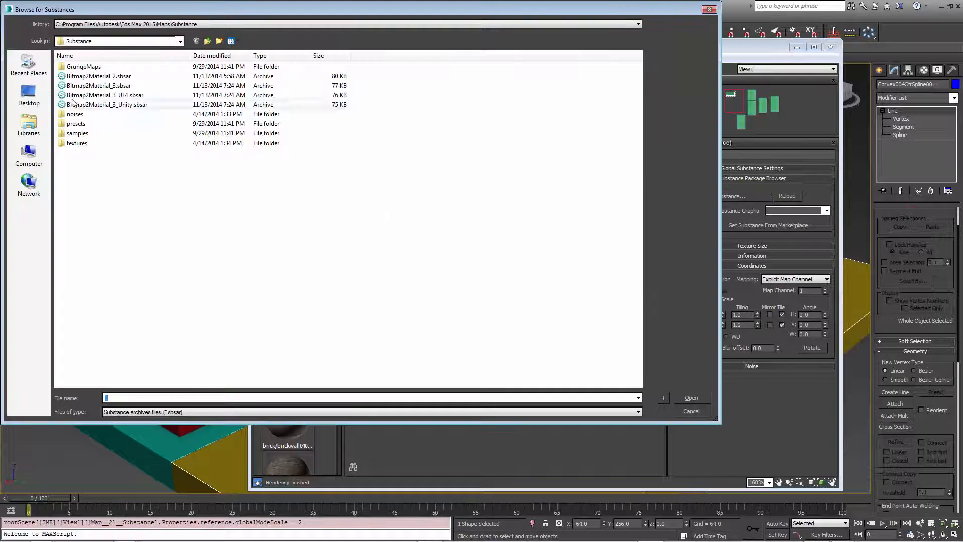
pyautogui.moveTo(77, 143)
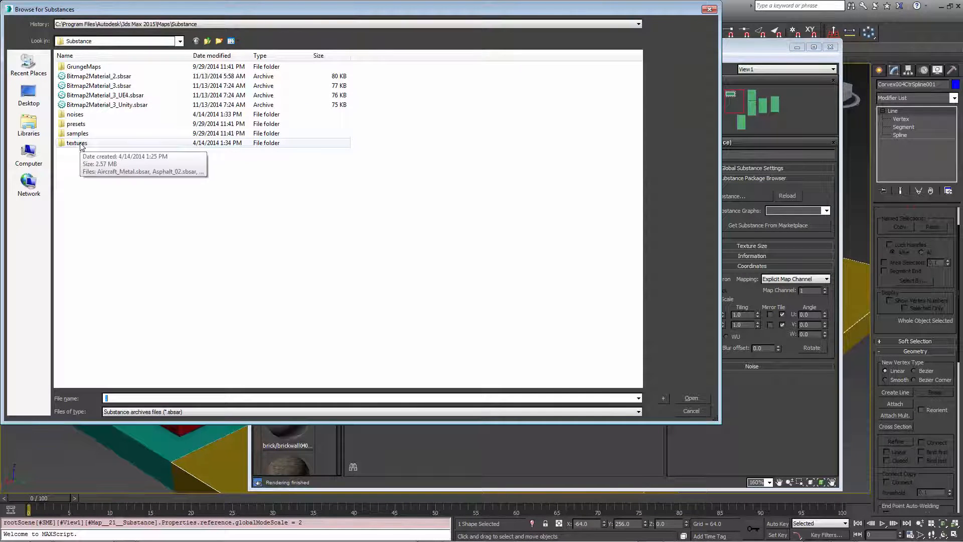
pyautogui.doubleClick(76, 142)
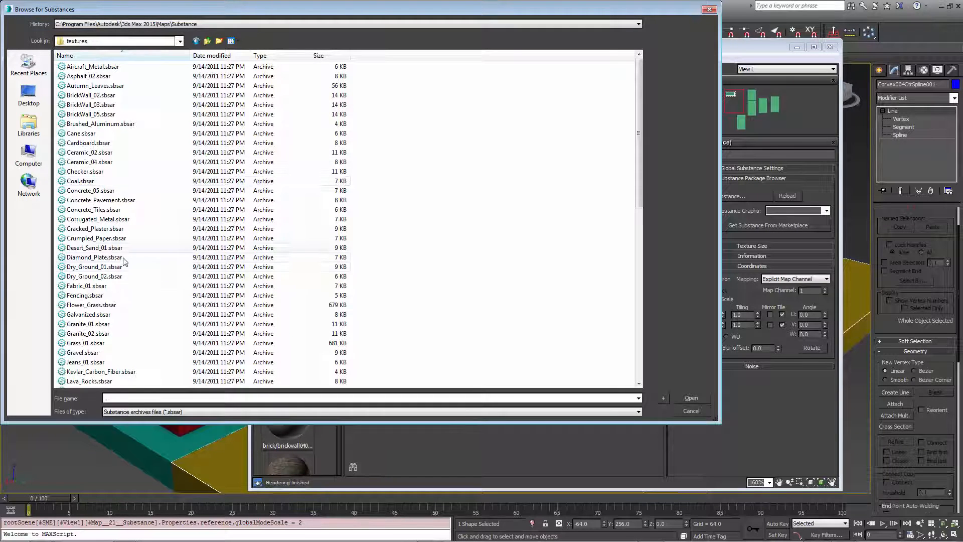
pyautogui.moveTo(105, 320)
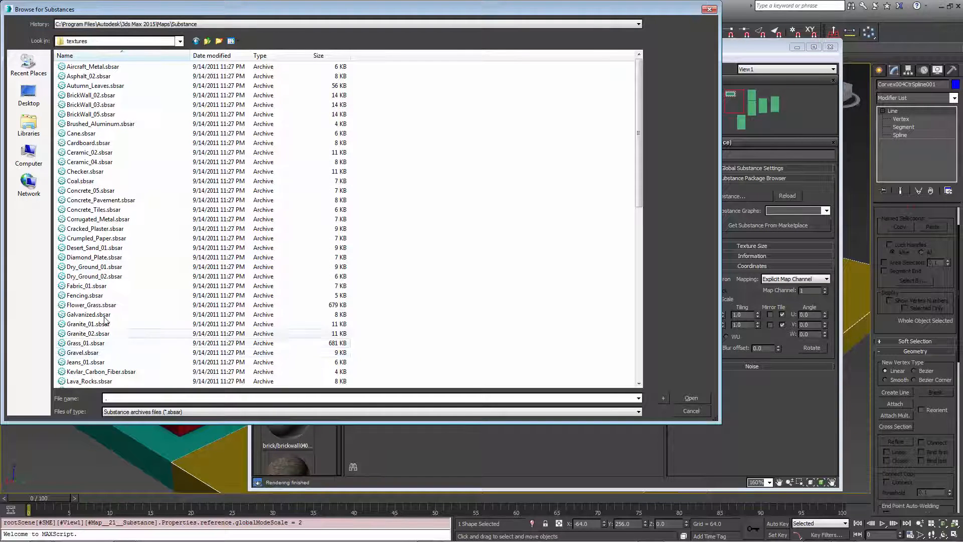
pyautogui.click(690, 398)
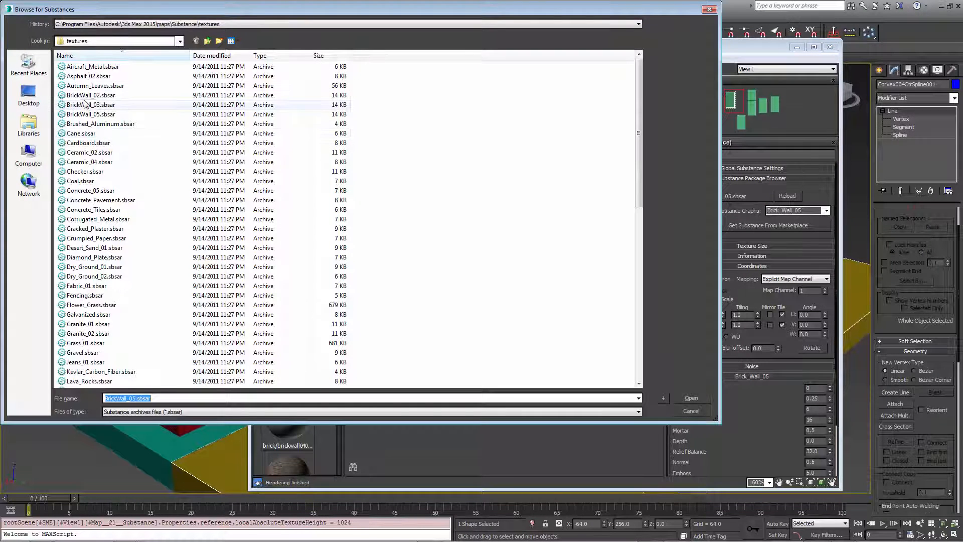
pyautogui.click(691, 398)
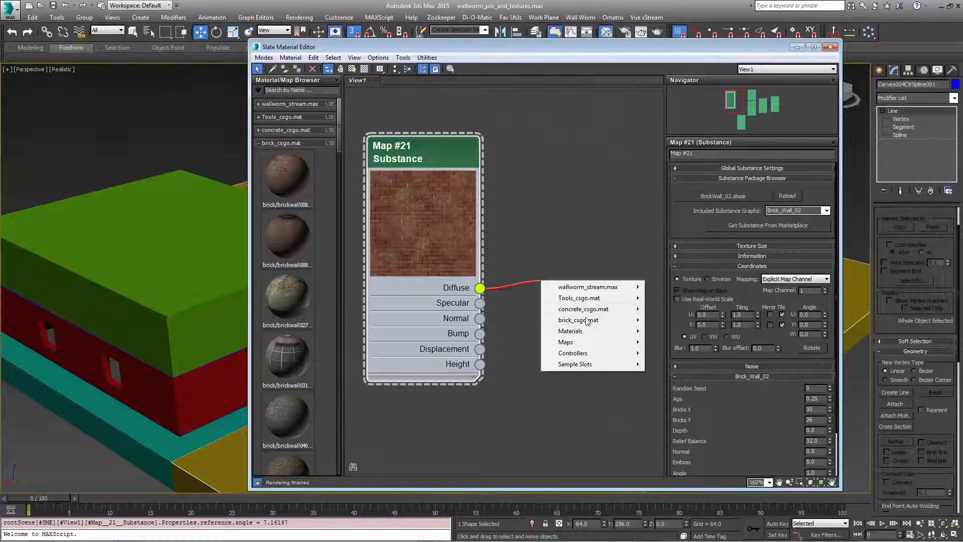
# Step: Create Standard Material #28 from Map #21's diffuse and normal outputs and assign it to the roof
pyautogui.click(569, 331)
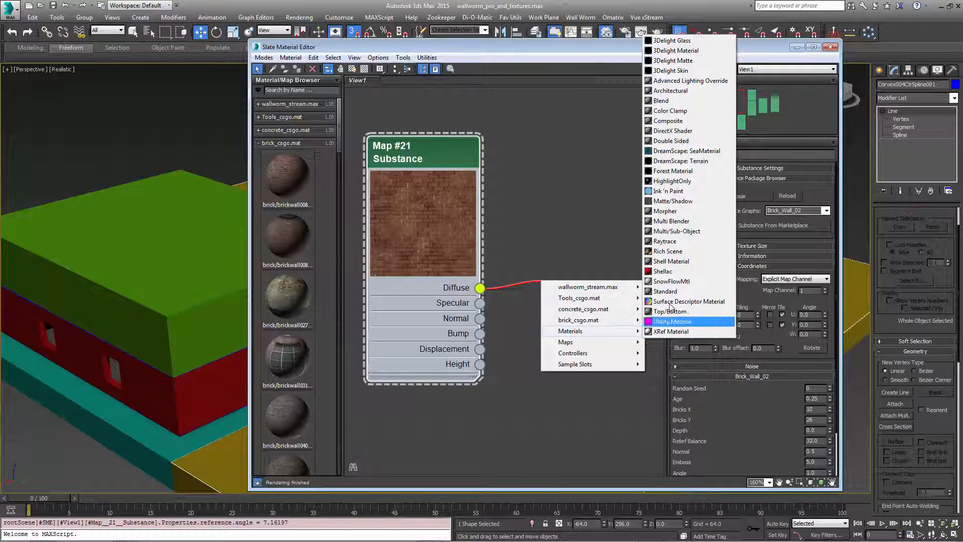
pyautogui.click(665, 291)
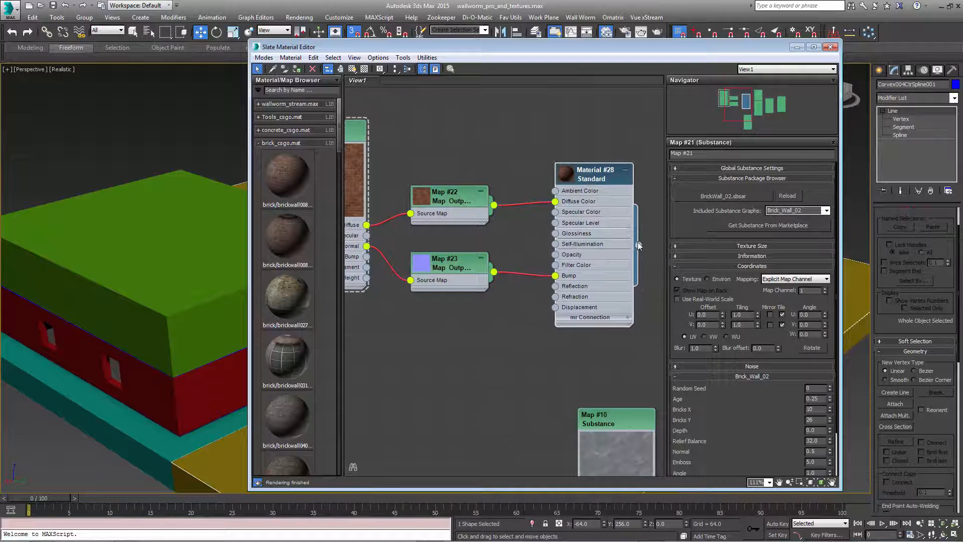
pyautogui.click(593, 174)
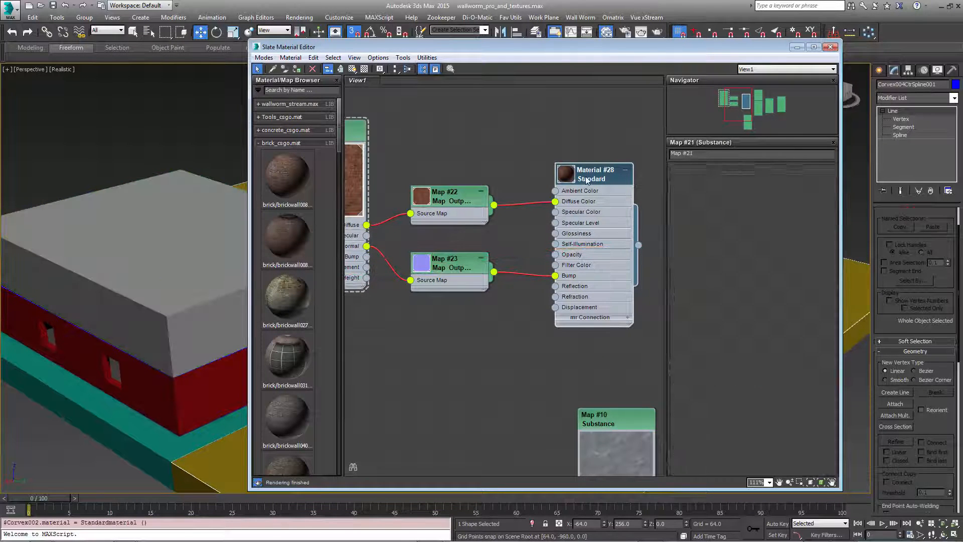
pyautogui.click(594, 174)
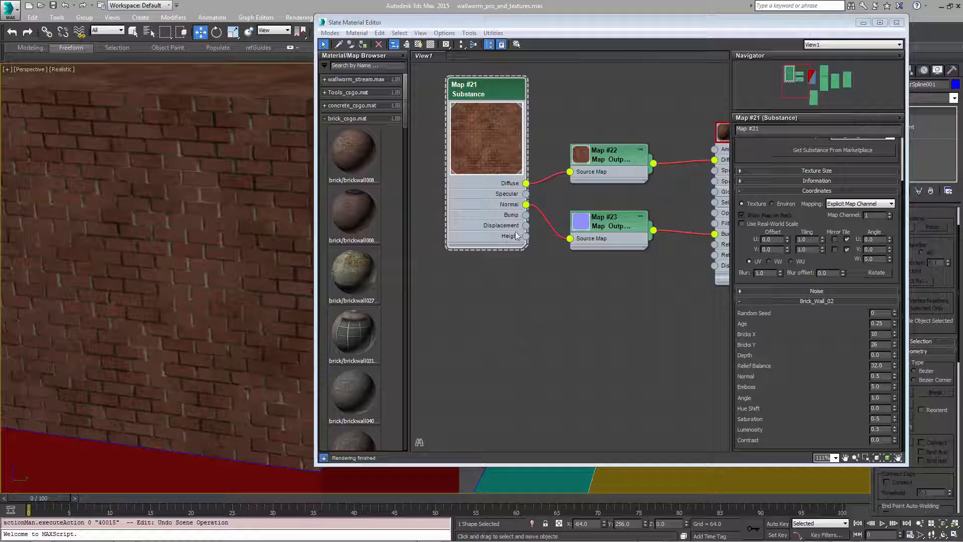
# Step: Close the Slate Material Editor once the roof shows the brick texture
pyautogui.click(897, 22)
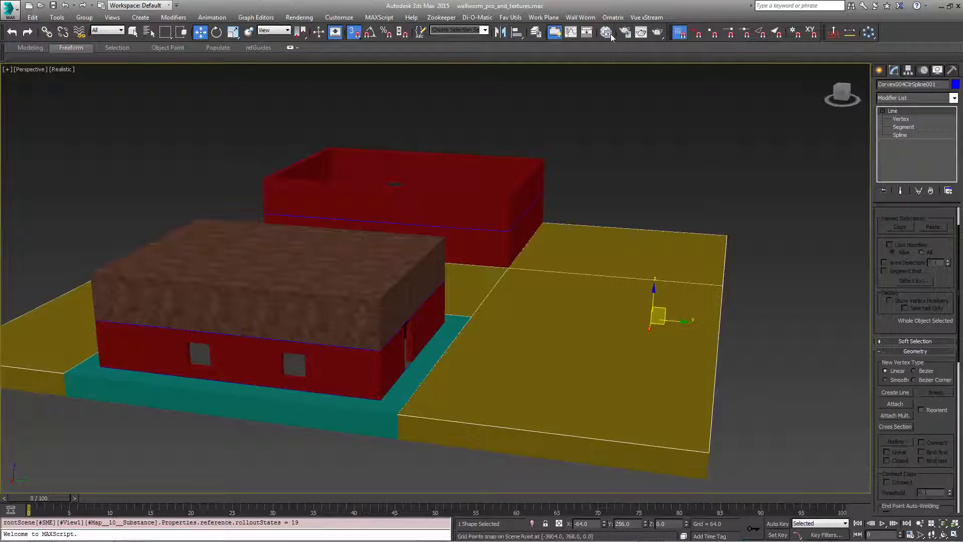
# Step: Wire Map #18's Concrete_Tiles diffuse and normal outputs into new Standard Material #29
pyautogui.click(606, 32)
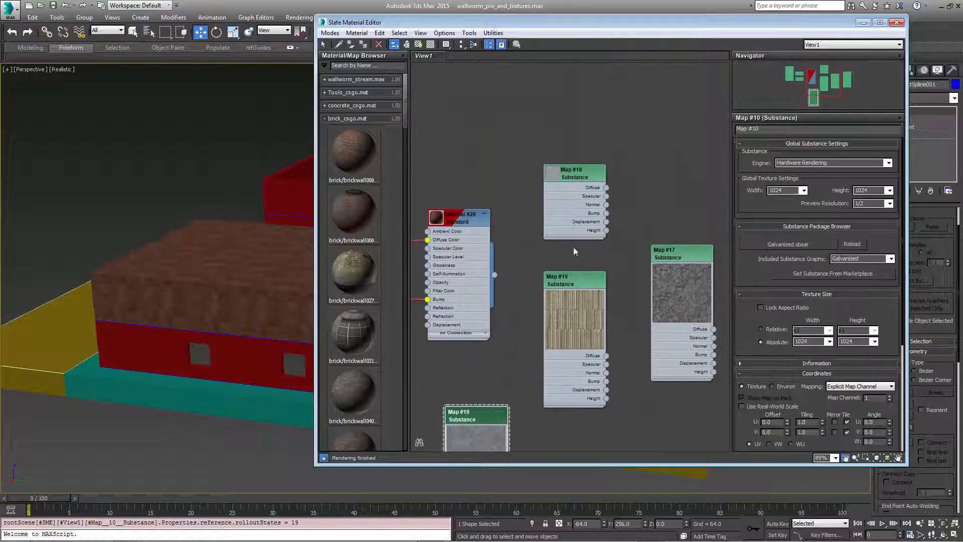
pyautogui.click(519, 102)
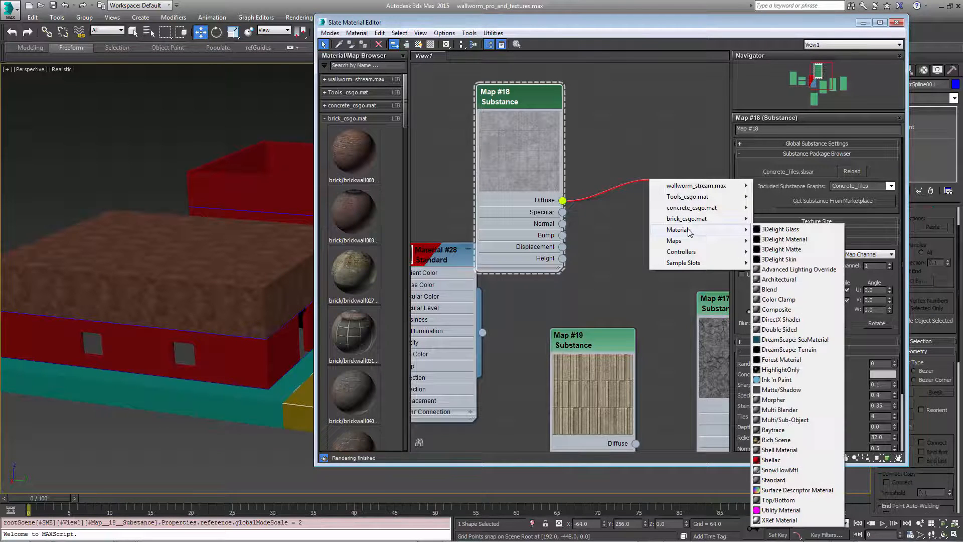
pyautogui.click(774, 479)
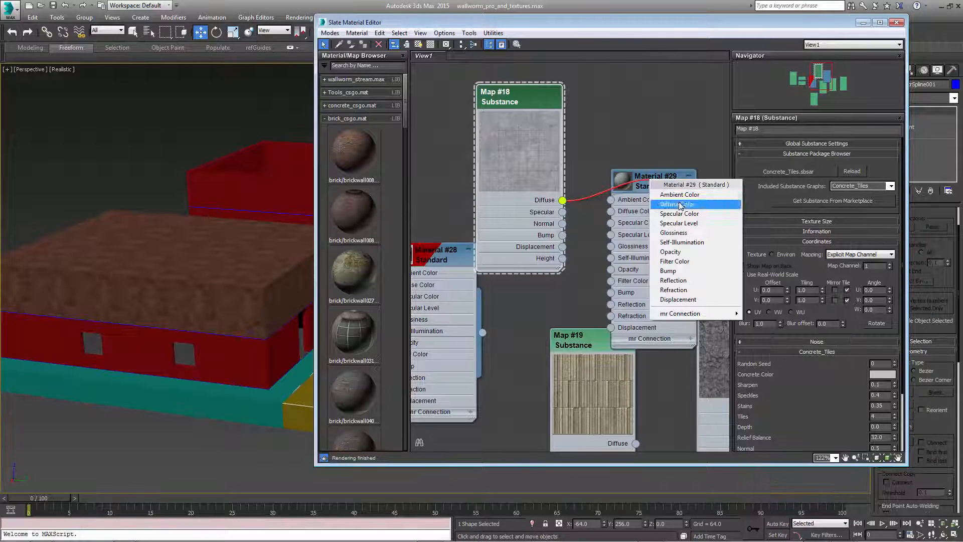
pyautogui.click(678, 204)
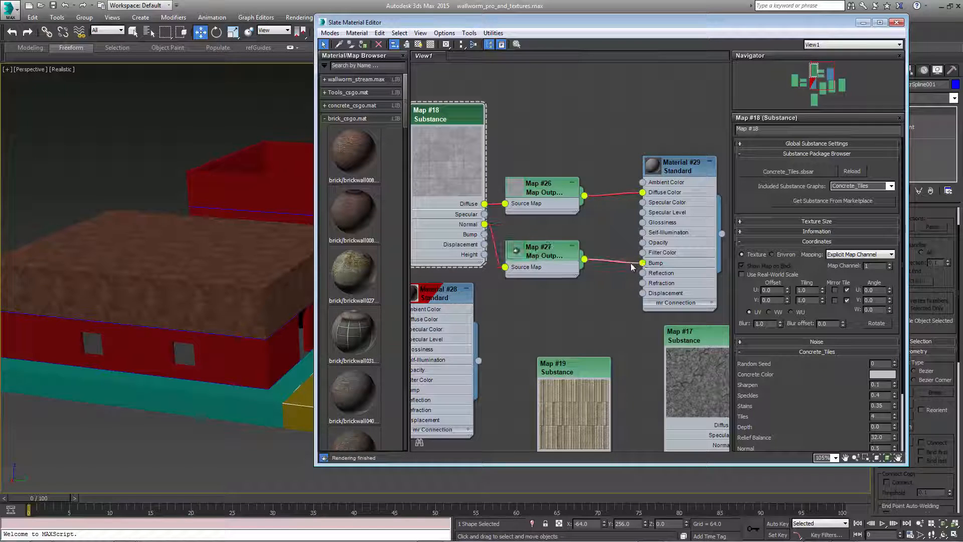
pyautogui.click(679, 166)
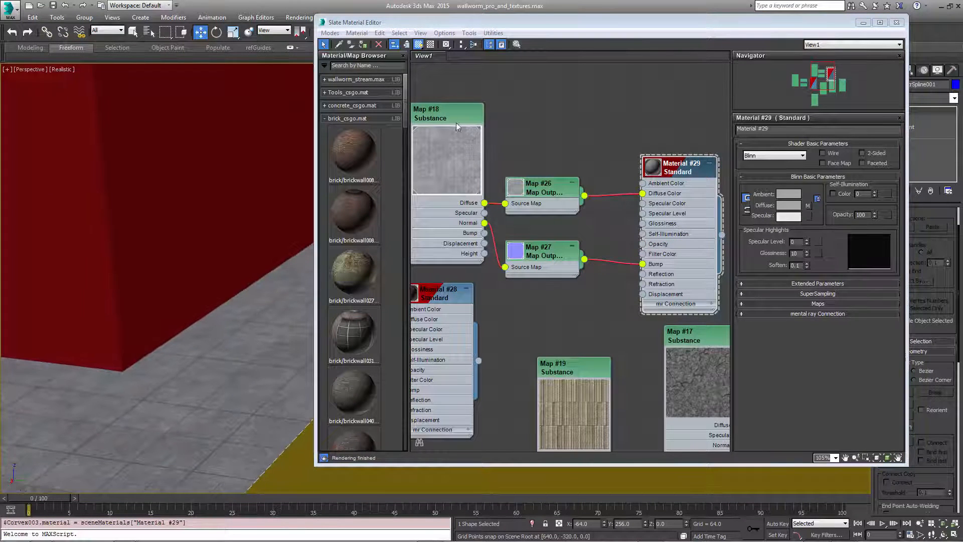
# Step: Select the Map #18 node to show its Concrete_Tiles settings in the Parameter Editor
pyautogui.click(446, 115)
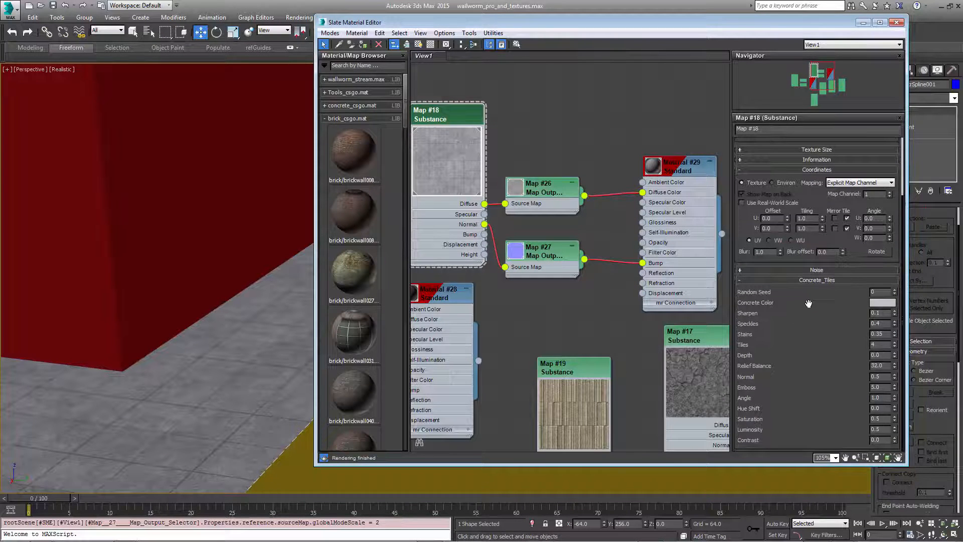
pyautogui.moveTo(882, 302)
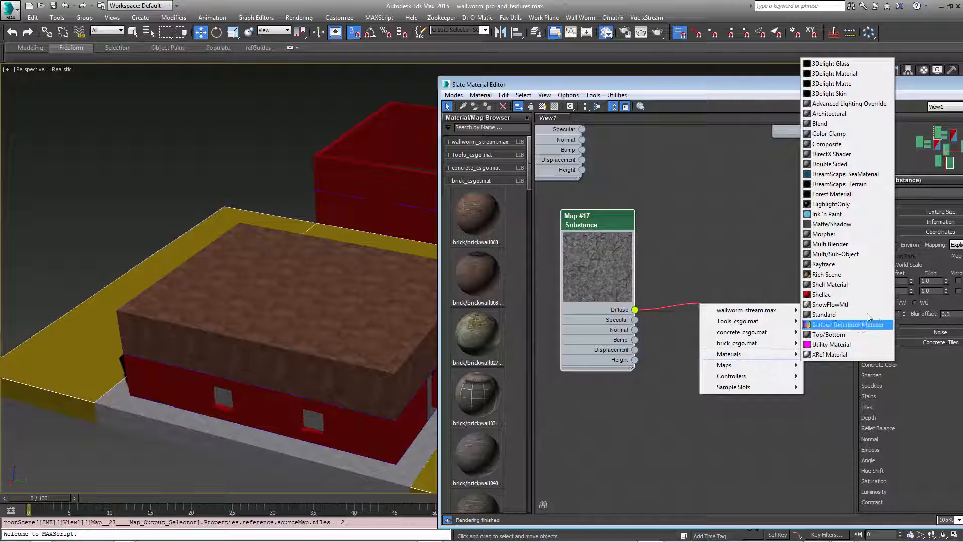
# Step: Create Standard Material #30 with Map #17's diffuse output connected to Diffuse Color
pyautogui.click(824, 314)
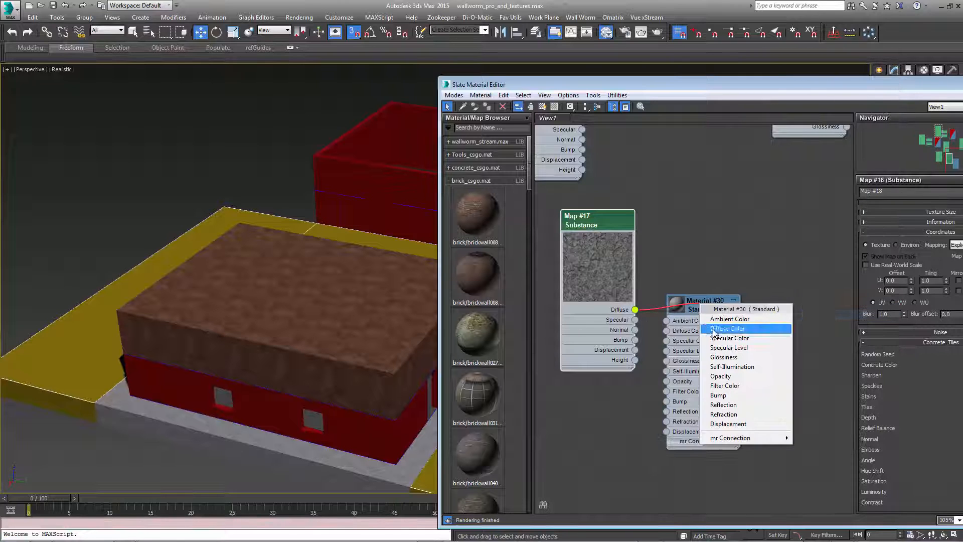
pyautogui.click(727, 329)
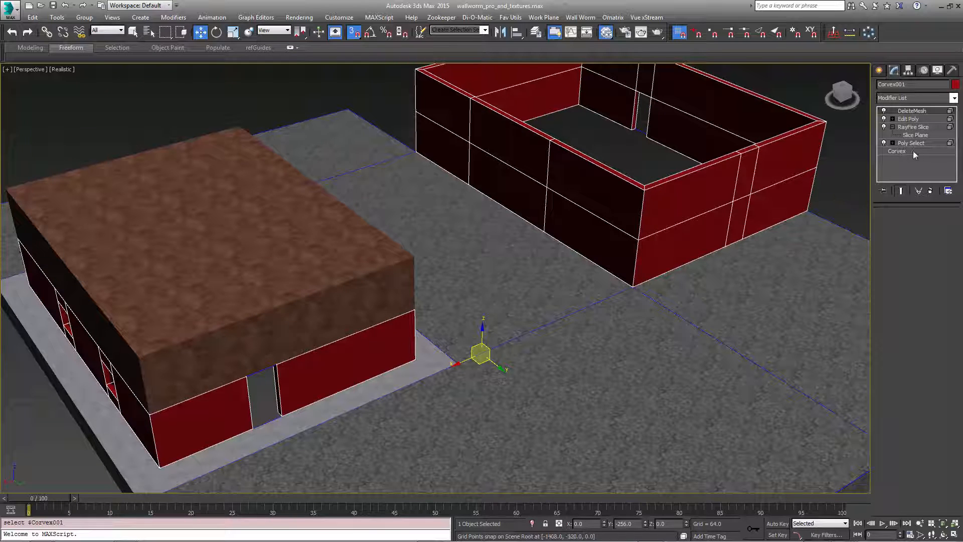
# Step: Select the Corvex base object and scroll its rollouts to reach Create Multi Material
pyautogui.click(895, 151)
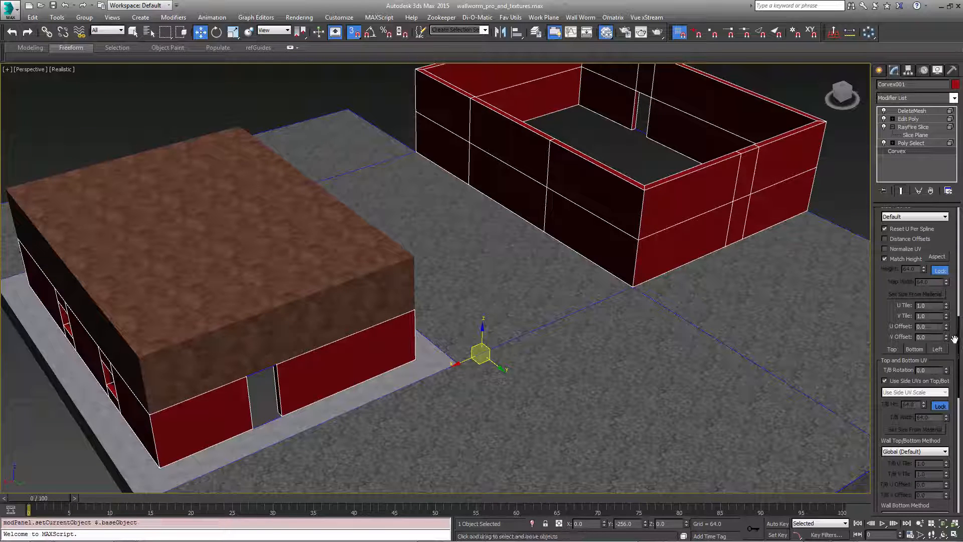
pyautogui.scroll(-3)
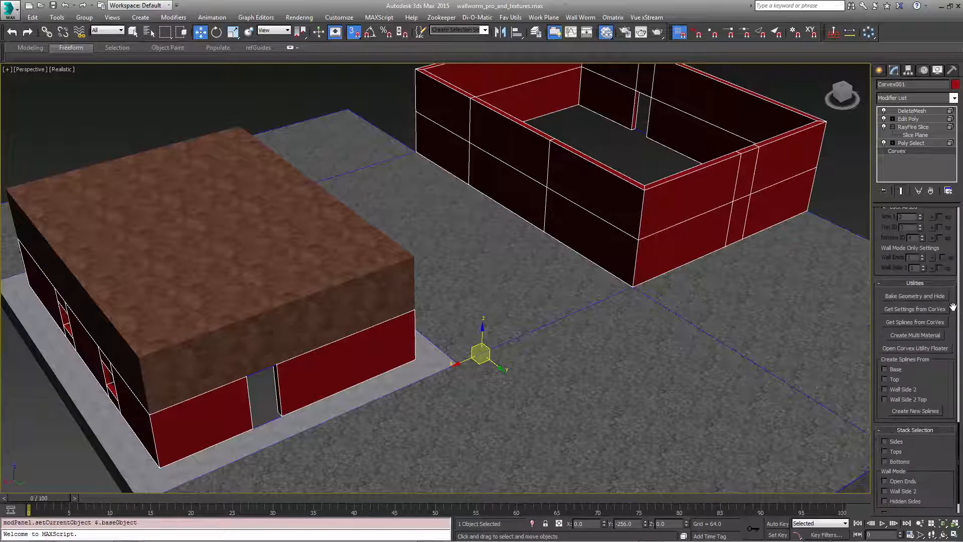
pyautogui.moveTo(612, 348)
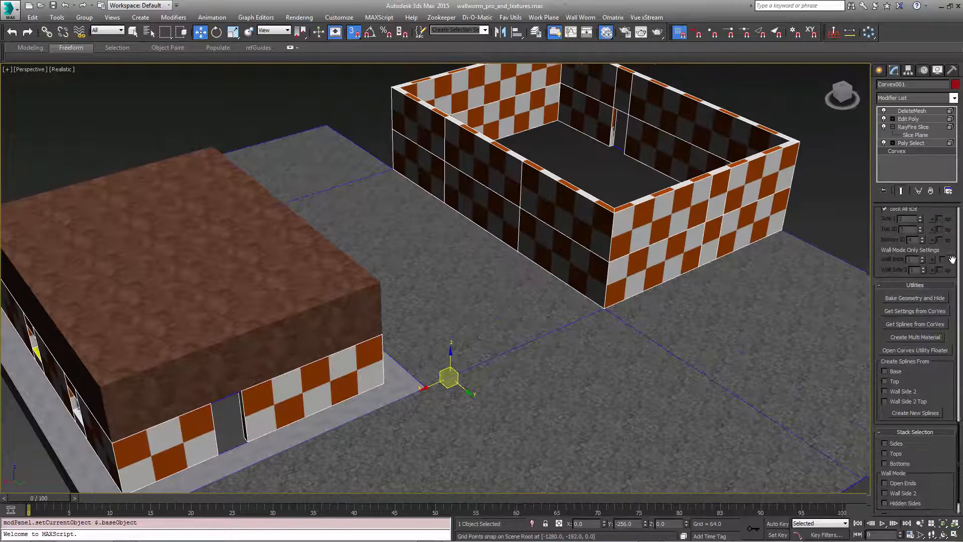
pyautogui.scroll(3)
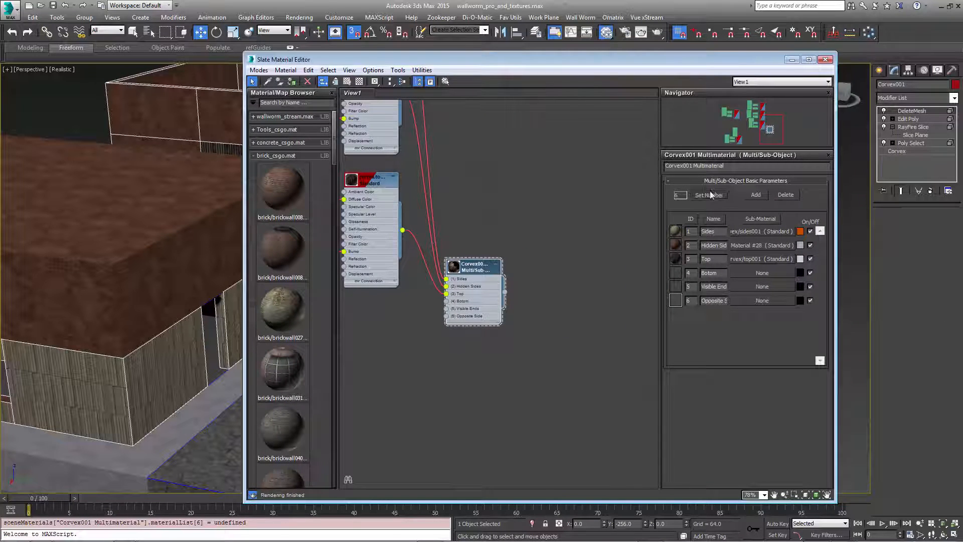
# Step: Set the Multi/Sub-Object sub-material count to 3
pyautogui.click(708, 195)
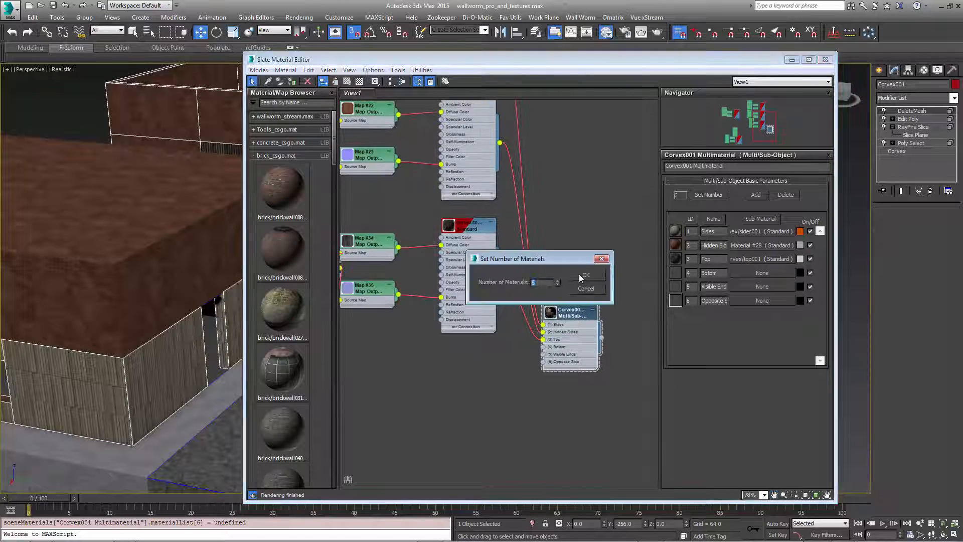
pyautogui.click(584, 274)
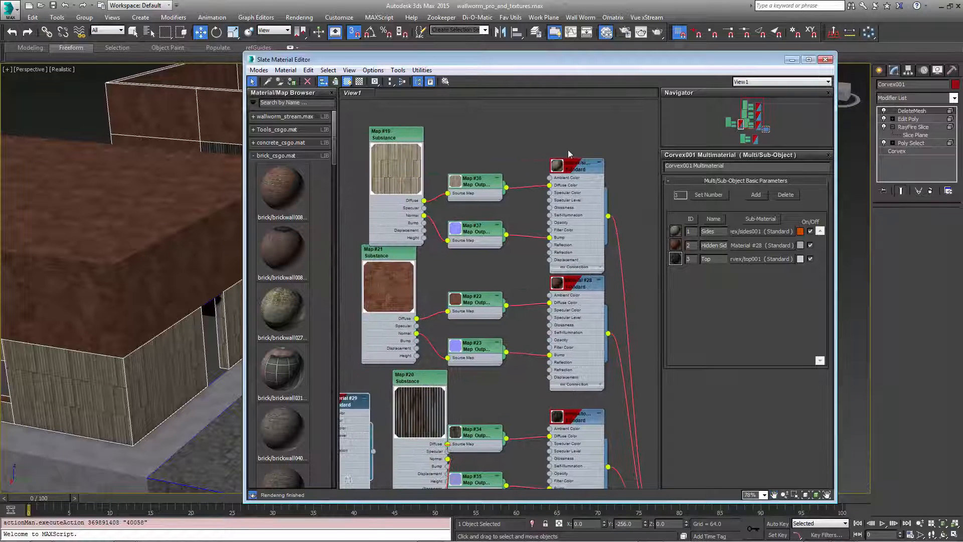
# Step: Rename the sides material with a substance/ prefix and Material #28 to substance/bricks1
pyautogui.click(575, 165)
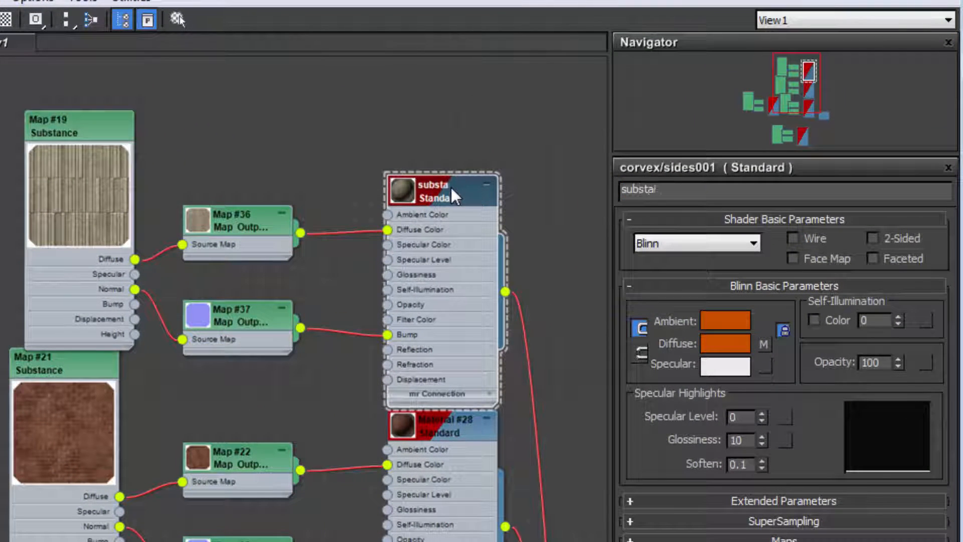
pyautogui.write('substance/')
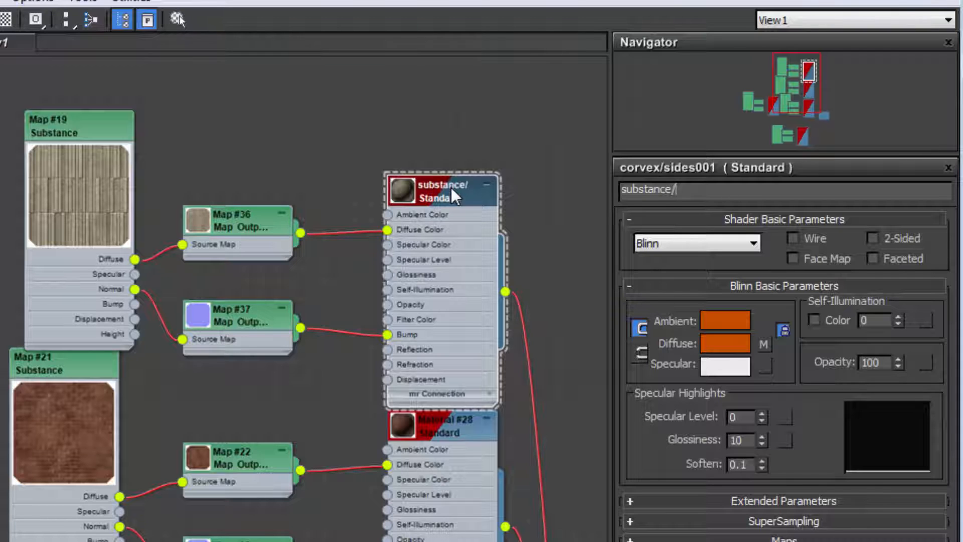
pyautogui.write('conver')
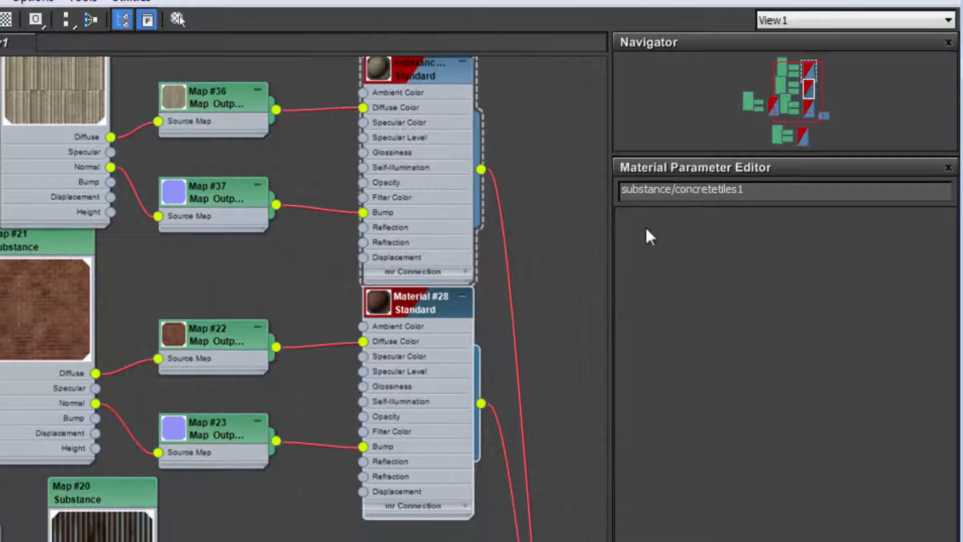
pyautogui.click(415, 302)
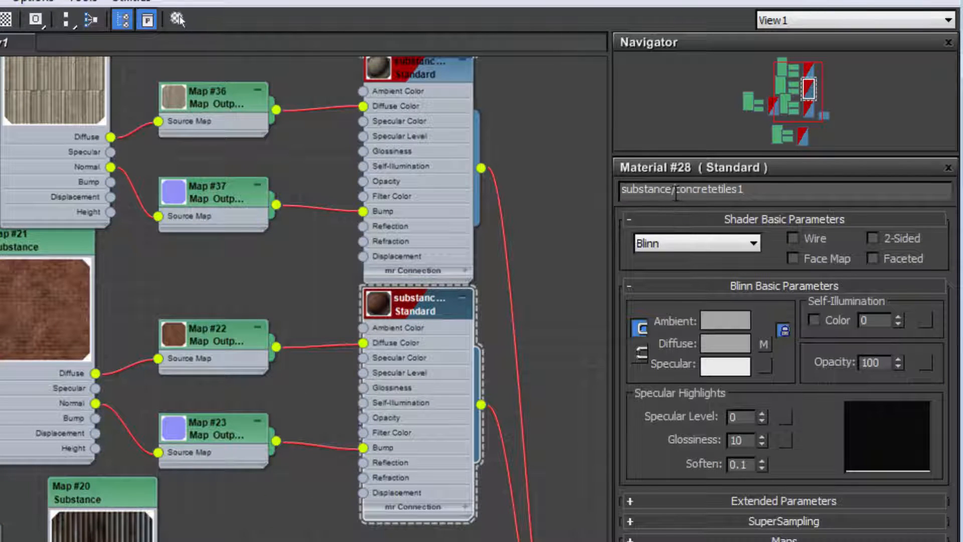
pyautogui.write('substance/bricks1')
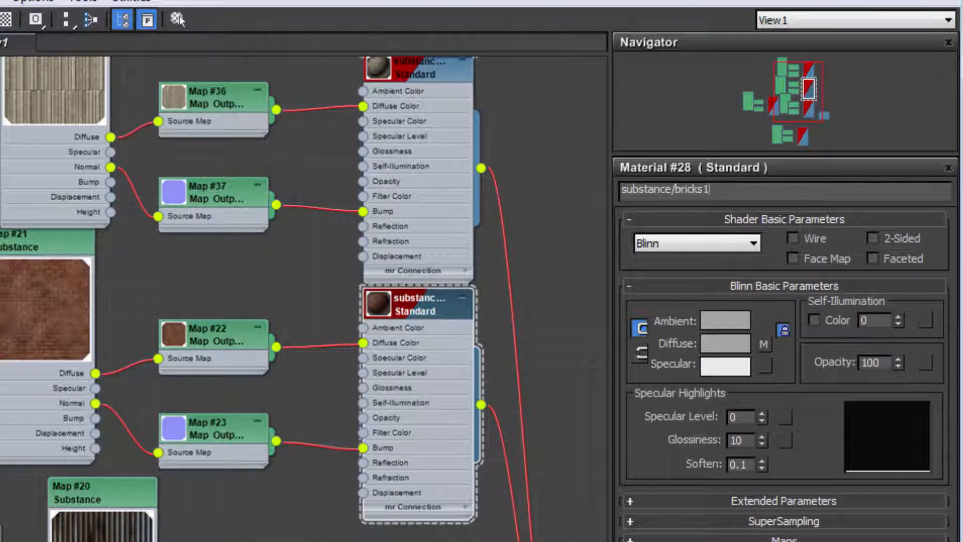
pyautogui.click(417, 301)
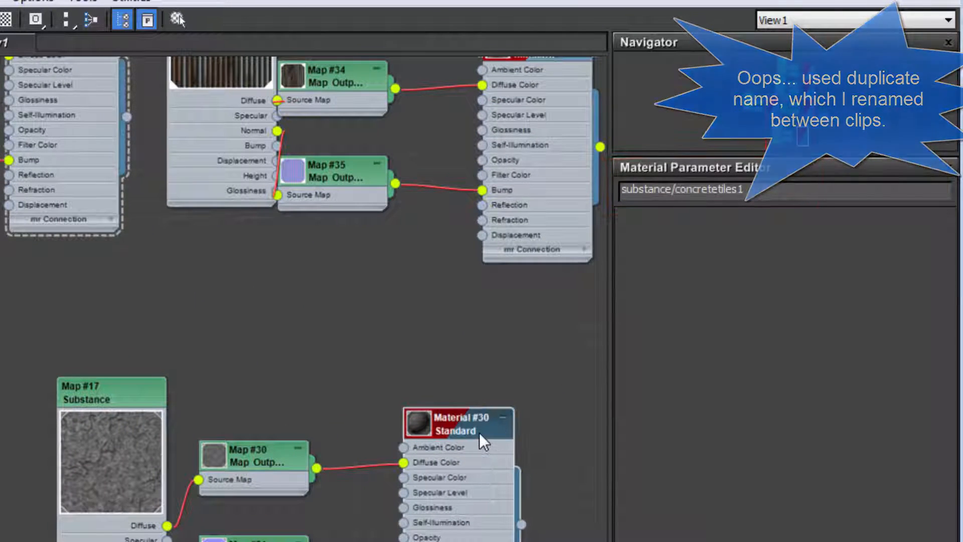
# Step: Select Material #30 and edit its name toward substance/asphalt1
pyautogui.click(456, 424)
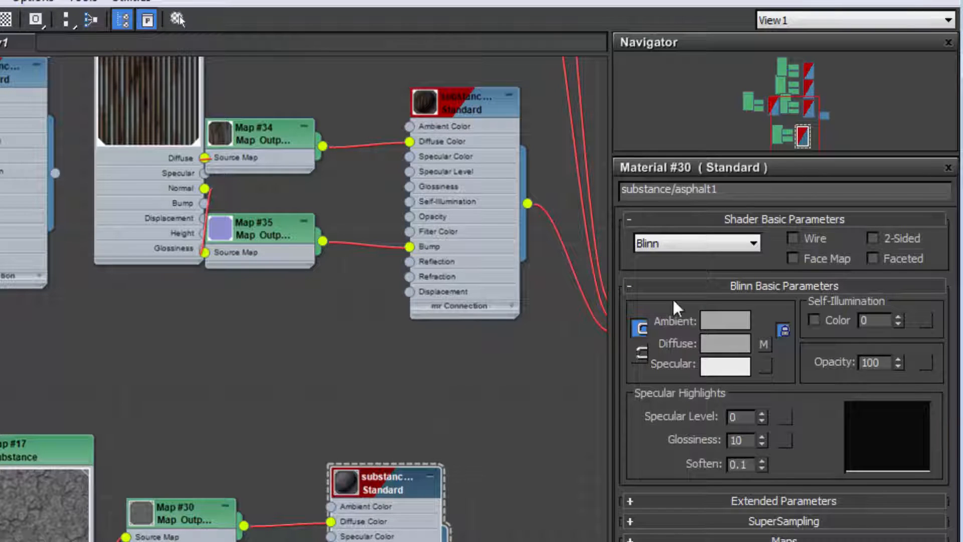
pyautogui.tripleClick(669, 190)
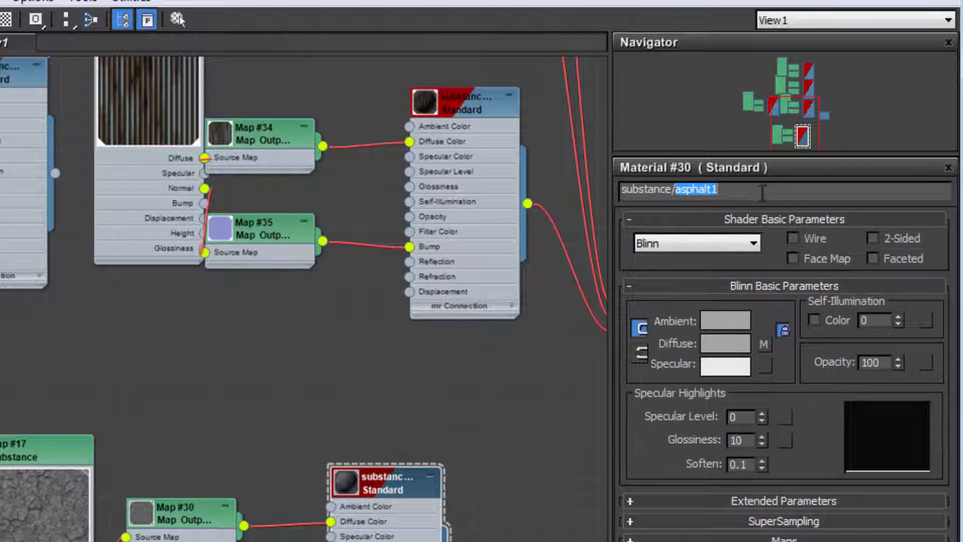
pyautogui.doubleClick(647, 189)
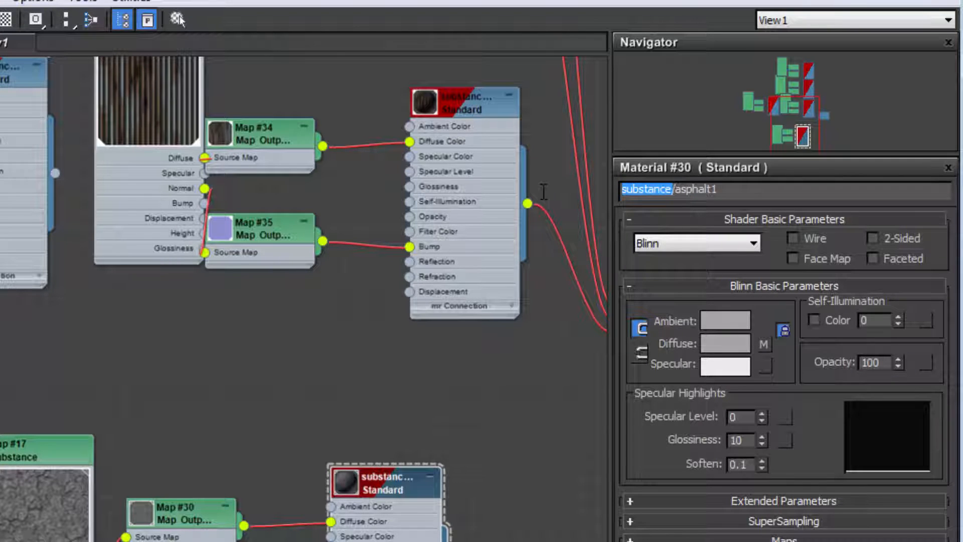
pyautogui.doubleClick(687, 190)
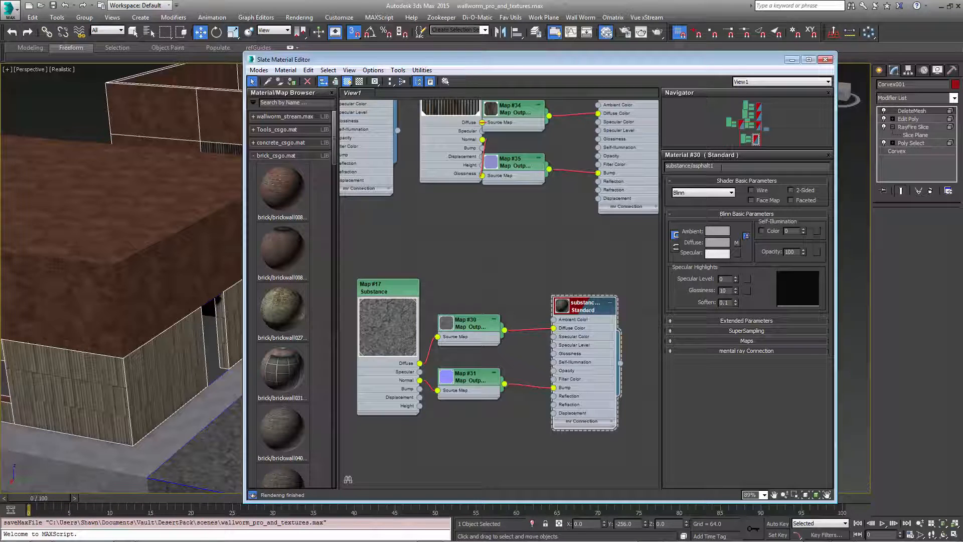
# Step: Check the asphalt1 normal output and steel1 material, appending '_nor' to steel1's normal output name
pyautogui.click(468, 324)
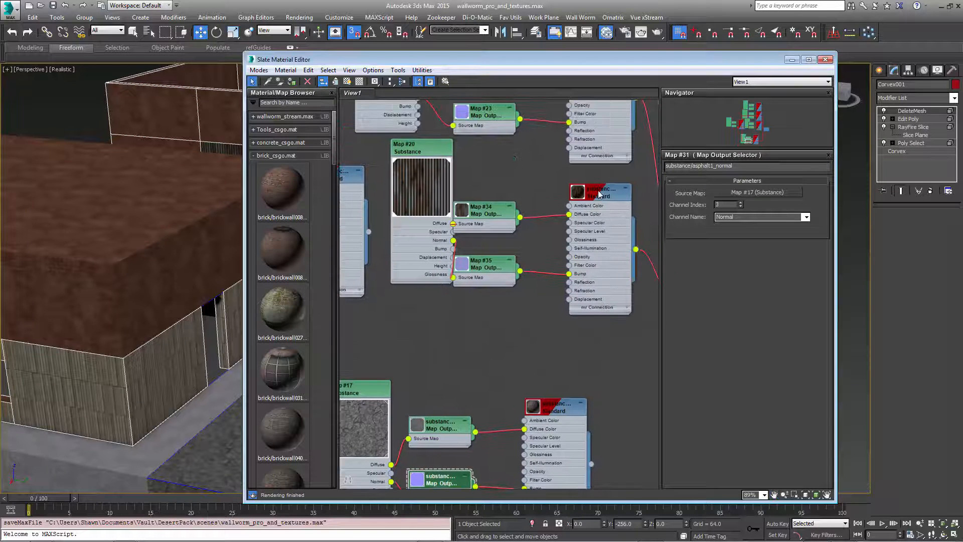
pyautogui.click(599, 192)
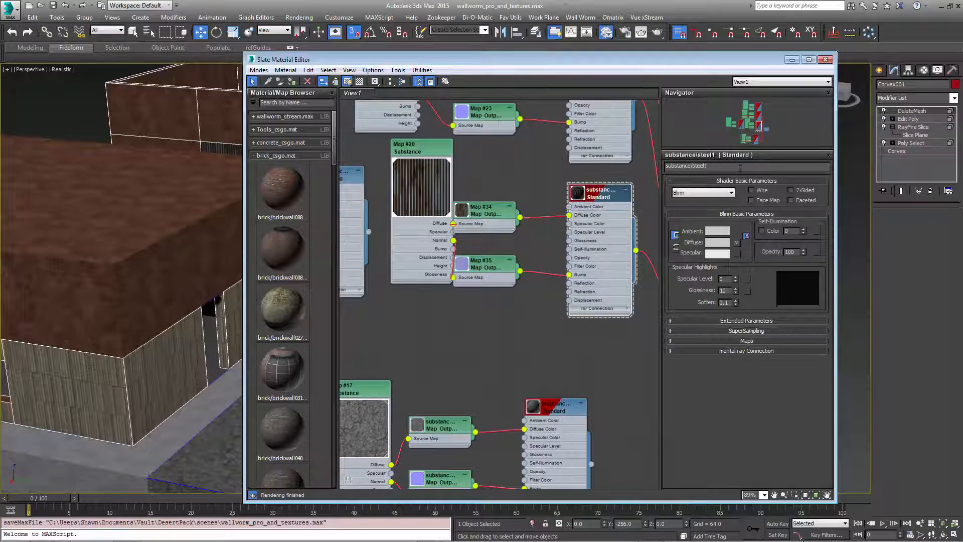
pyautogui.click(483, 210)
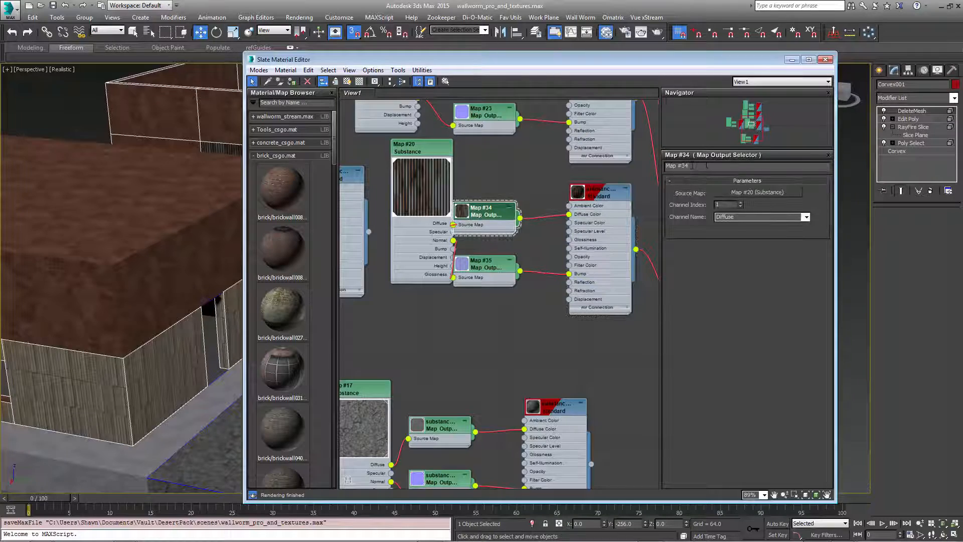
pyautogui.click(484, 260)
pyautogui.write('substance/steel1')
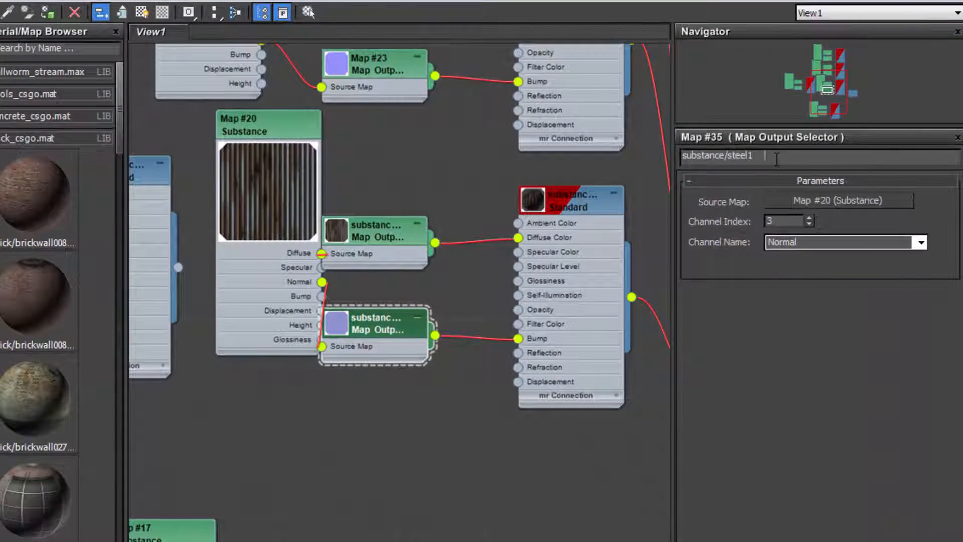
pyautogui.write('_nor')
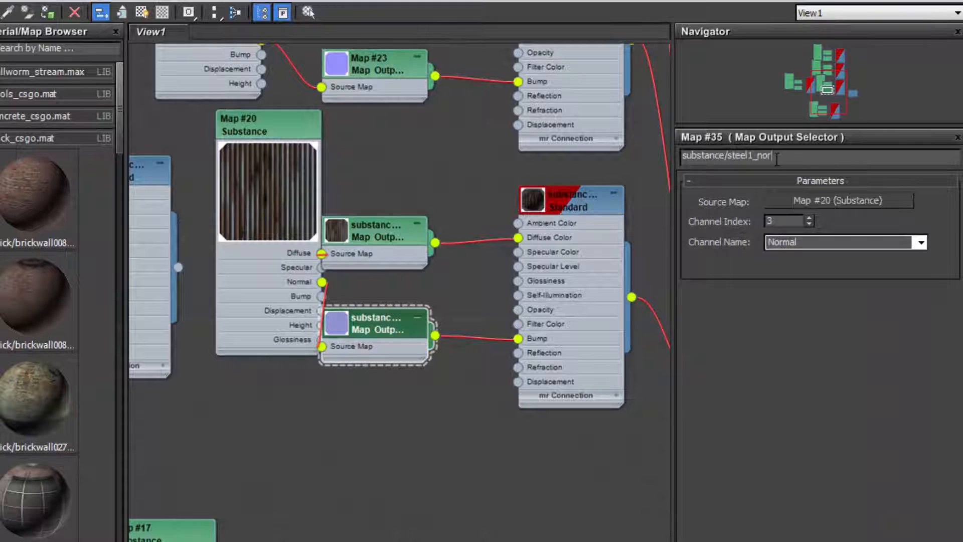
# Step: Review the asphalt1 diffuse output, steel1 material and concretetiles1 material settings
pyautogui.click(374, 233)
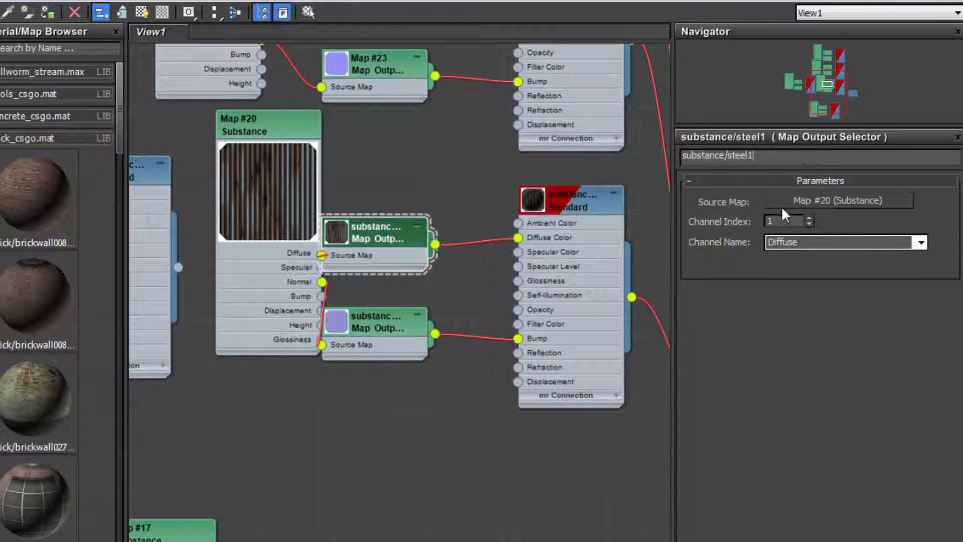
pyautogui.click(375, 232)
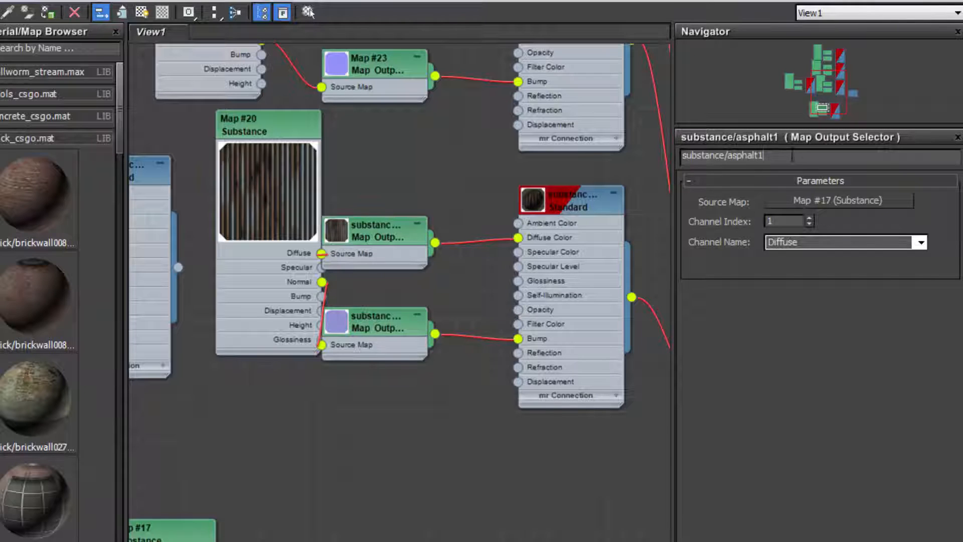
pyautogui.click(571, 200)
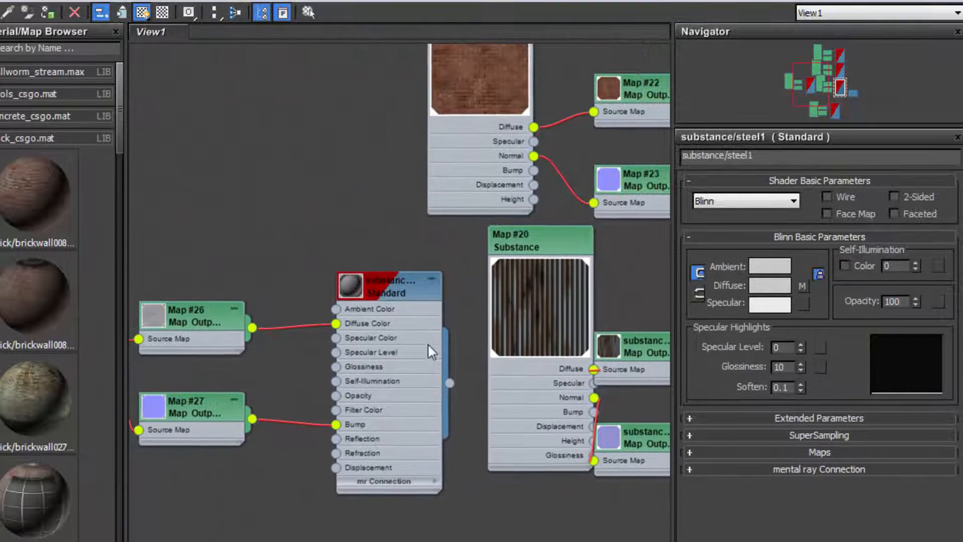
pyautogui.click(190, 408)
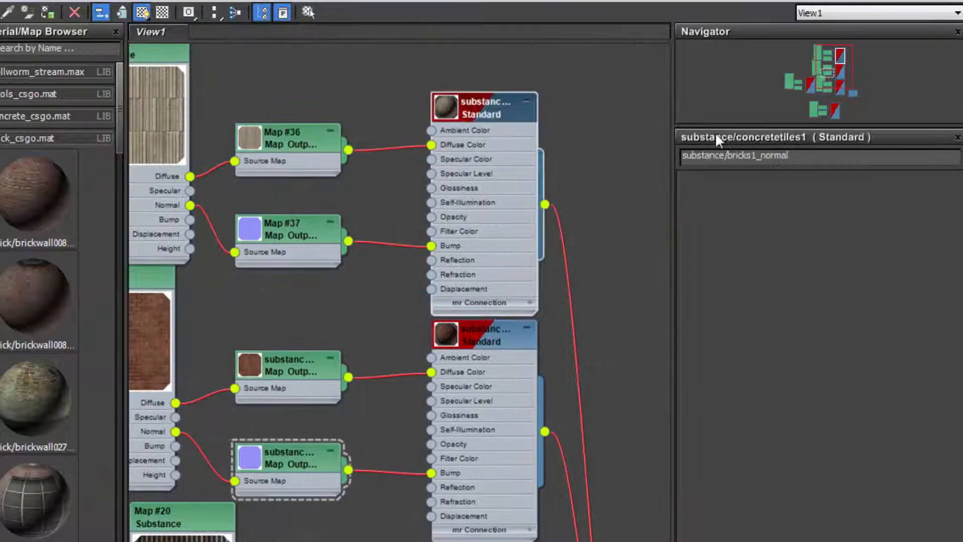
pyautogui.click(289, 230)
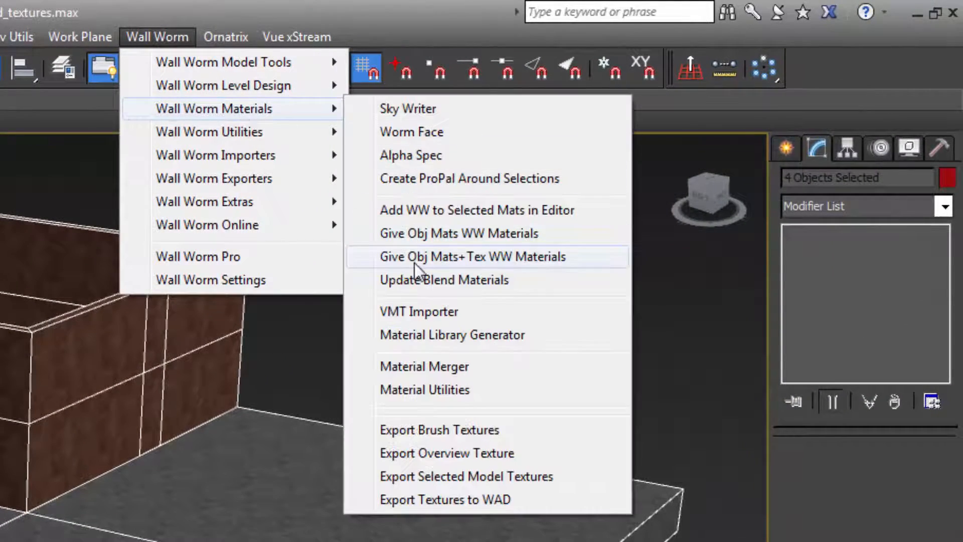
pyautogui.moveTo(532, 267)
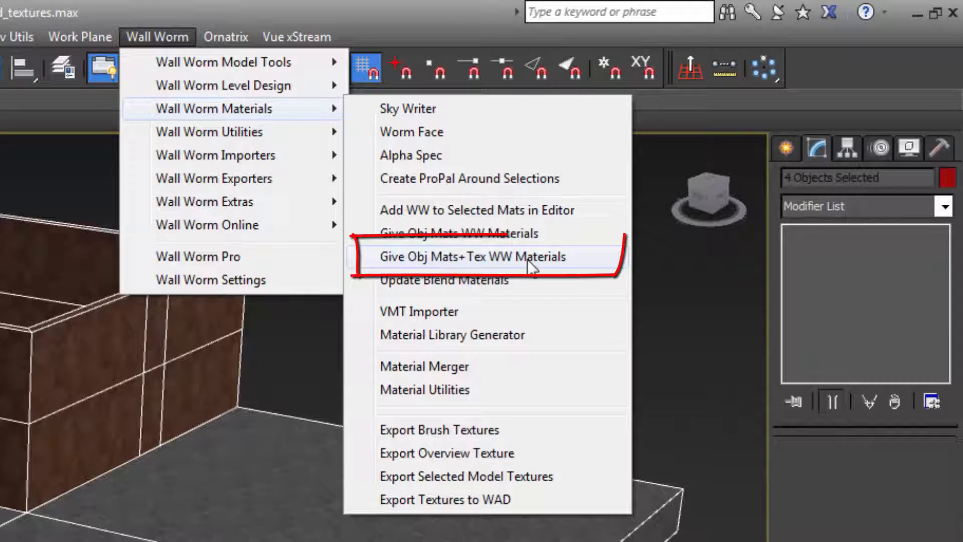
pyautogui.moveTo(405, 265)
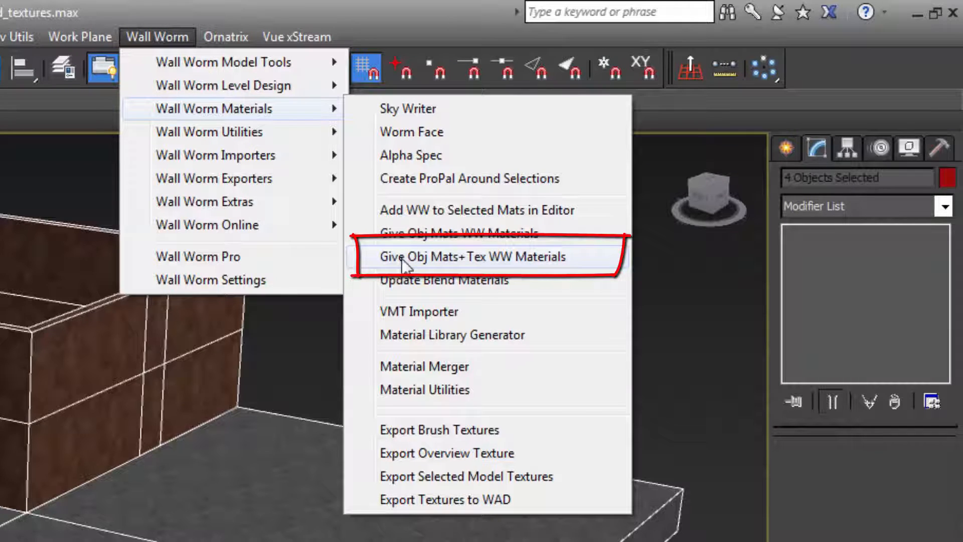
pyautogui.moveTo(498, 264)
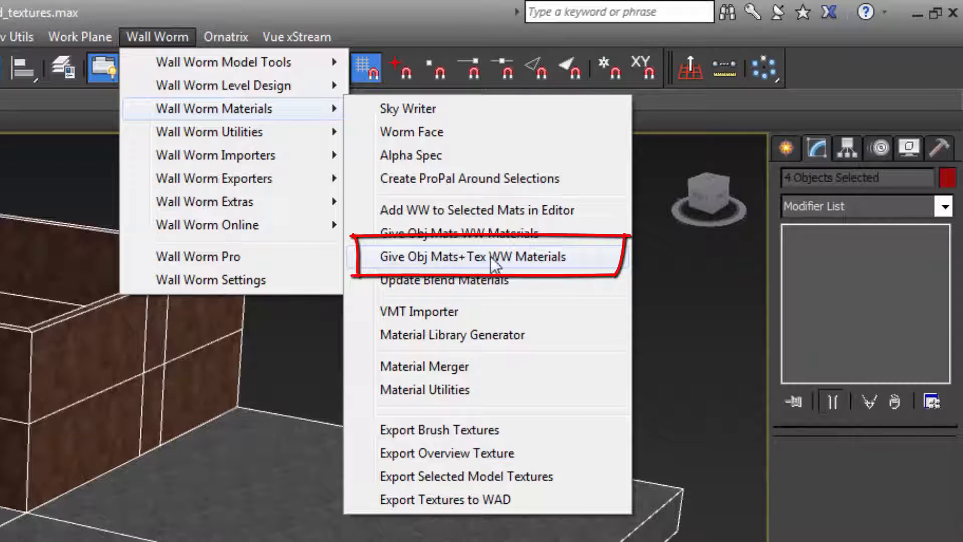
pyautogui.moveTo(552, 266)
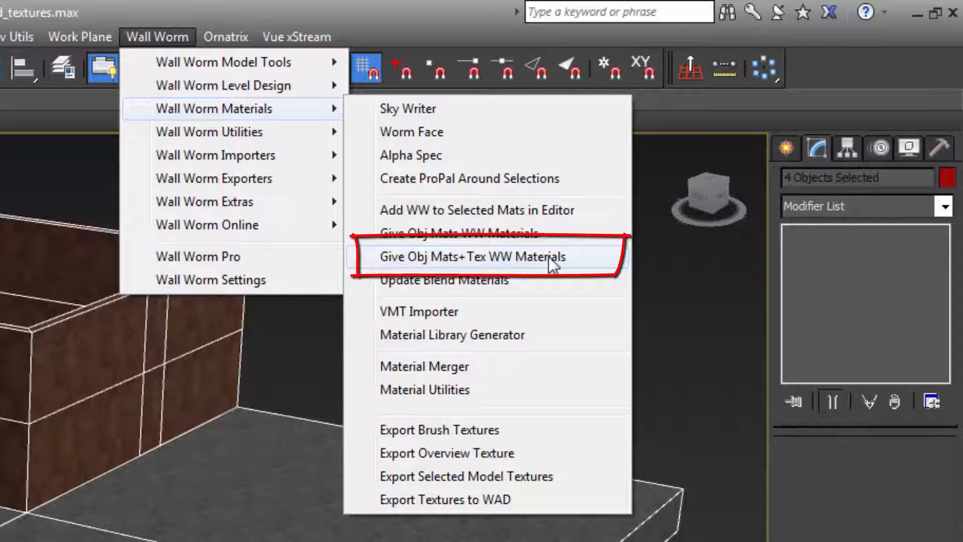
pyautogui.moveTo(513, 267)
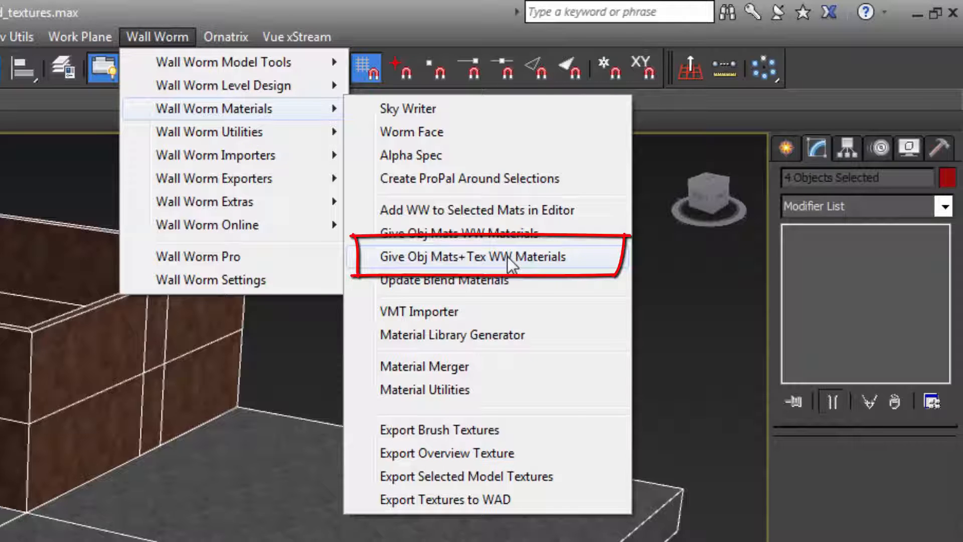
# Step: Apply Give Obj Mats+Tex WW Materials to the selected objects
pyautogui.click(473, 256)
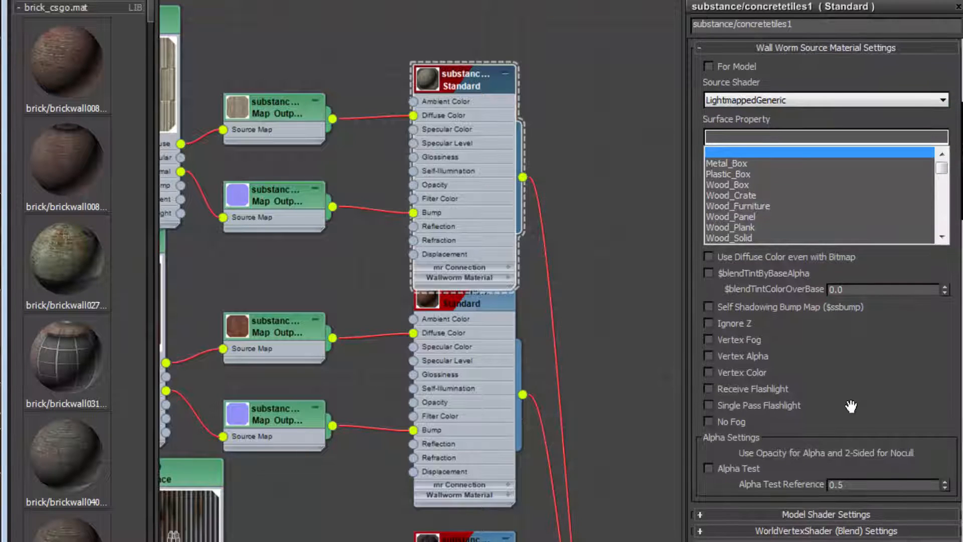
# Step: Scroll through concretetiles1's LightmappedGeneric Wall Worm Source Material Settings
pyautogui.scroll(-3)
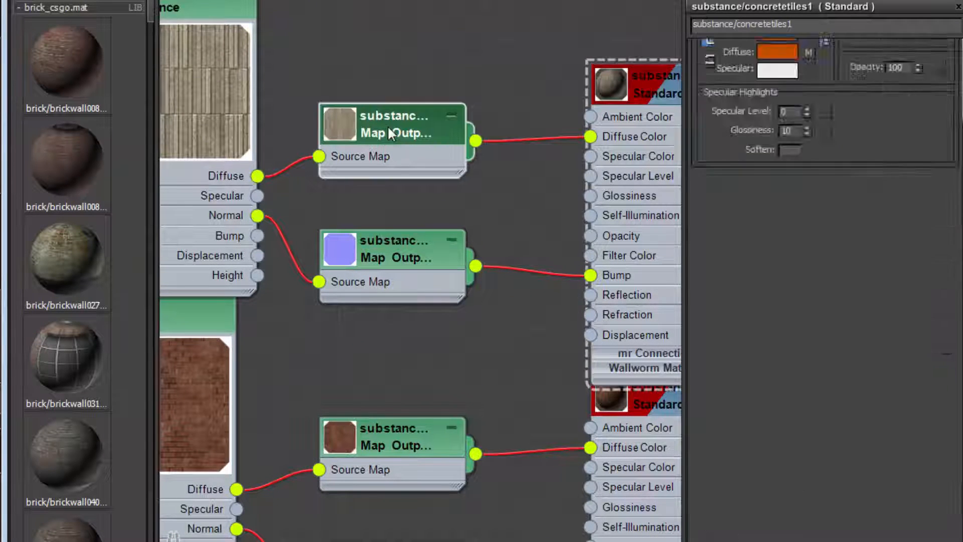
# Step: Inspect Wall Worm texture properties of concretetiles1's diffuse and normal outputs, then asphalt1_normal
pyautogui.click(394, 123)
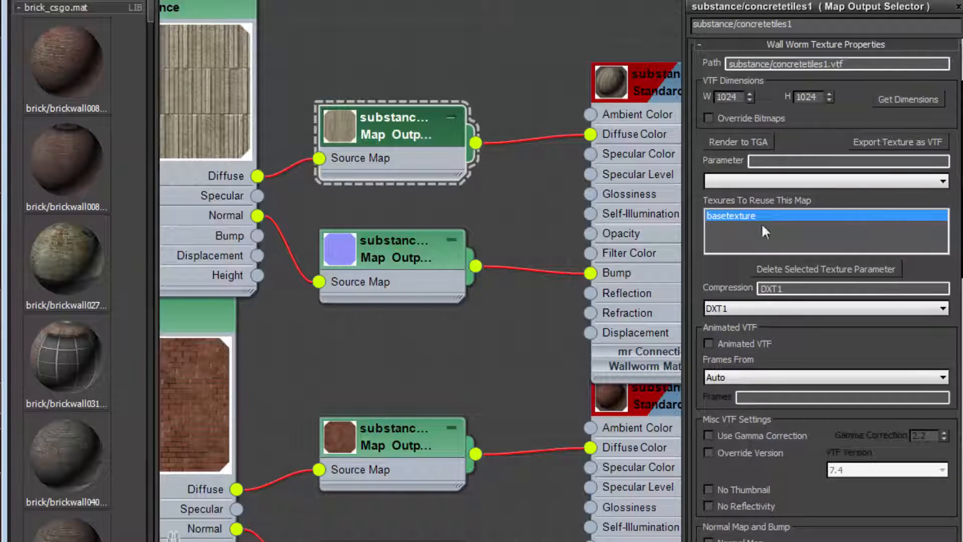
pyautogui.scroll(-3)
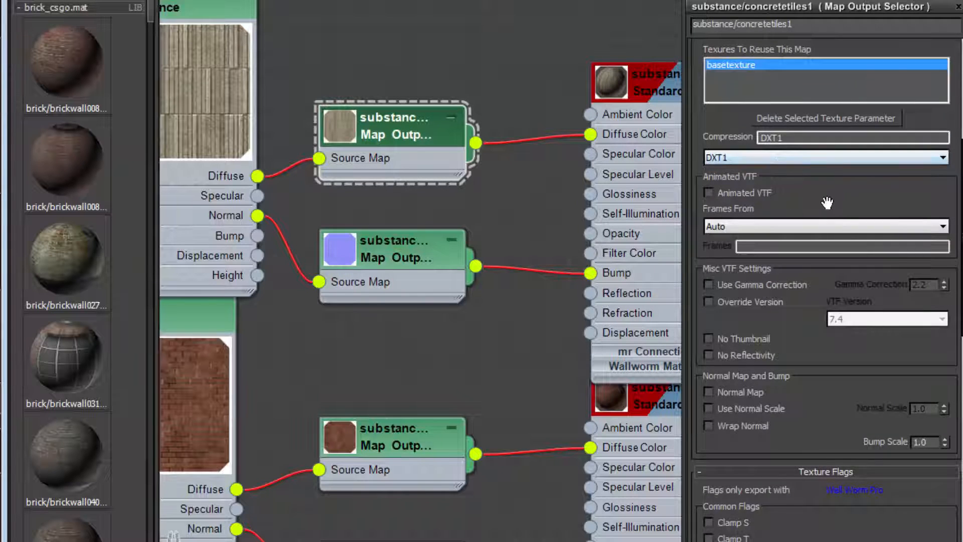
pyautogui.scroll(-3)
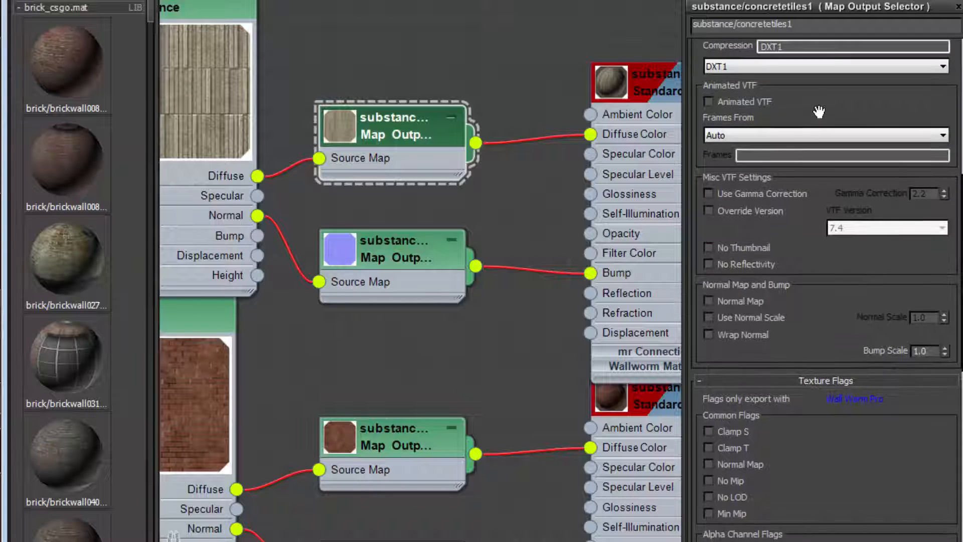
pyautogui.scroll(-3)
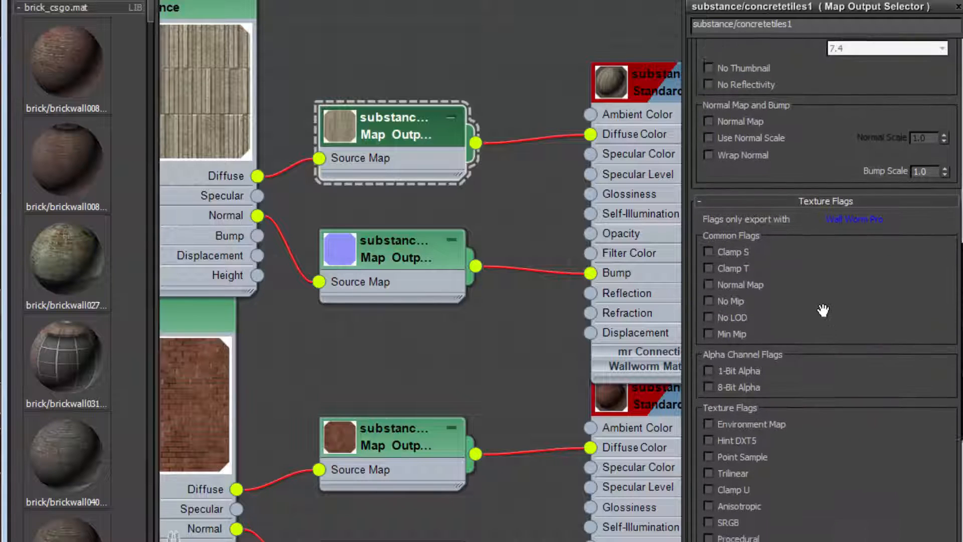
pyautogui.scroll(3)
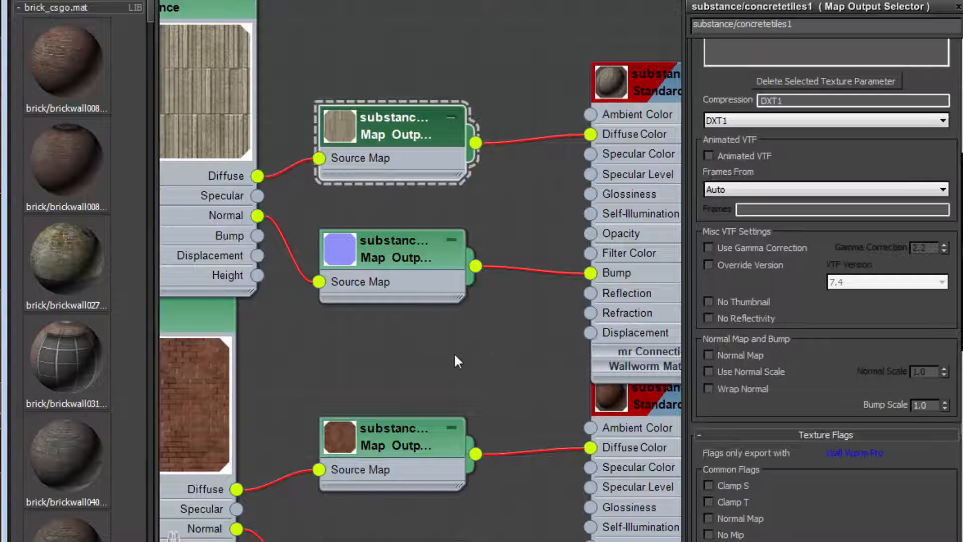
pyautogui.click(394, 249)
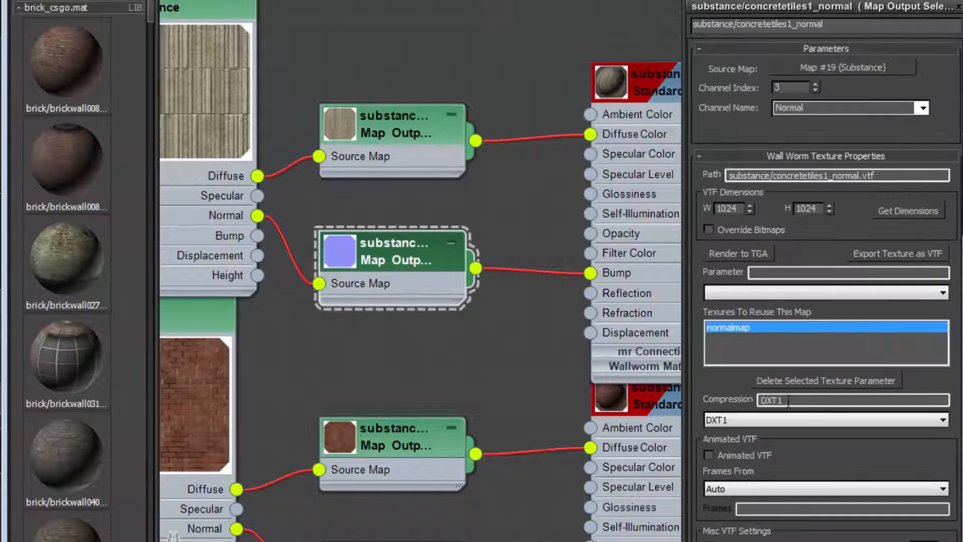
pyautogui.scroll(-3)
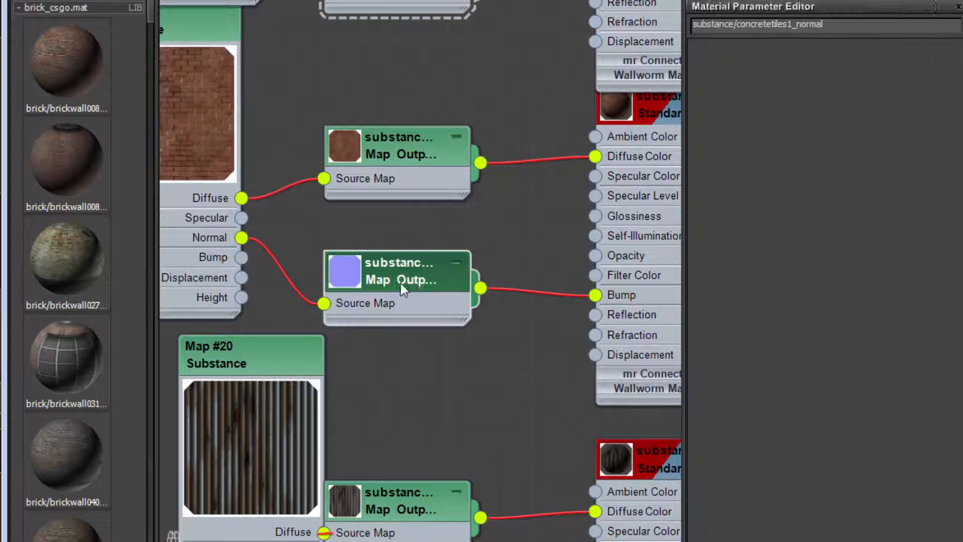
pyautogui.click(399, 271)
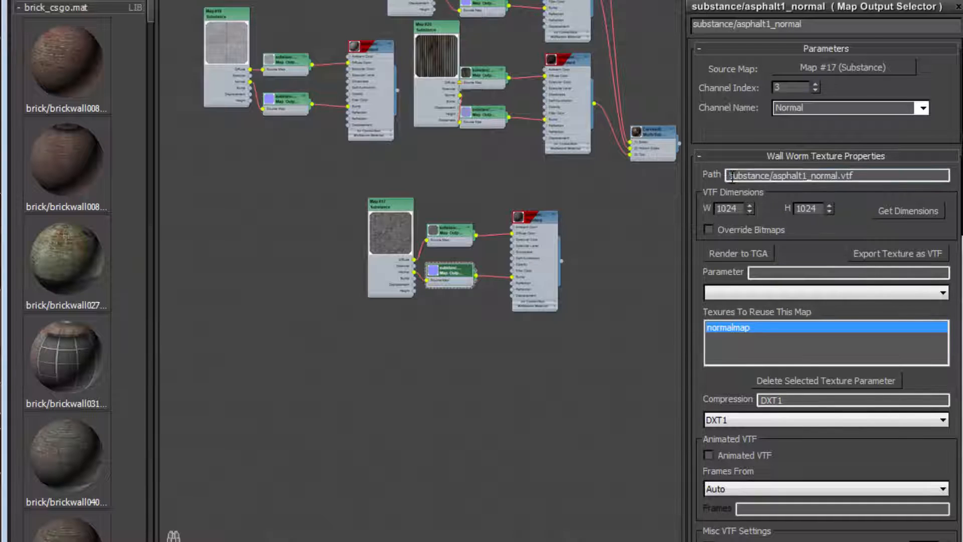
pyautogui.tripleClick(838, 175)
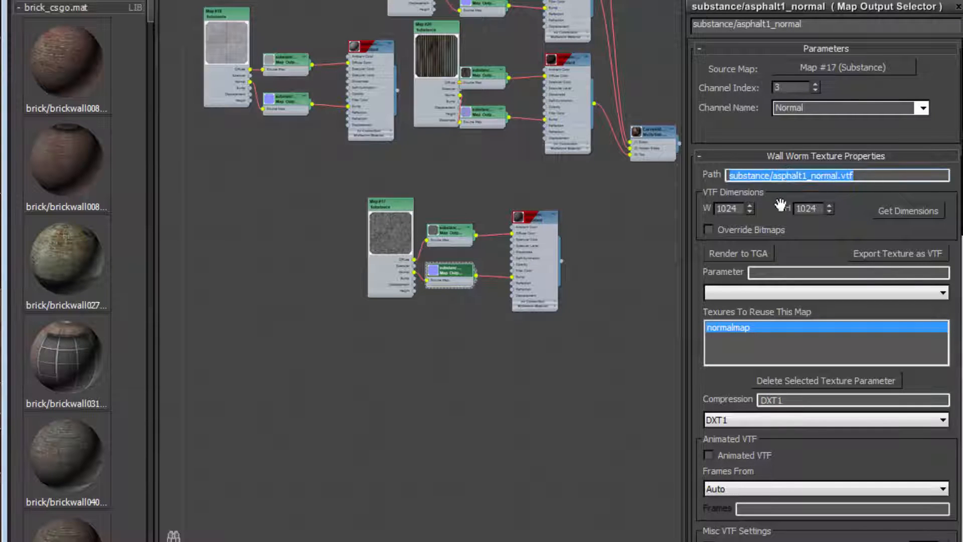
pyautogui.moveTo(672, 175)
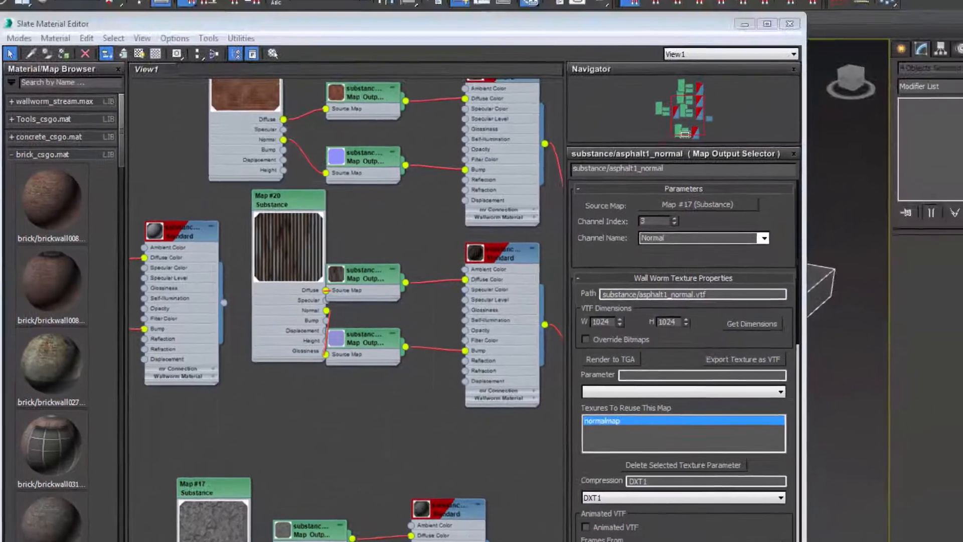
# Step: Open the Wall Worm material tools and dismiss them without applying anything
pyautogui.click(468, 22)
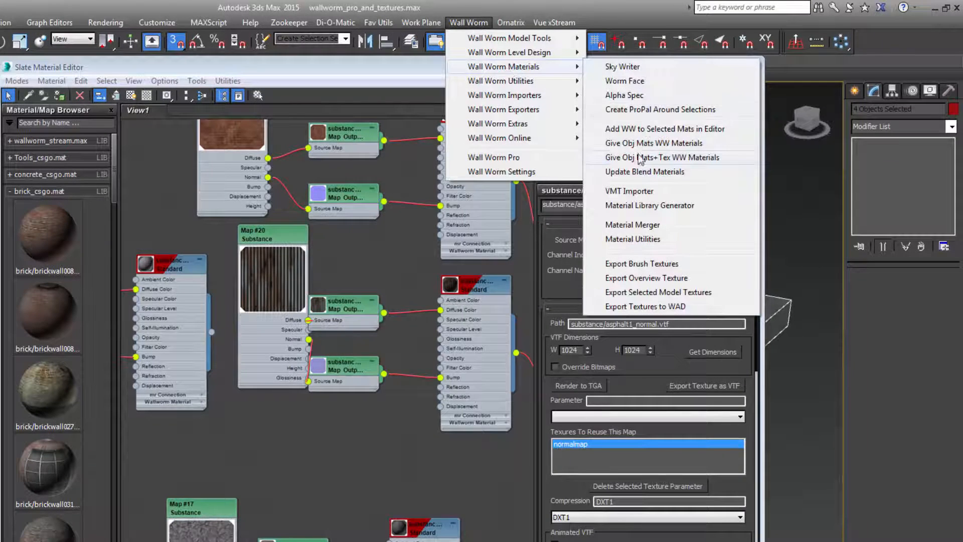
pyautogui.moveTo(366, 378)
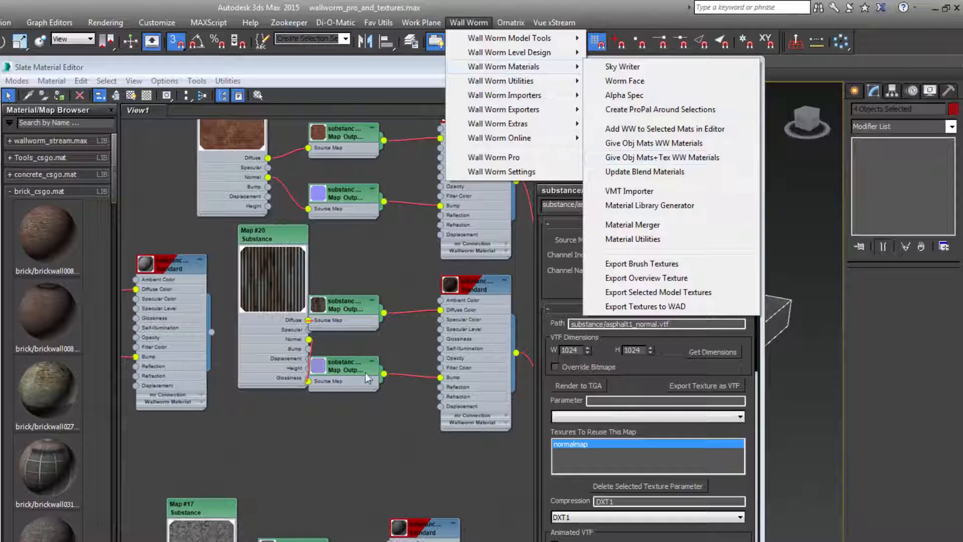
pyautogui.click(252, 249)
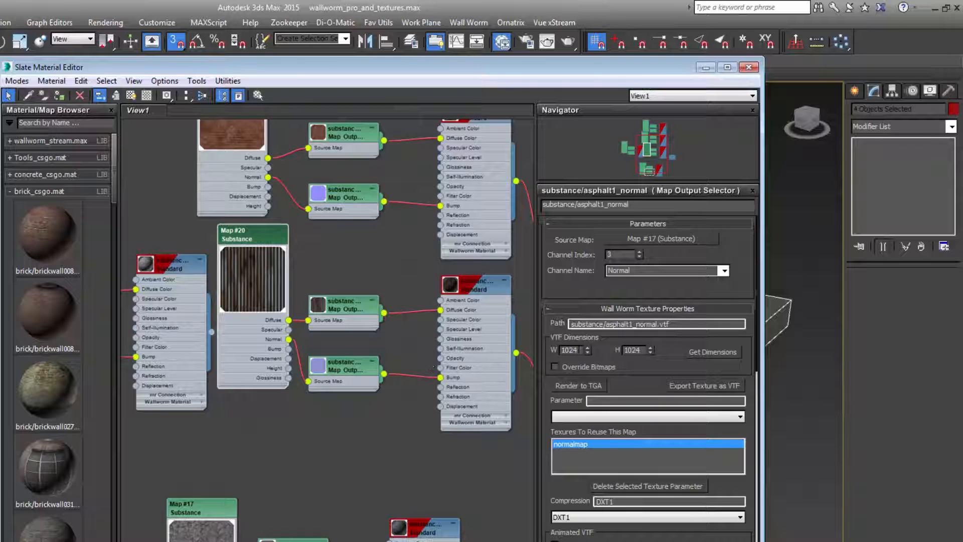
pyautogui.tripleClick(568, 350)
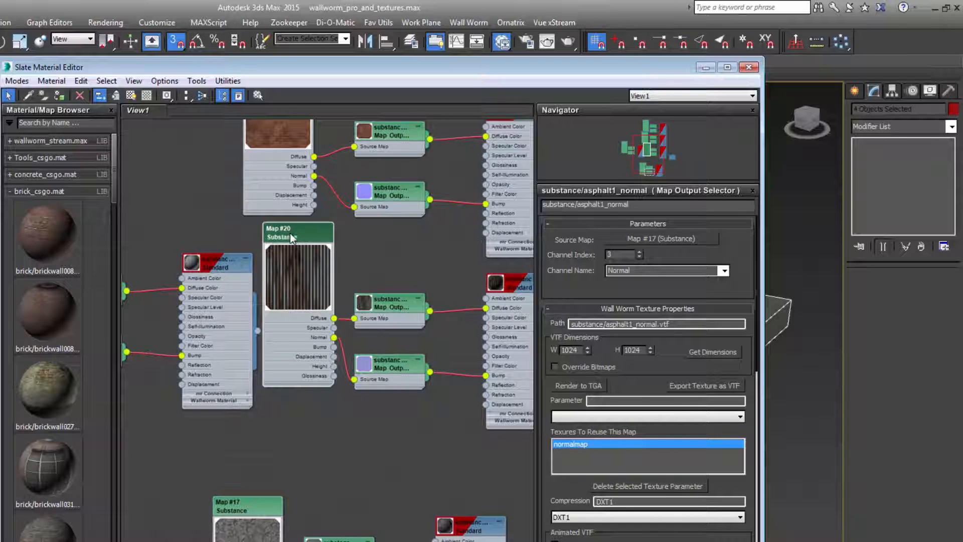
# Step: Show the steel1 diffuse output's texture properties: steel1.vtf as basetexture with DXT1
pyautogui.click(298, 232)
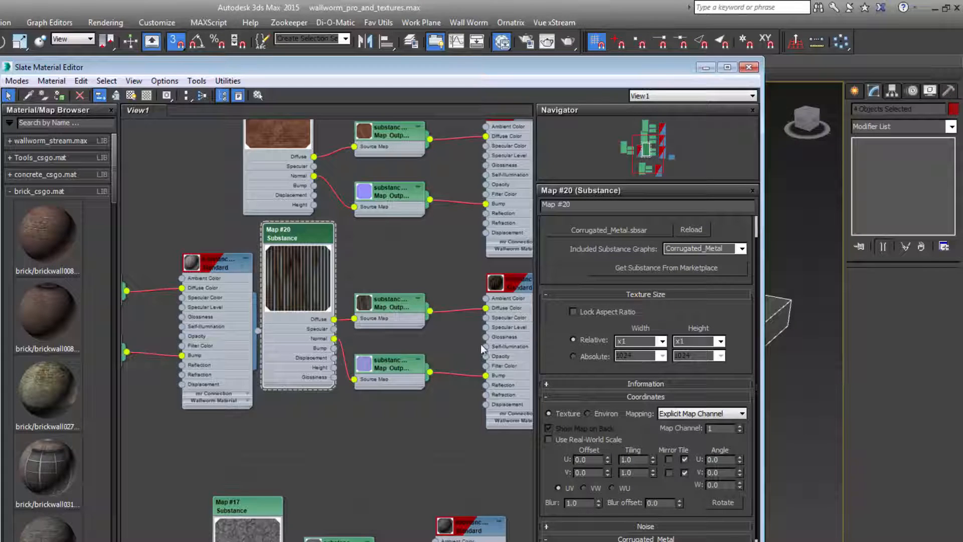
pyautogui.click(390, 304)
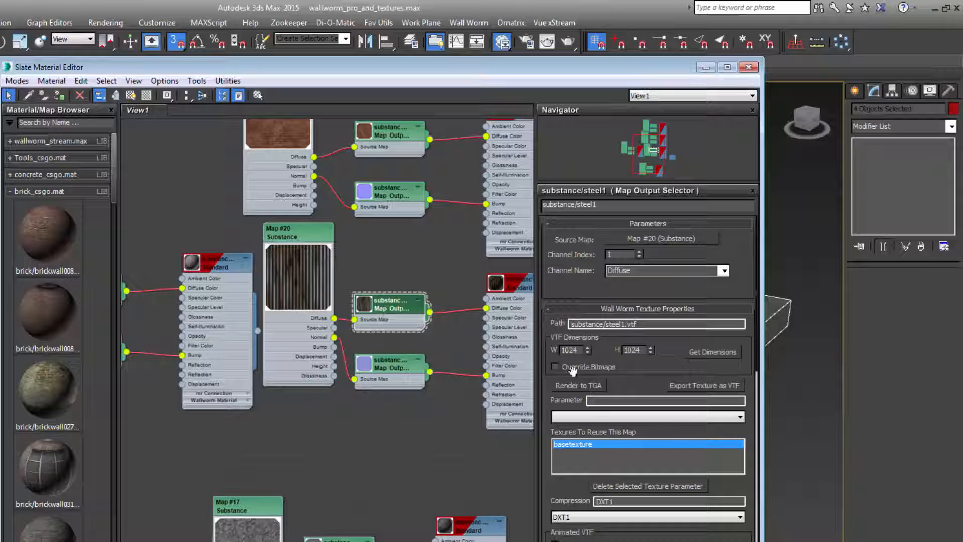
pyautogui.tripleClick(570, 350)
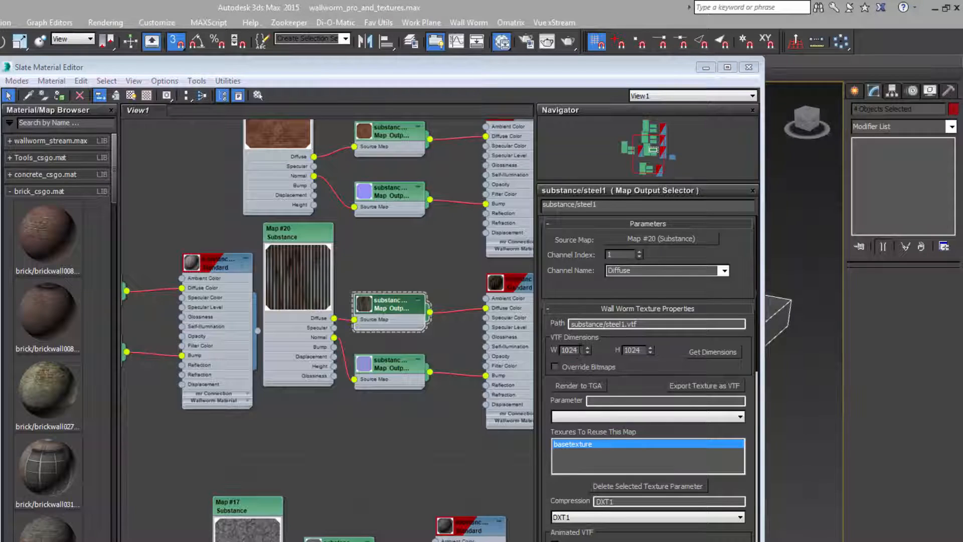
pyautogui.tripleClick(632, 350)
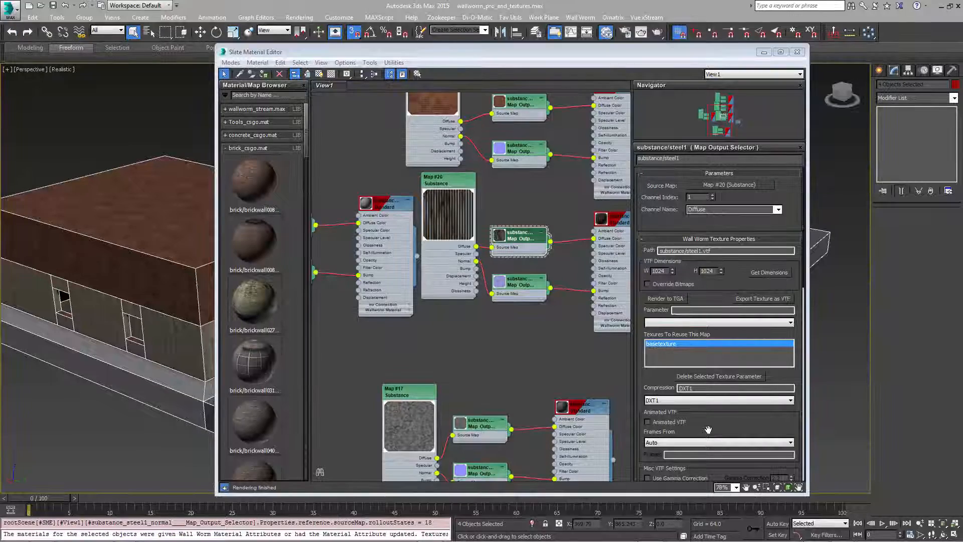
pyautogui.scroll(-3)
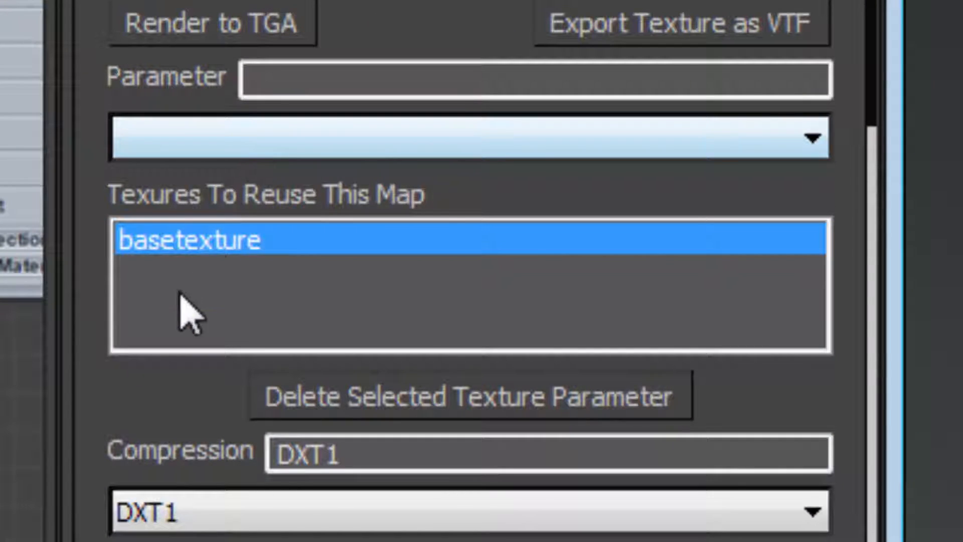
pyautogui.moveTo(230, 203)
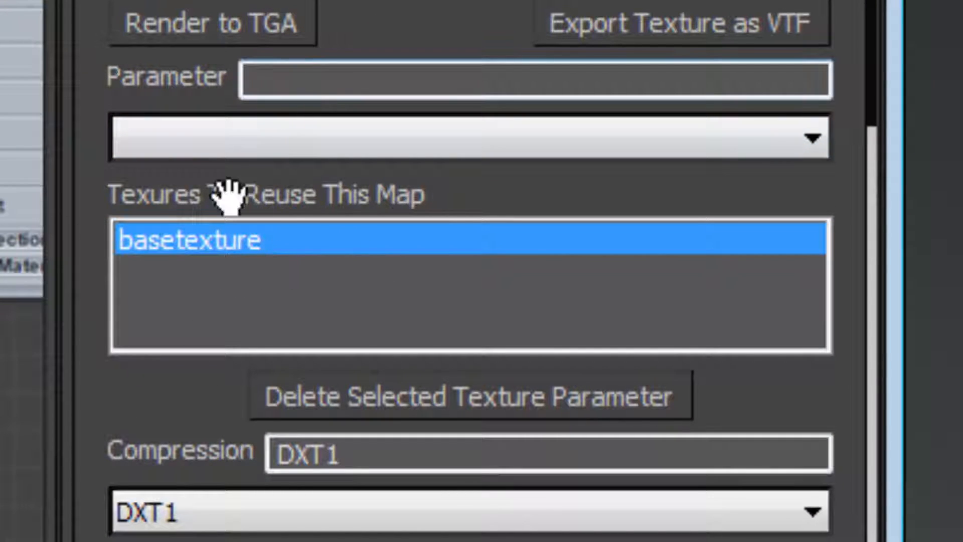
pyautogui.click(812, 137)
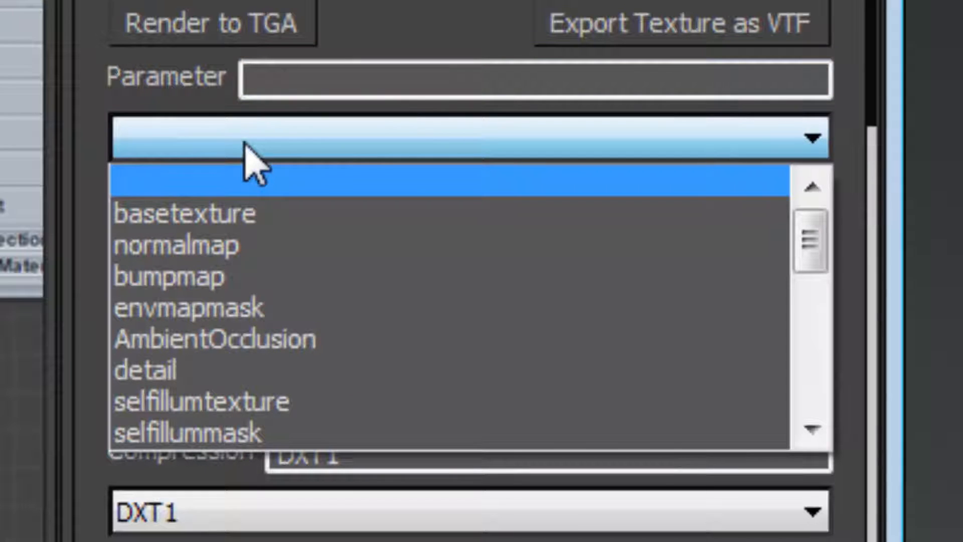
pyautogui.moveTo(252, 172)
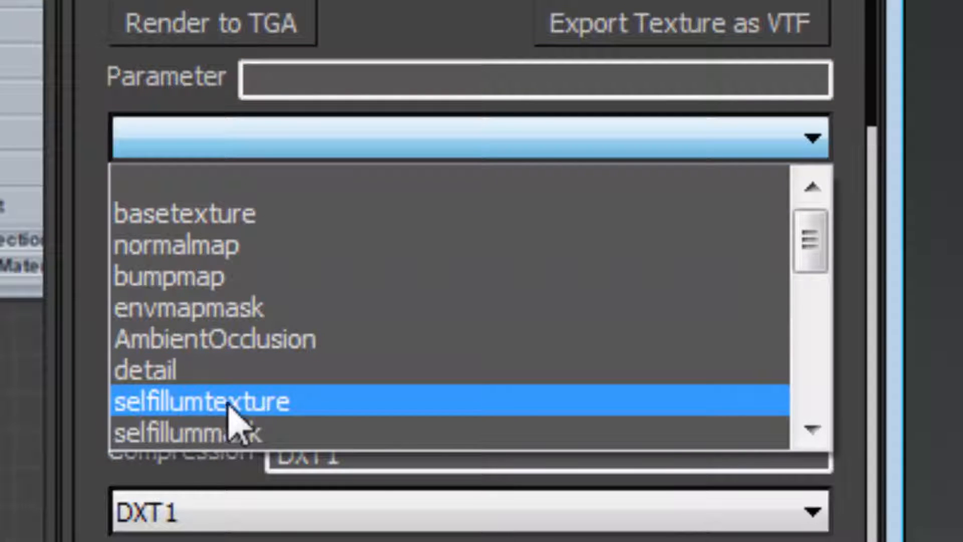
pyautogui.moveTo(246, 430)
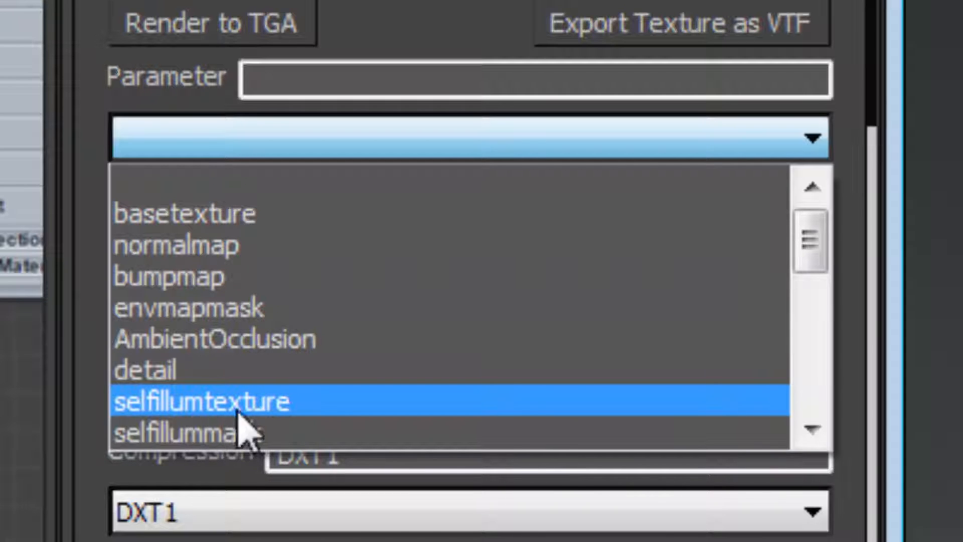
pyautogui.moveTo(175, 421)
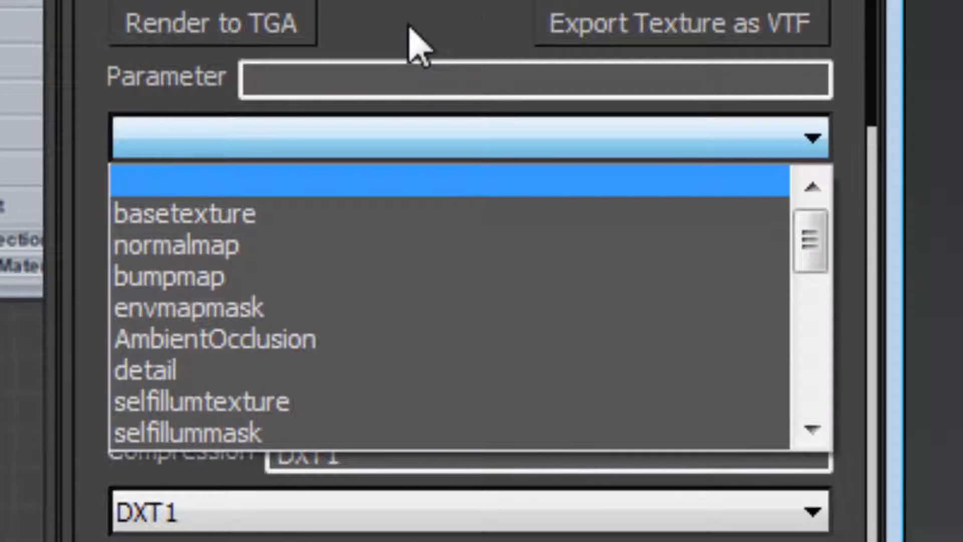
pyautogui.click(184, 213)
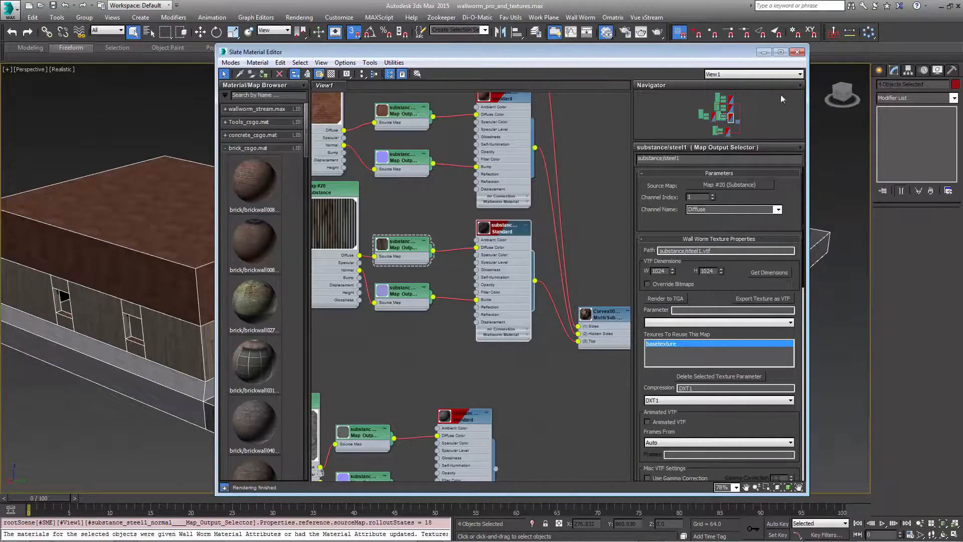
# Step: Close the Slate editor and export the selected brush textures with Wall Worm
pyautogui.click(798, 52)
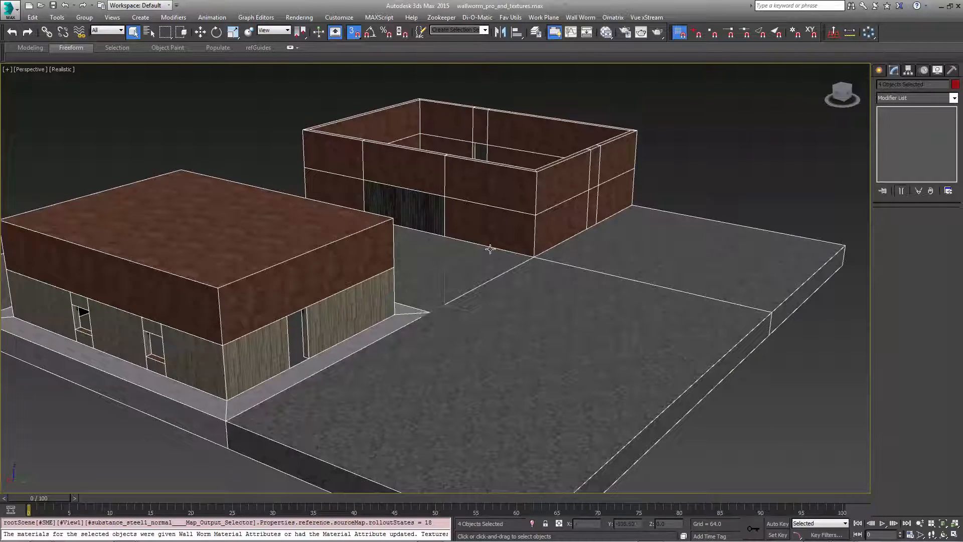
pyautogui.moveTo(544, 145)
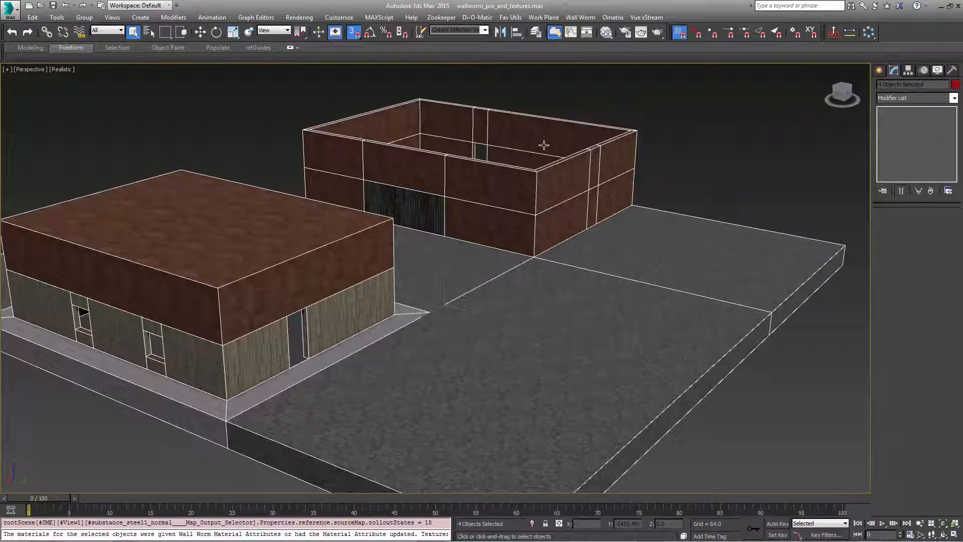
pyautogui.click(580, 16)
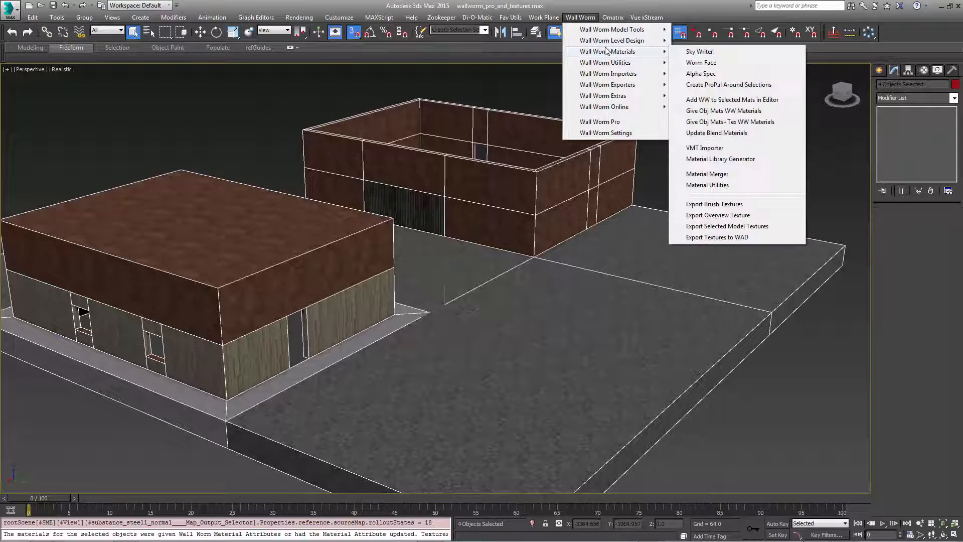
pyautogui.moveTo(714, 204)
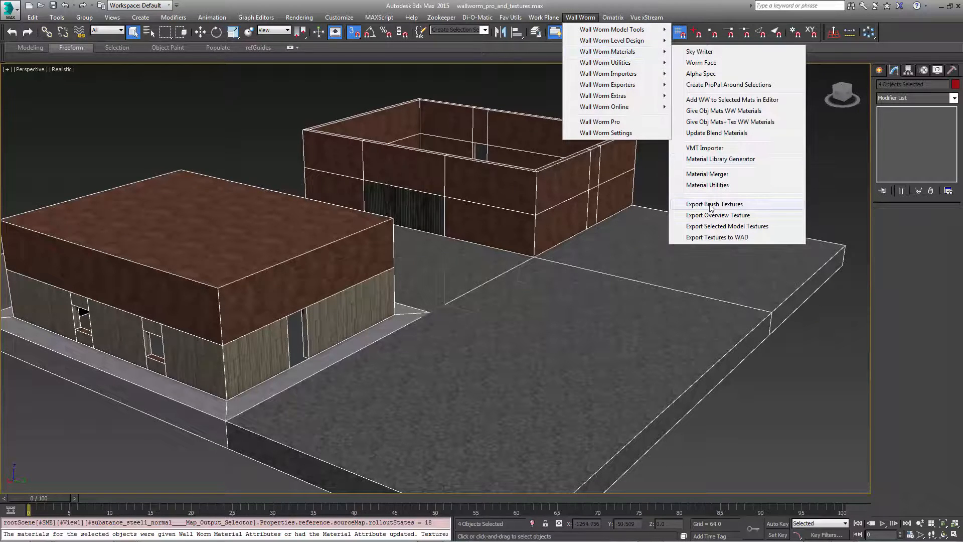
pyautogui.click(727, 227)
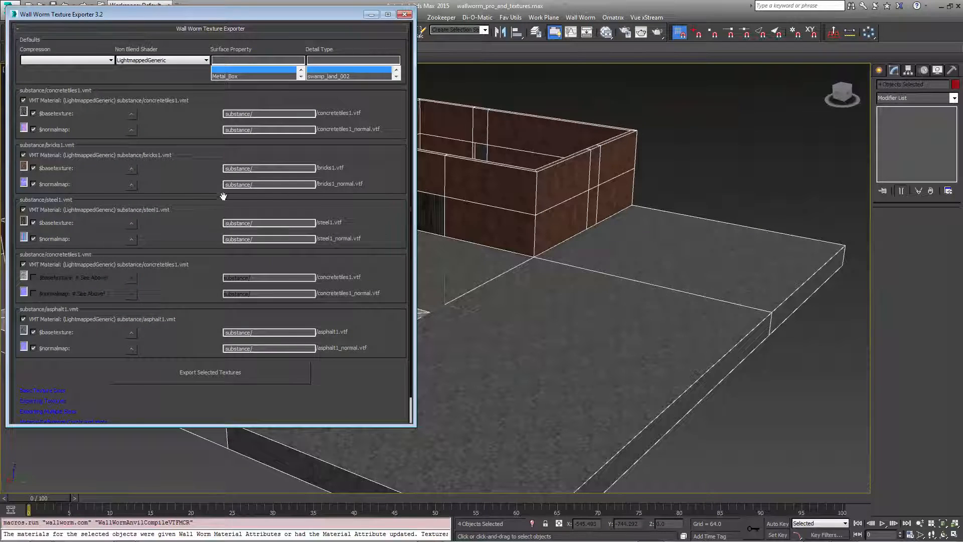
pyautogui.moveTo(254, 300)
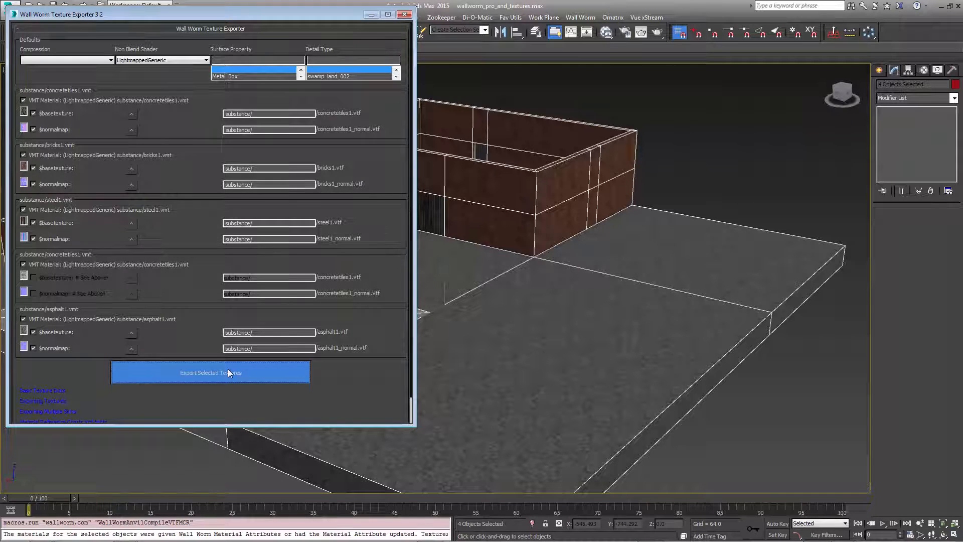
pyautogui.click(210, 372)
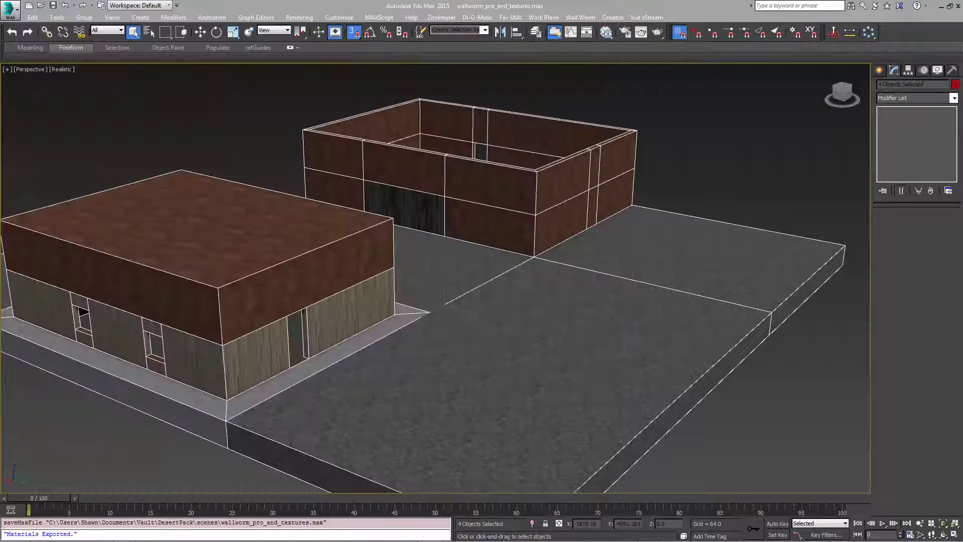
# Step: Export the scene as a game level VMF saved as substancetest1
pyautogui.click(579, 17)
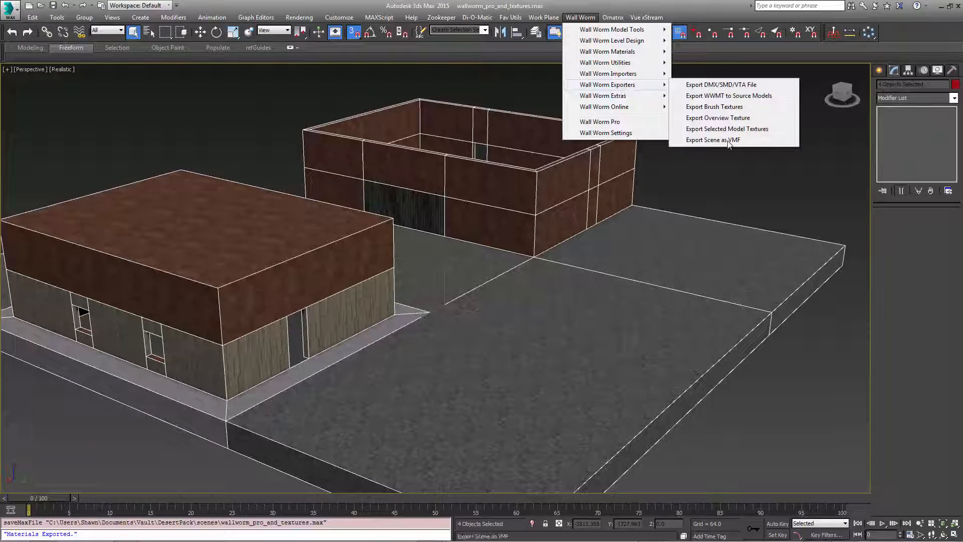
pyautogui.click(713, 139)
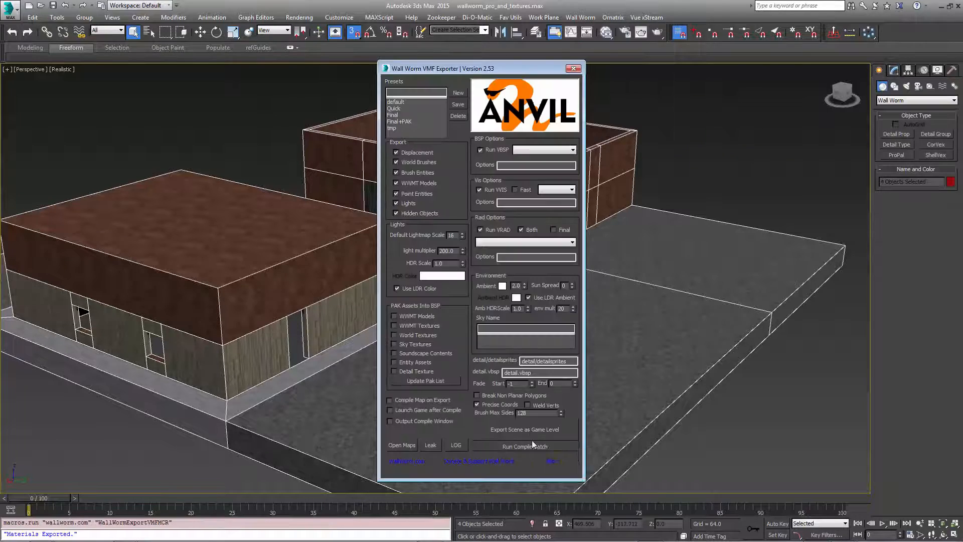
pyautogui.click(524, 429)
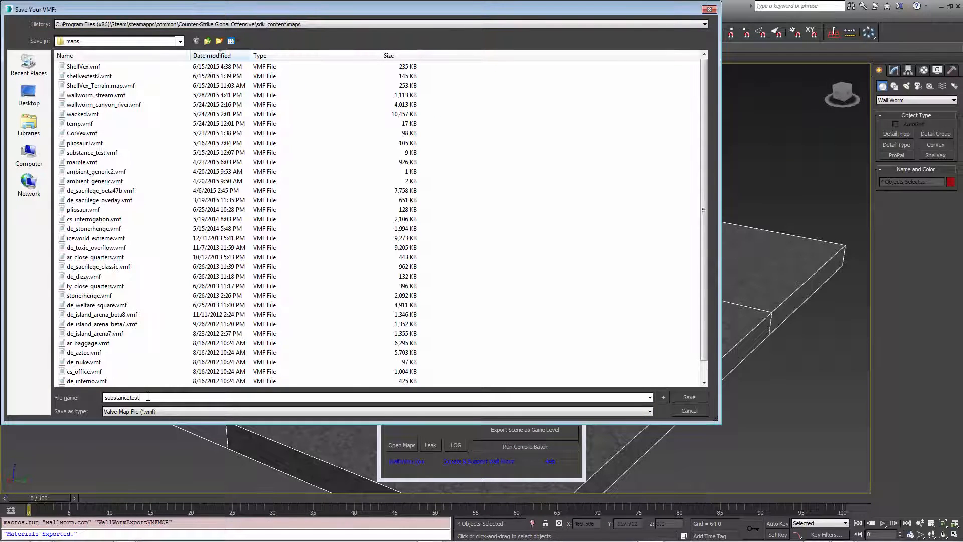
pyautogui.write('1')
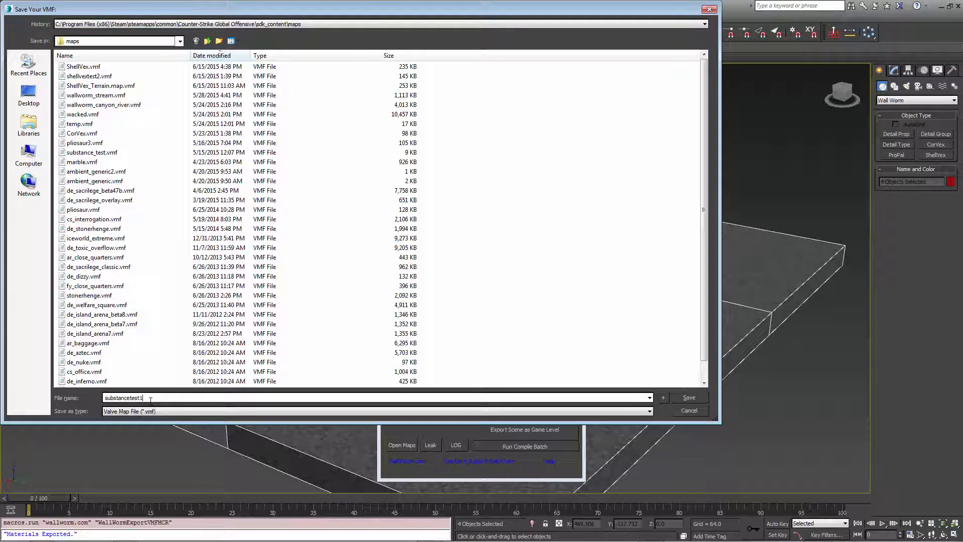
pyautogui.click(689, 398)
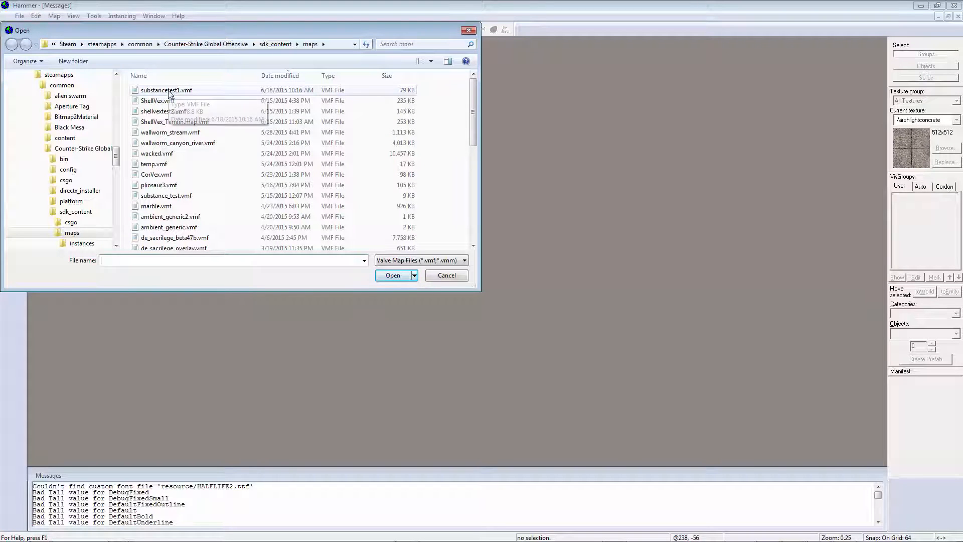
# Step: Open substancetest1.vmf from the maps folder in Hammer
pyautogui.click(392, 275)
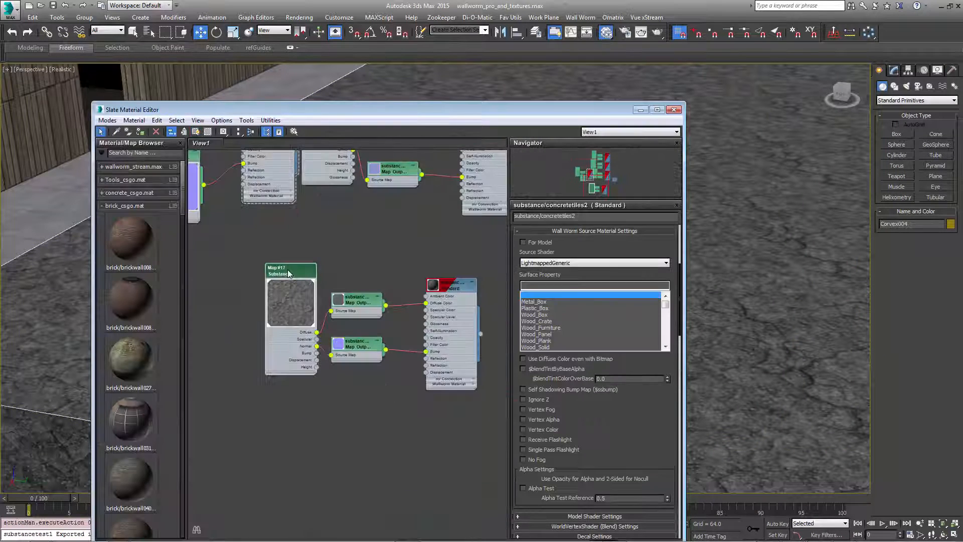
# Step: On Map #17's Asphalt_02 substance, set Cracks to 0.1 and Damage Scale to 10
pyautogui.click(289, 271)
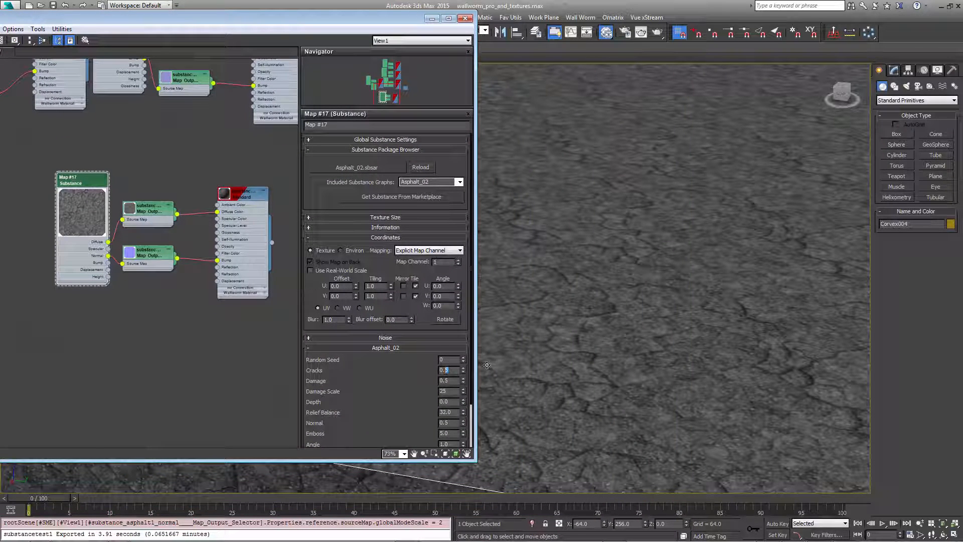
pyautogui.click(449, 369)
pyautogui.write('0.1')
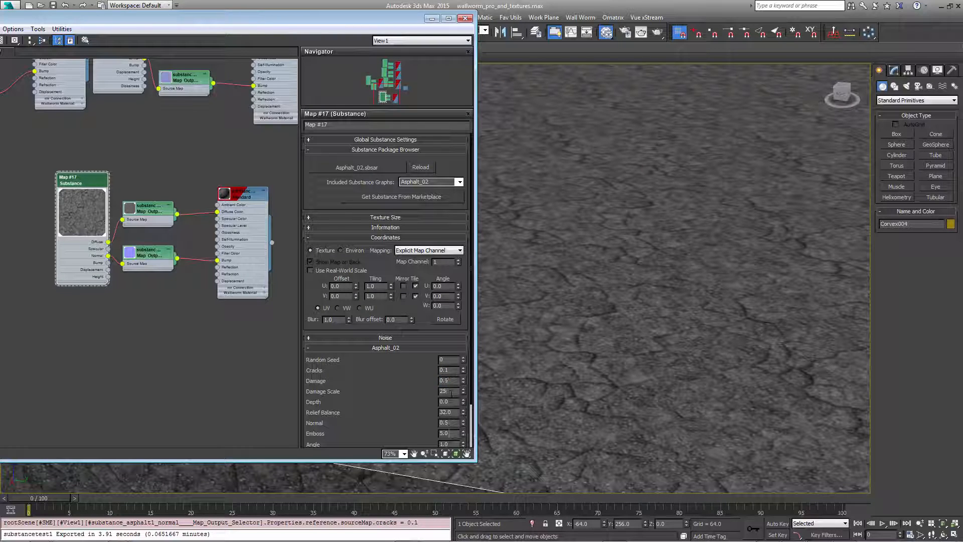
pyautogui.tripleClick(446, 391)
pyautogui.write('10')
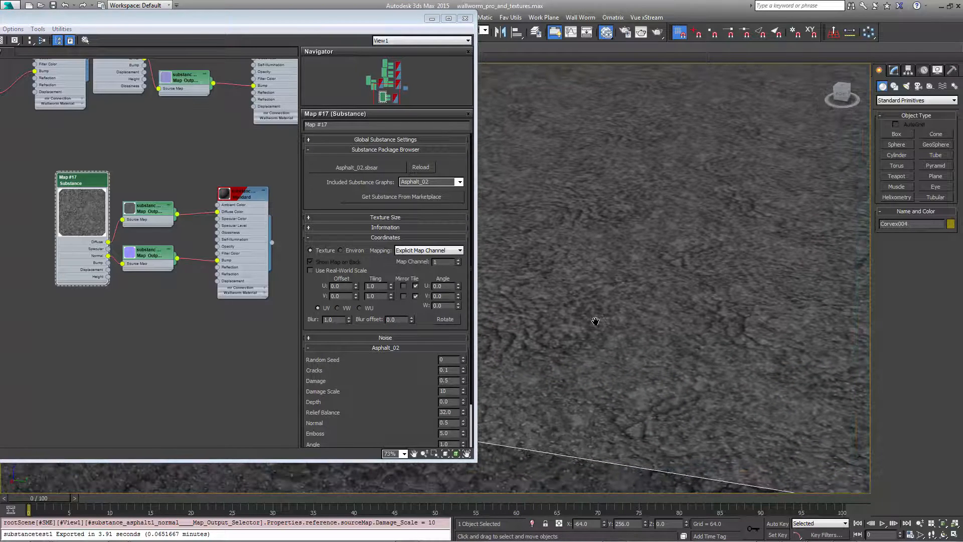
pyautogui.scroll(-3)
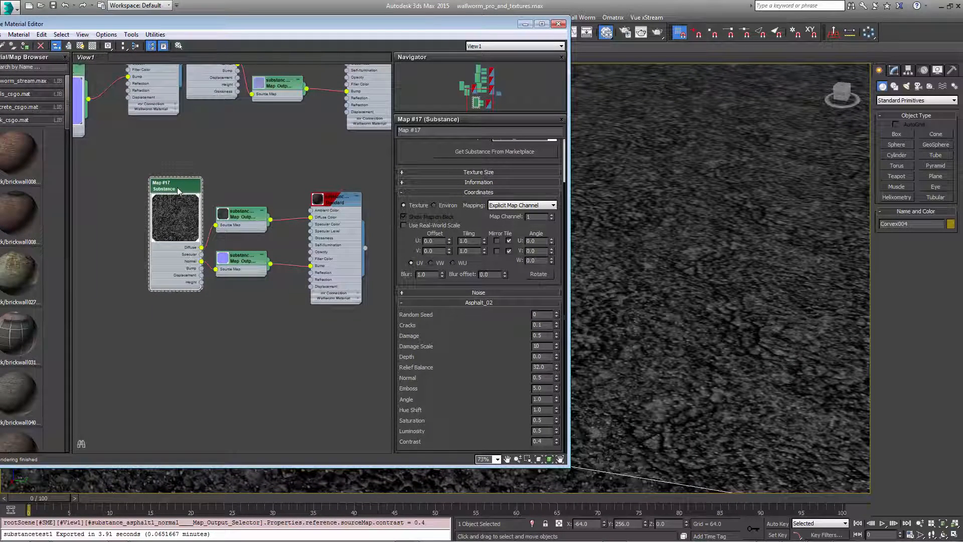
pyautogui.moveTo(243, 218)
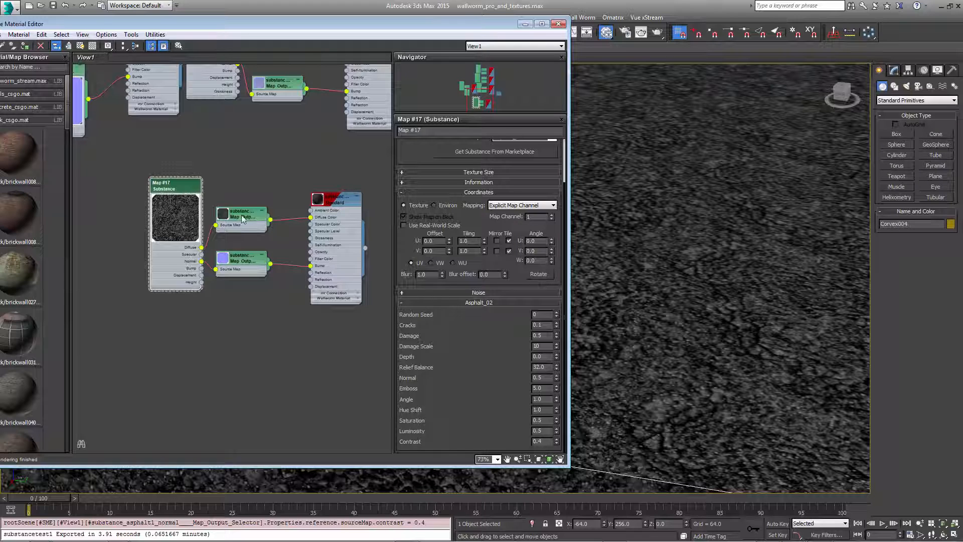
# Step: Export the asphalt1 diffuse map output as a 1024×1024 VTF texture
pyautogui.click(240, 215)
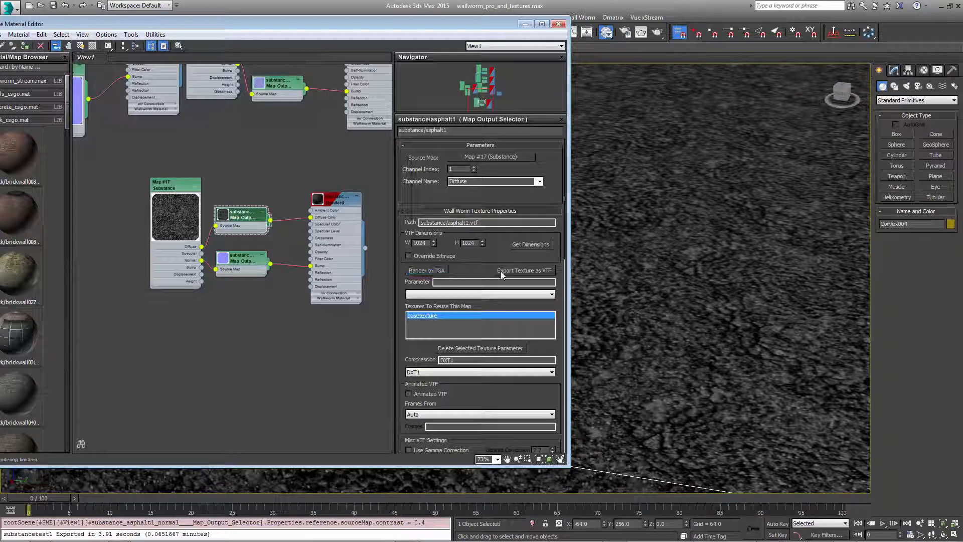
pyautogui.click(523, 271)
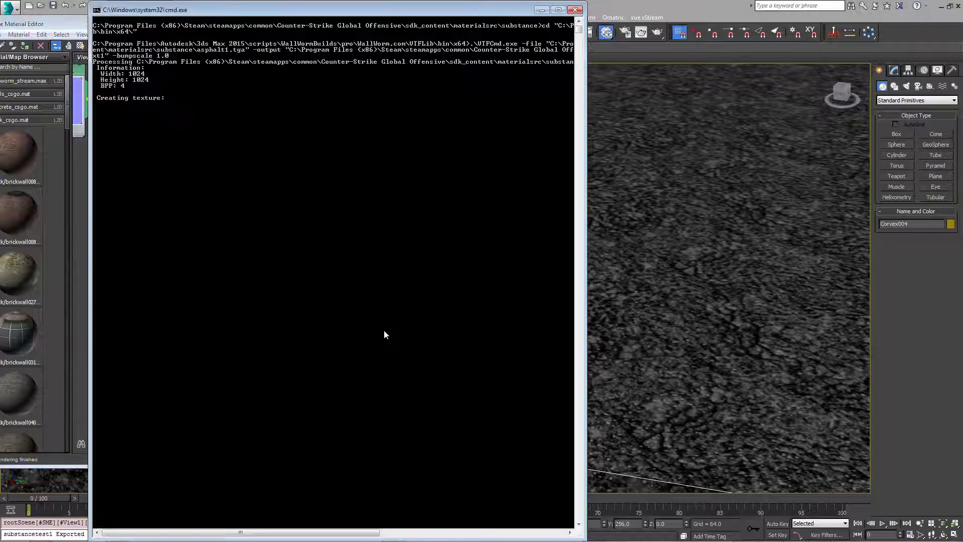
pyautogui.moveTo(386, 359)
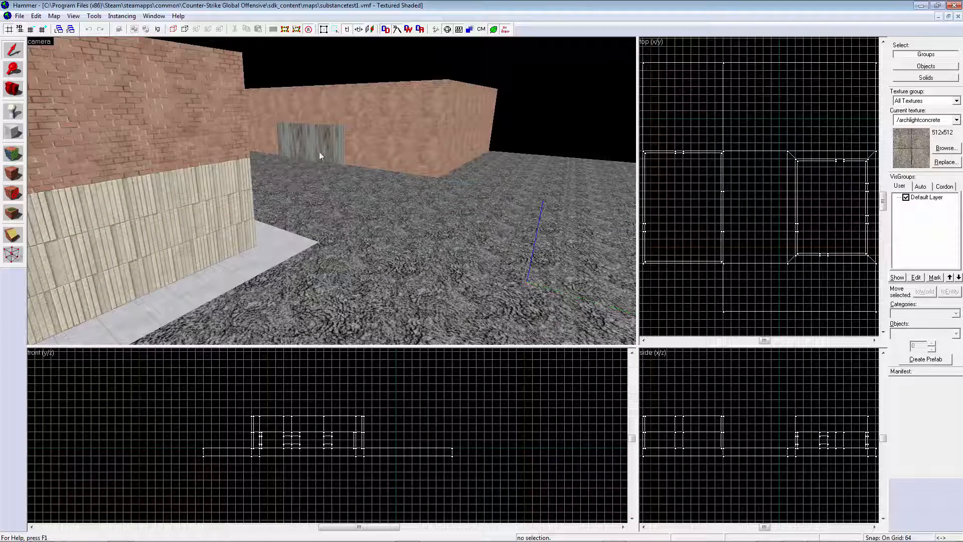
pyautogui.moveTo(321, 155)
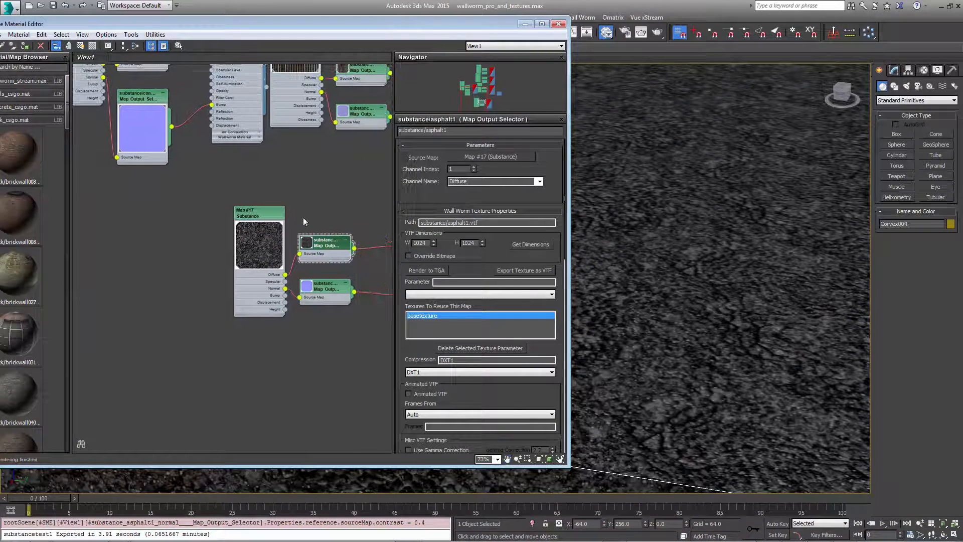
pyautogui.moveTo(446, 278)
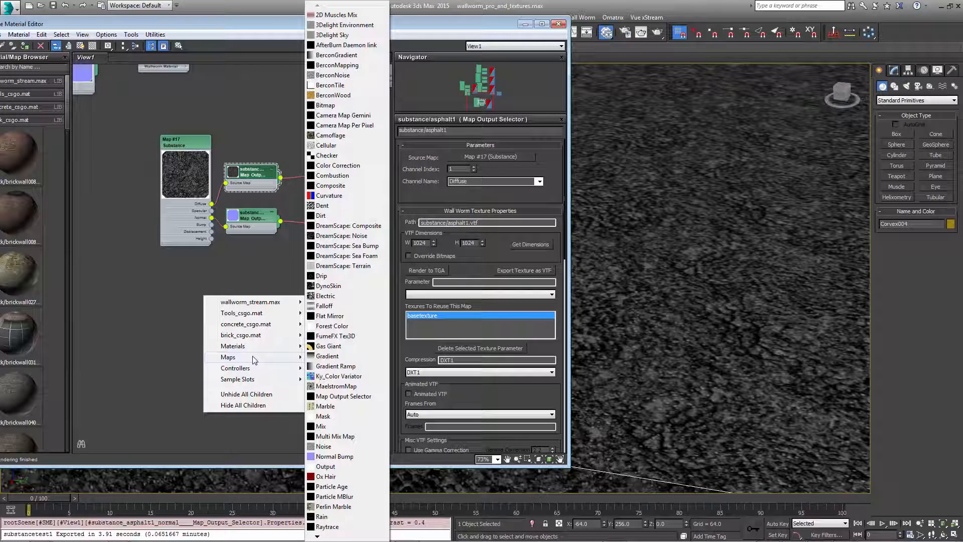
pyautogui.moveTo(326, 145)
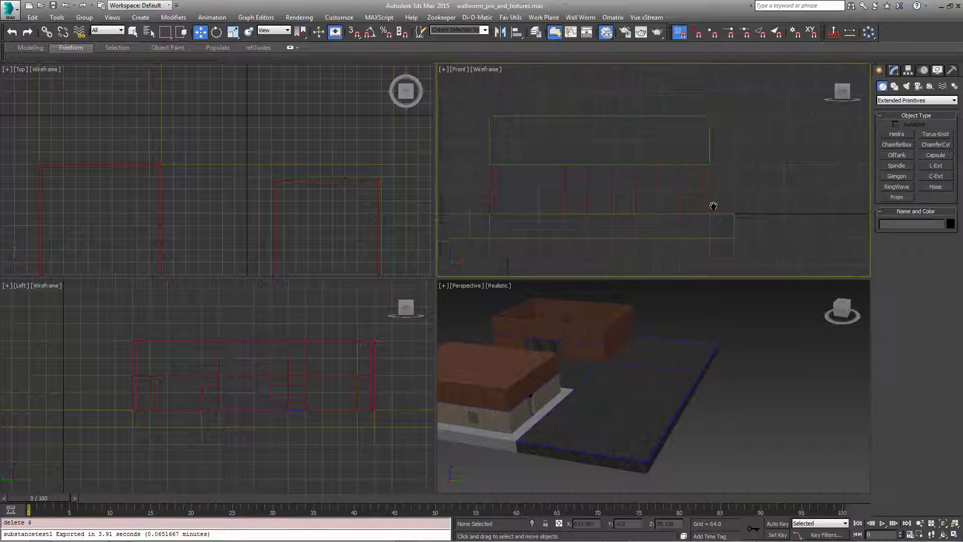
# Step: Create an Extended Primitives Prism for the tent and add a new Standard material in Slate
pyautogui.click(896, 196)
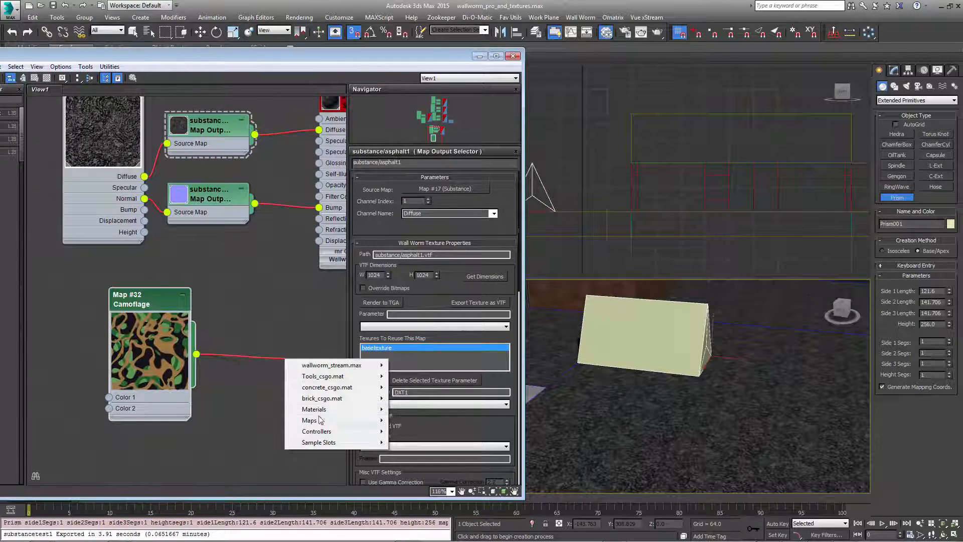
pyautogui.click(314, 409)
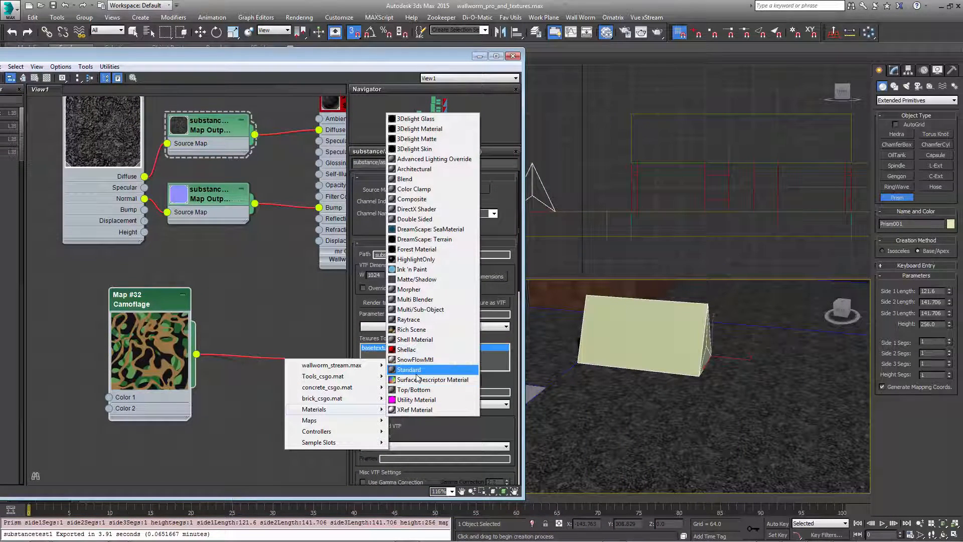
pyautogui.click(408, 369)
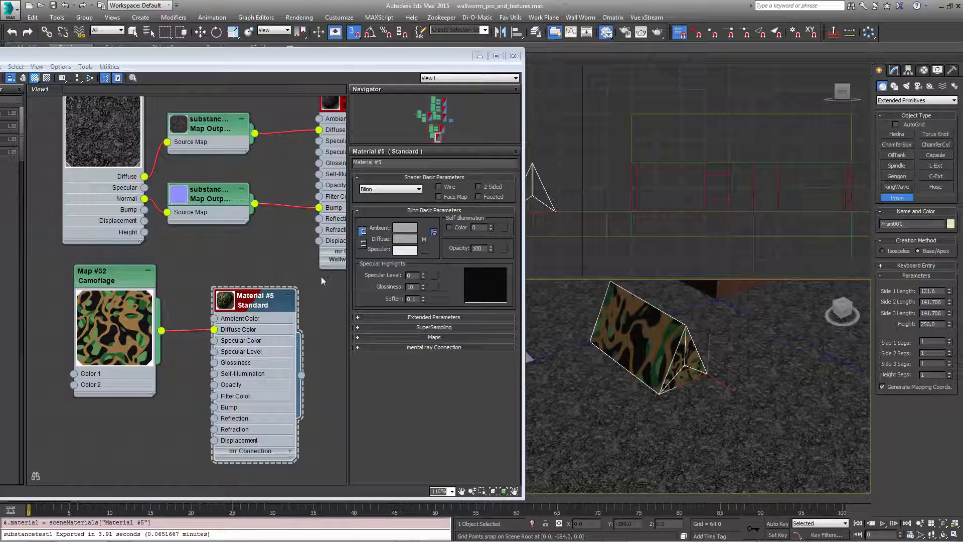
pyautogui.moveTo(552, 337)
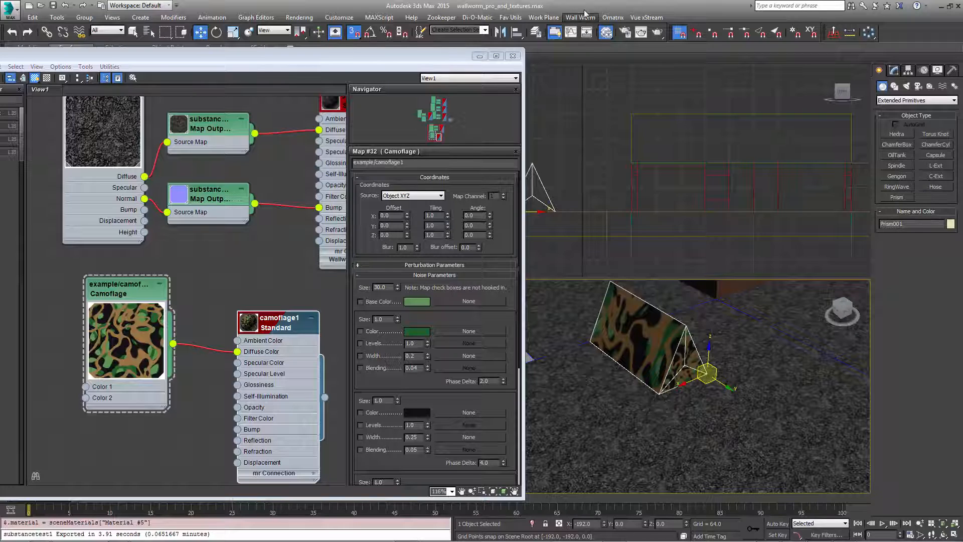
# Step: Apply Give Obj Mats+Tex WW Materials to the prism and select the Camoflage map node
pyautogui.click(579, 16)
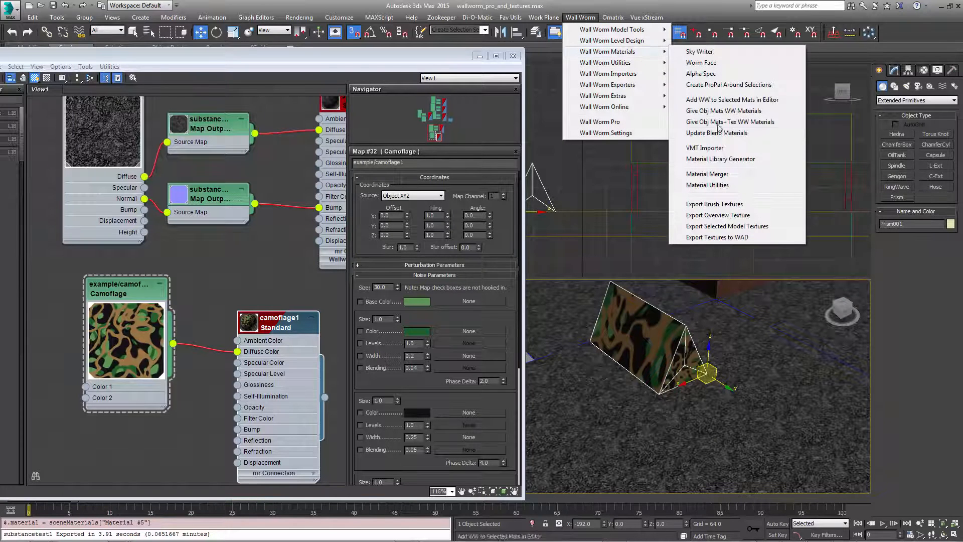
pyautogui.moveTo(730, 122)
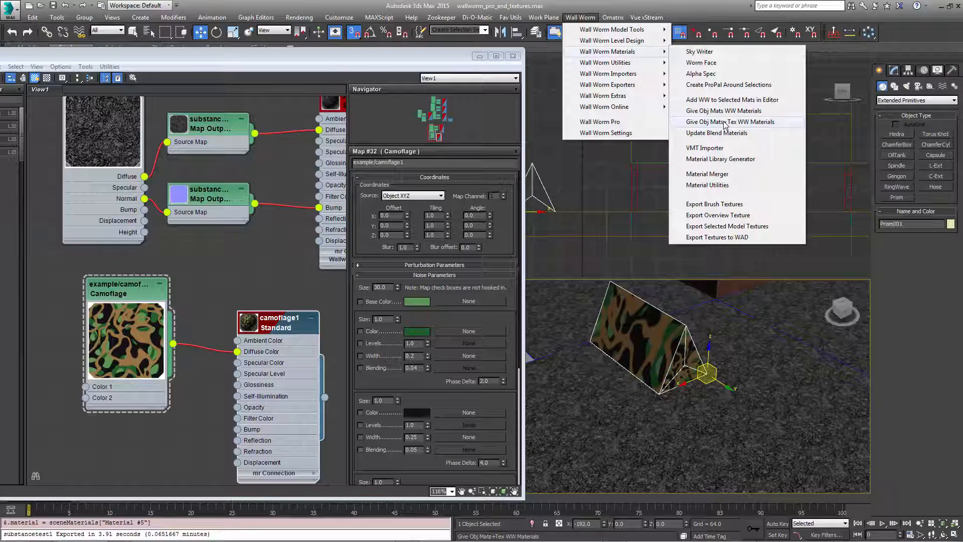
pyautogui.click(731, 122)
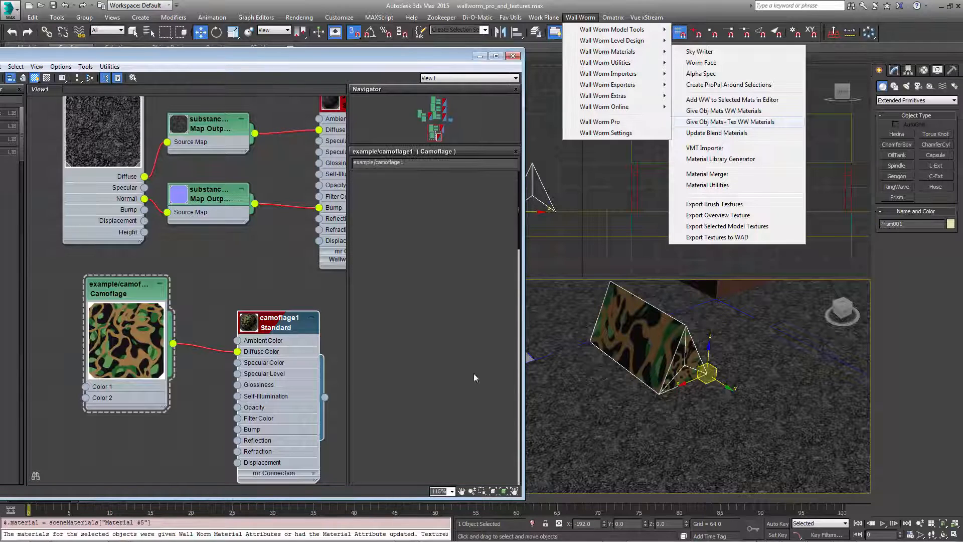
pyautogui.click(730, 122)
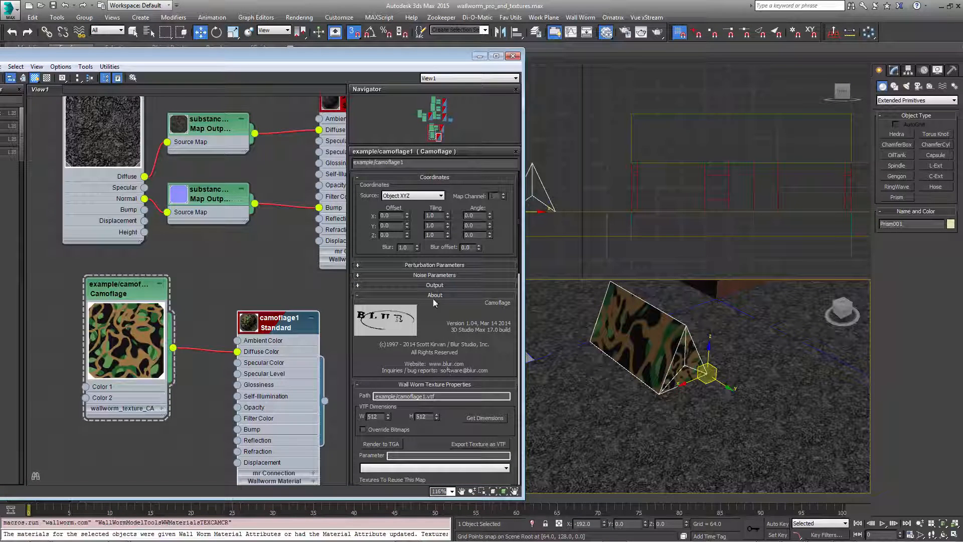
pyautogui.tripleClick(433, 395)
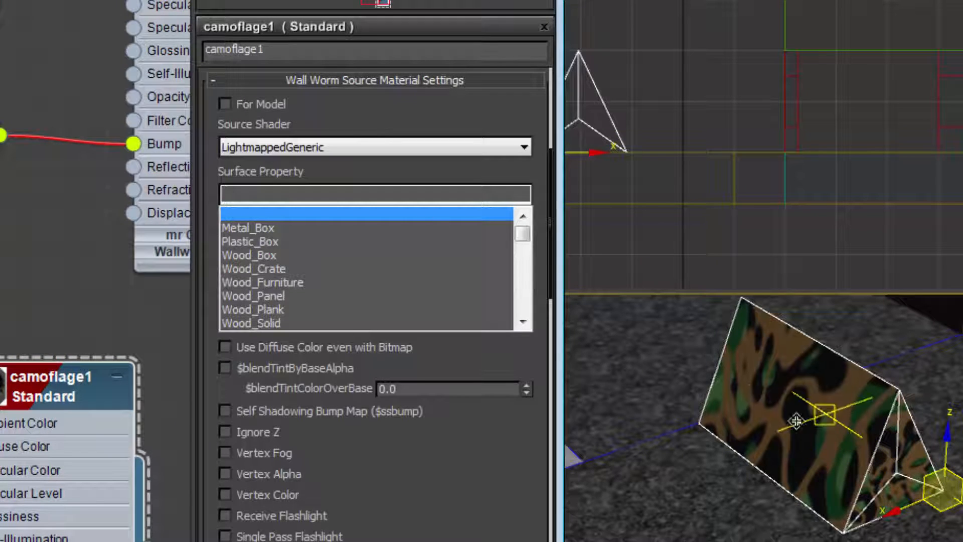
# Step: Tick For Model on camoflage1 so its Source shader becomes VertexLitGeneric
pyautogui.click(225, 104)
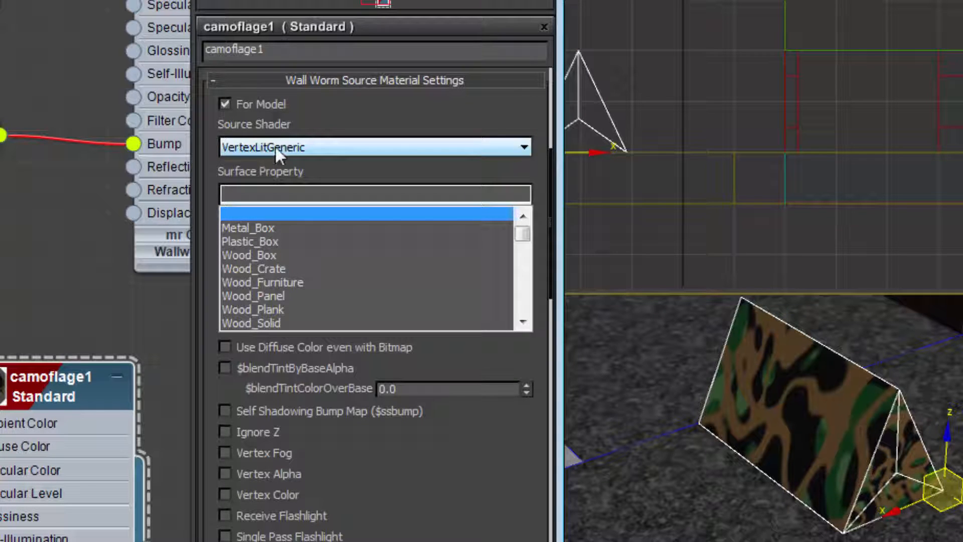
pyautogui.moveTo(257, 159)
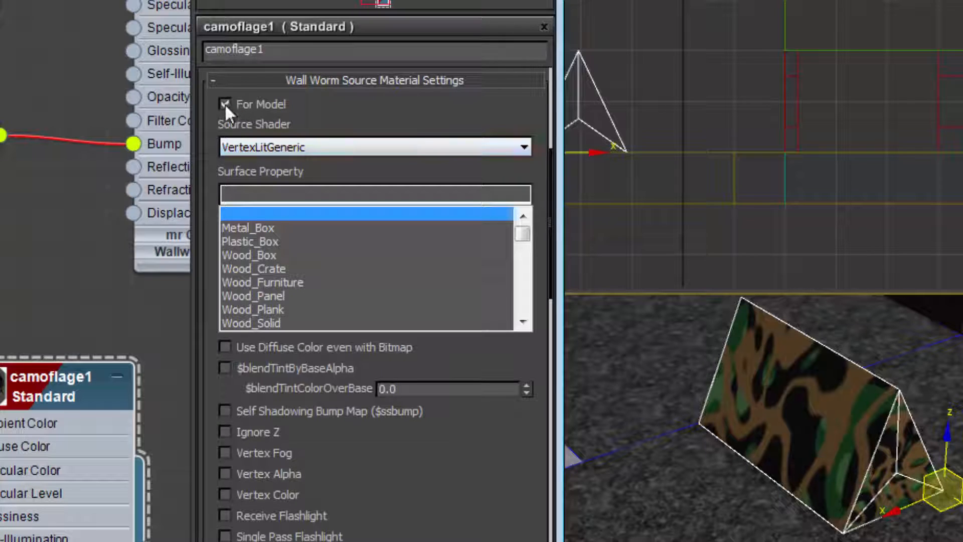
pyautogui.click(225, 104)
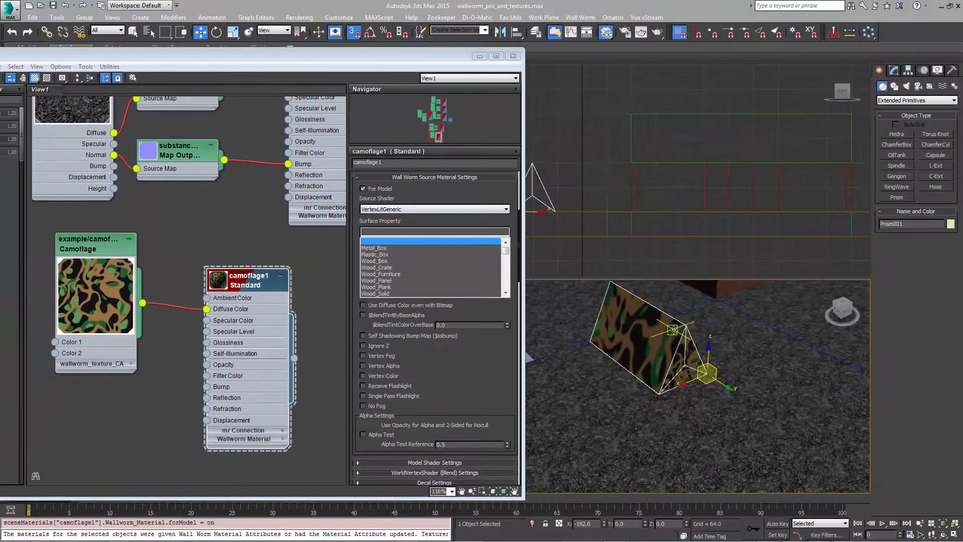
# Step: Name the prism camotent in the Modify panel and open Wall Worm Model Tools
pyautogui.click(894, 71)
pyautogui.write('camotent')
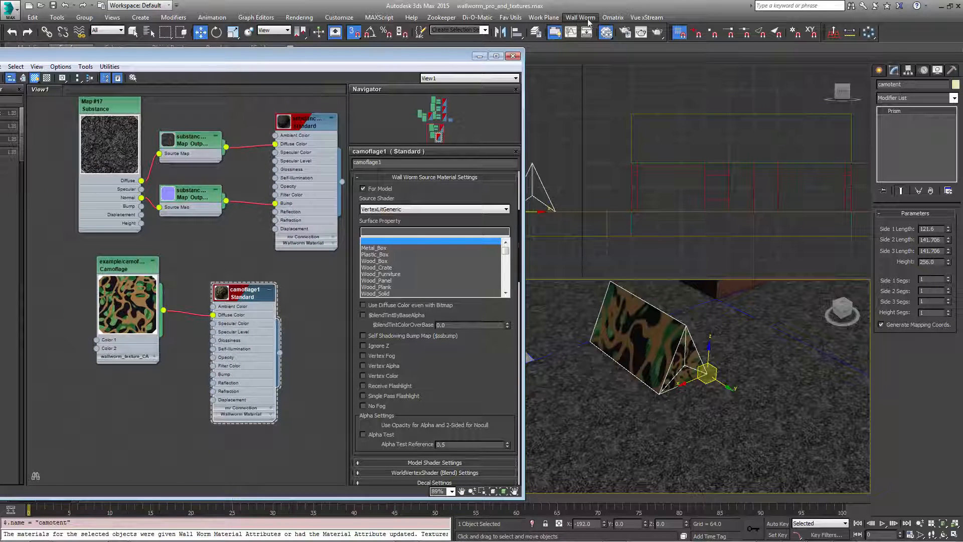
pyautogui.click(579, 17)
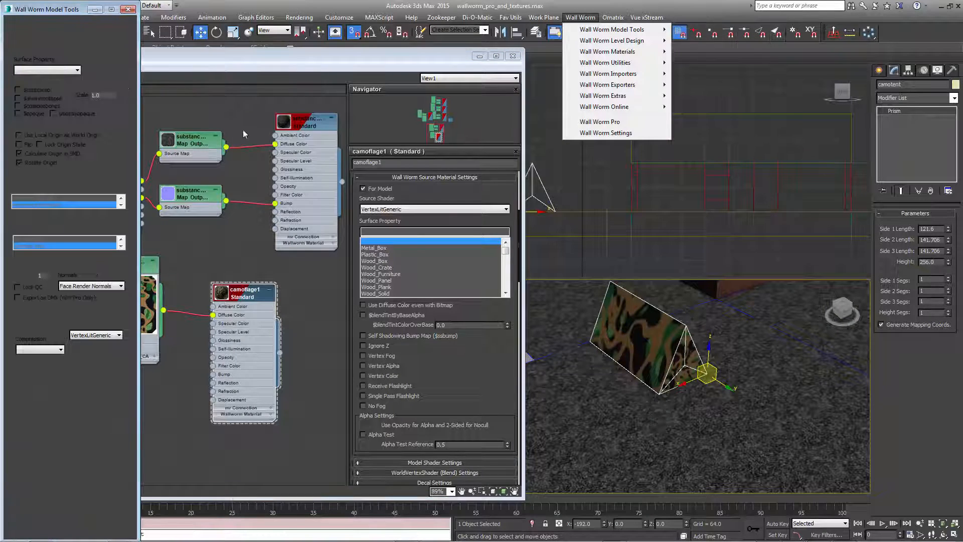
pyautogui.click(611, 29)
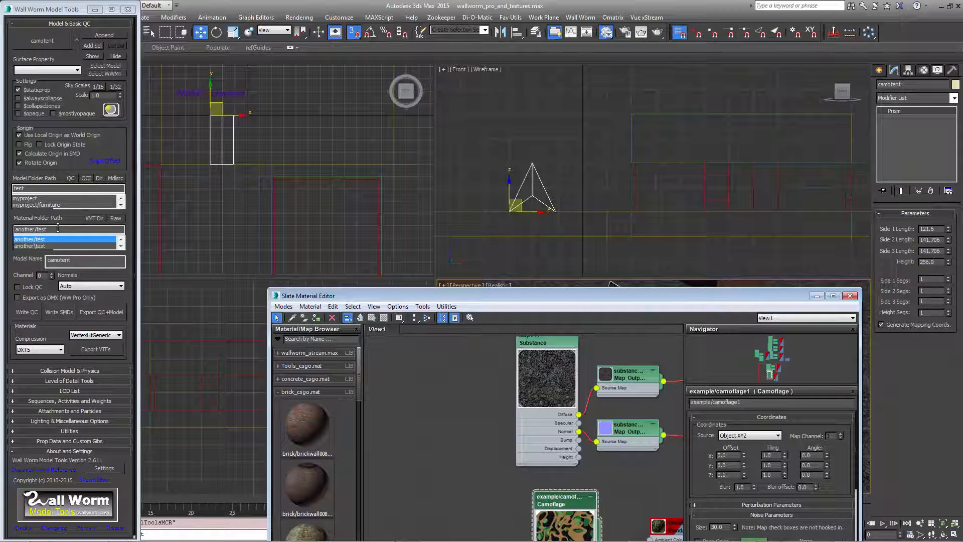
# Step: Set the material folder to example and export the camoflage1 texture as VTF
pyautogui.click(67, 238)
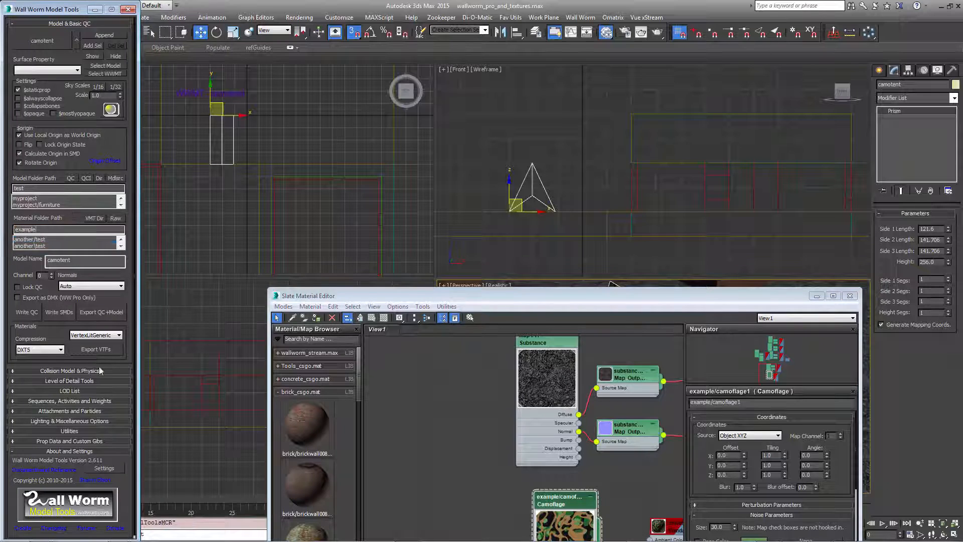
pyautogui.click(95, 349)
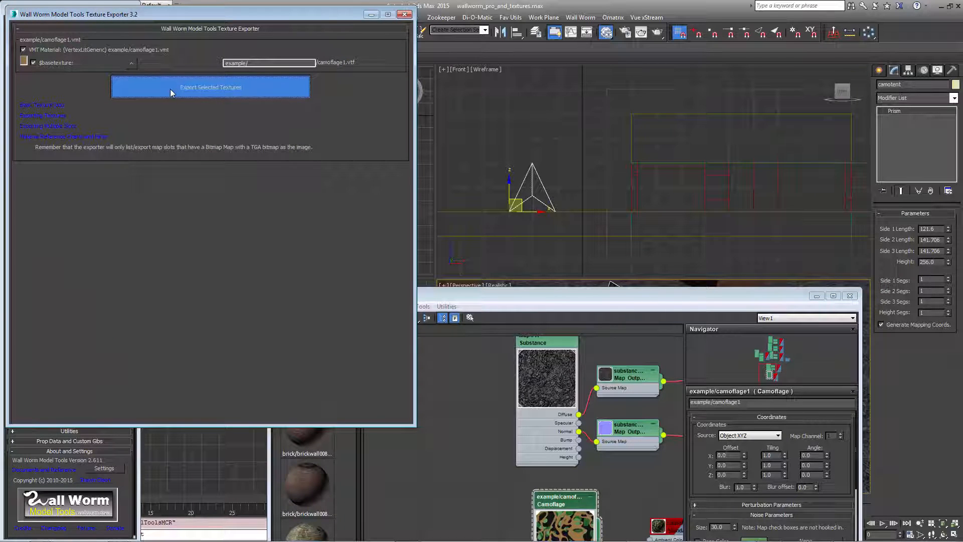
pyautogui.click(210, 86)
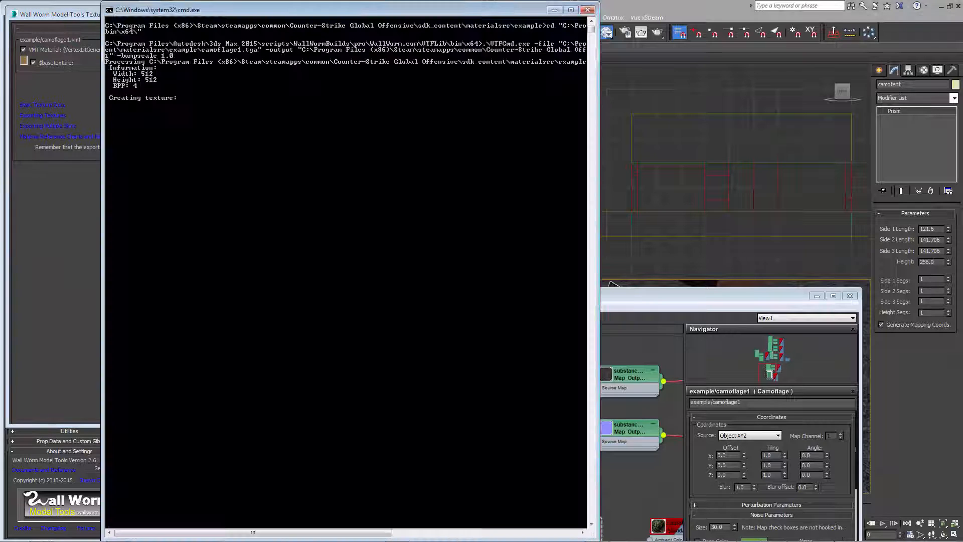
pyautogui.click(209, 87)
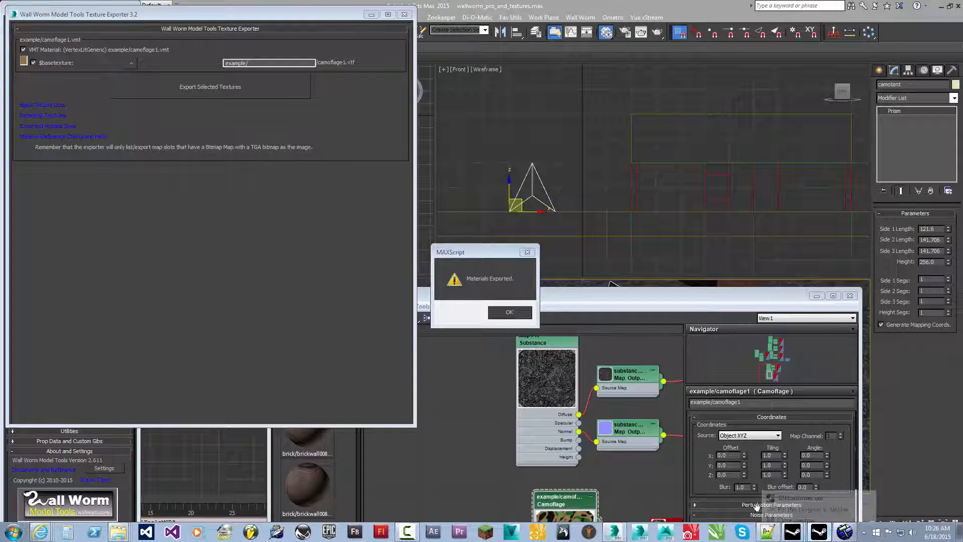
pyautogui.click(509, 312)
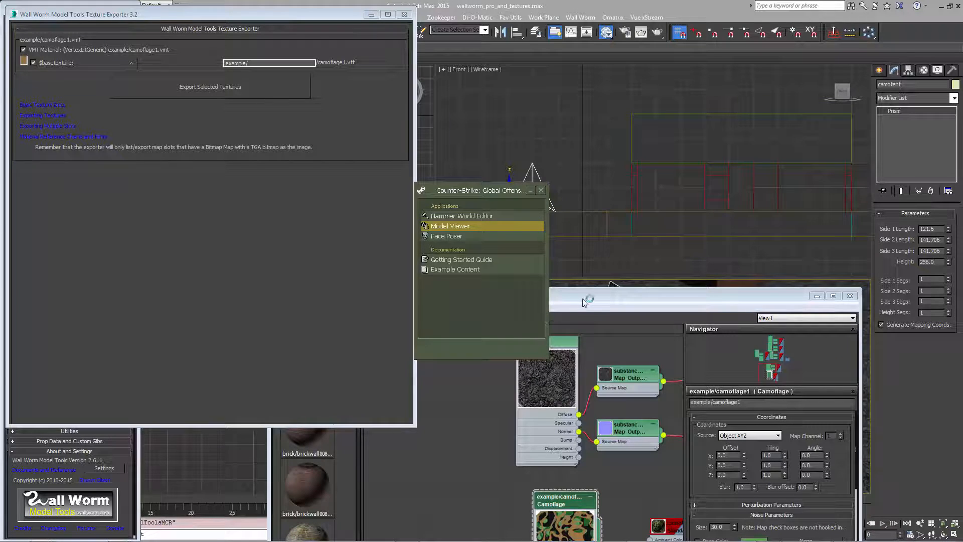
# Step: Load camotent.mdl in Model Viewer, rotate it to see the plain tan surface, then close it
pyautogui.click(22, 30)
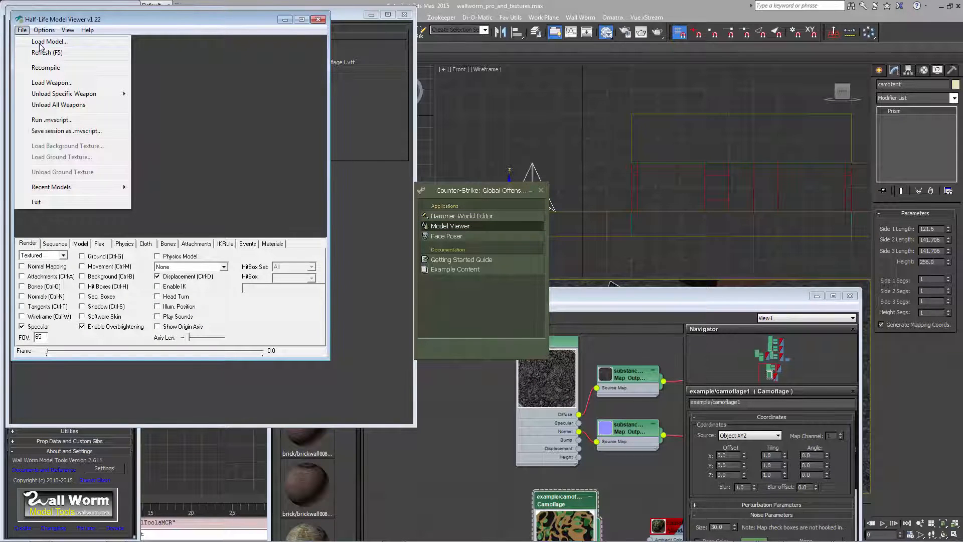
pyautogui.click(49, 41)
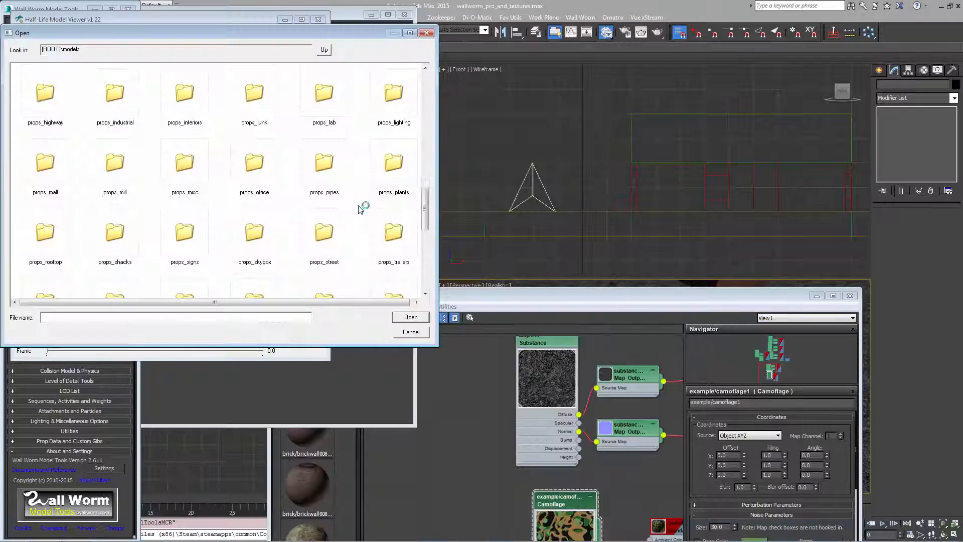
pyautogui.click(410, 331)
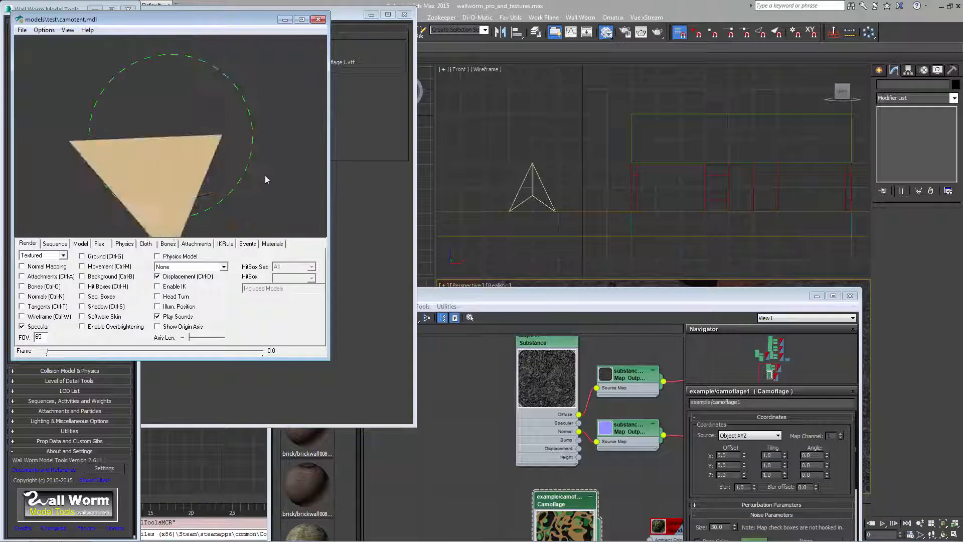
pyautogui.moveTo(172, 159); pyautogui.dragTo(129, 114)
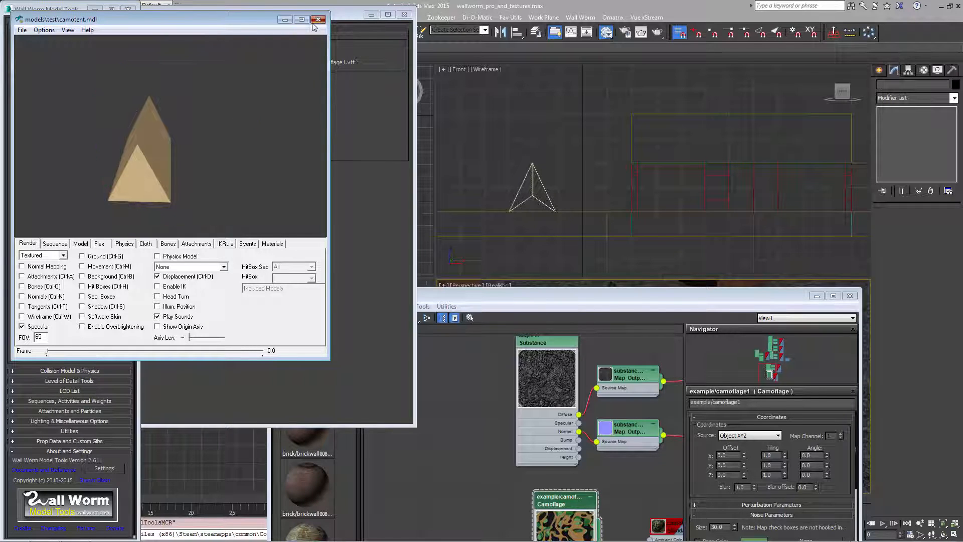
pyautogui.click(318, 19)
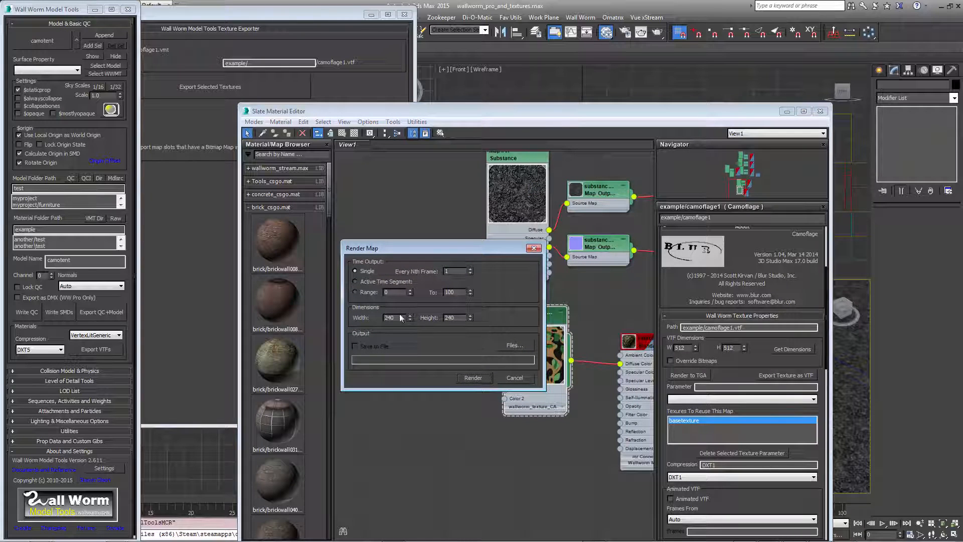
# Step: Render the Camoflage map at 512×512 over the existing camoflage1.tga file
pyautogui.tripleClick(389, 317)
pyautogui.write('512')
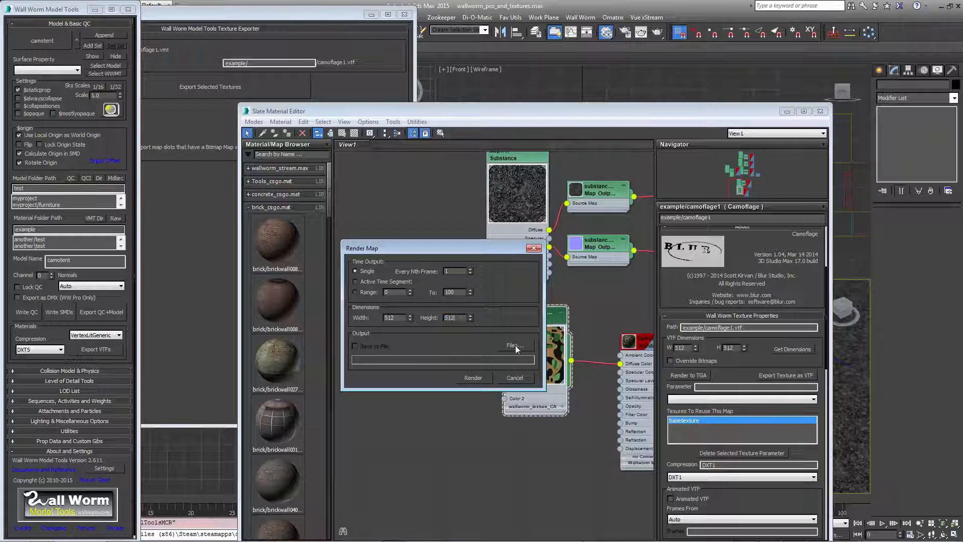
pyautogui.click(513, 345)
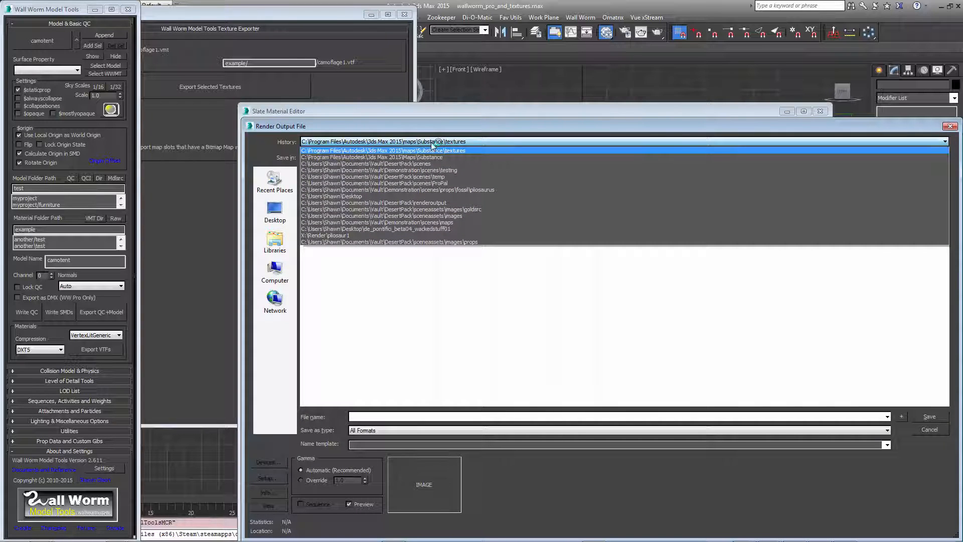
pyautogui.click(430, 151)
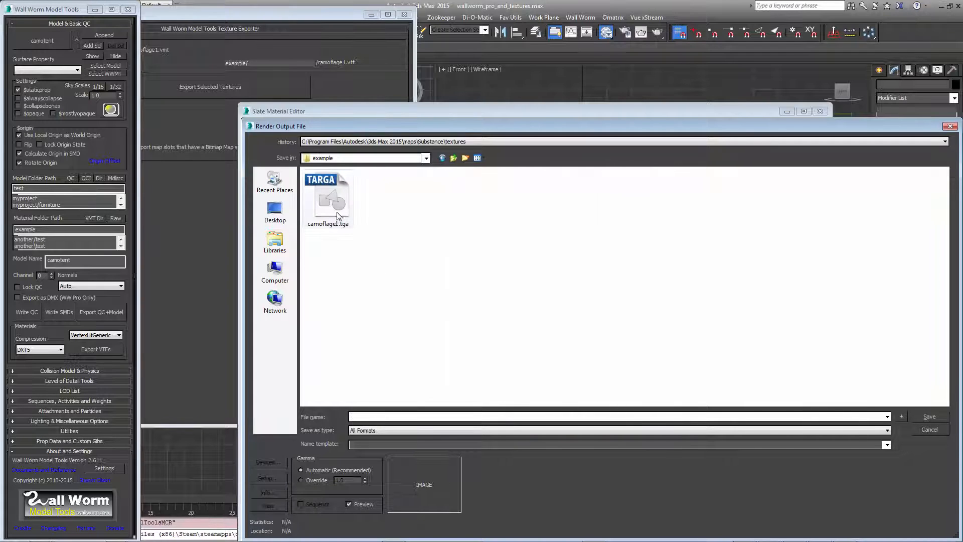
pyautogui.click(328, 199)
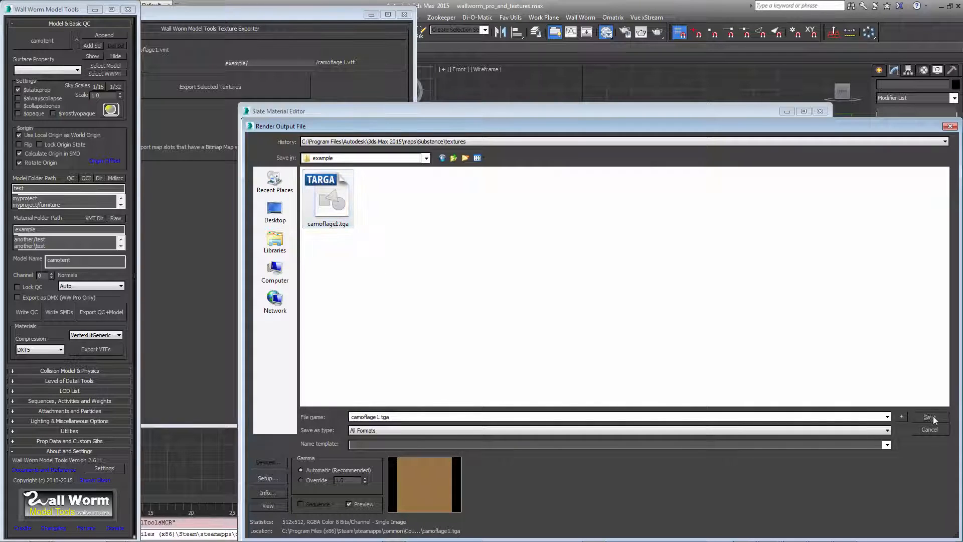
pyautogui.click(929, 416)
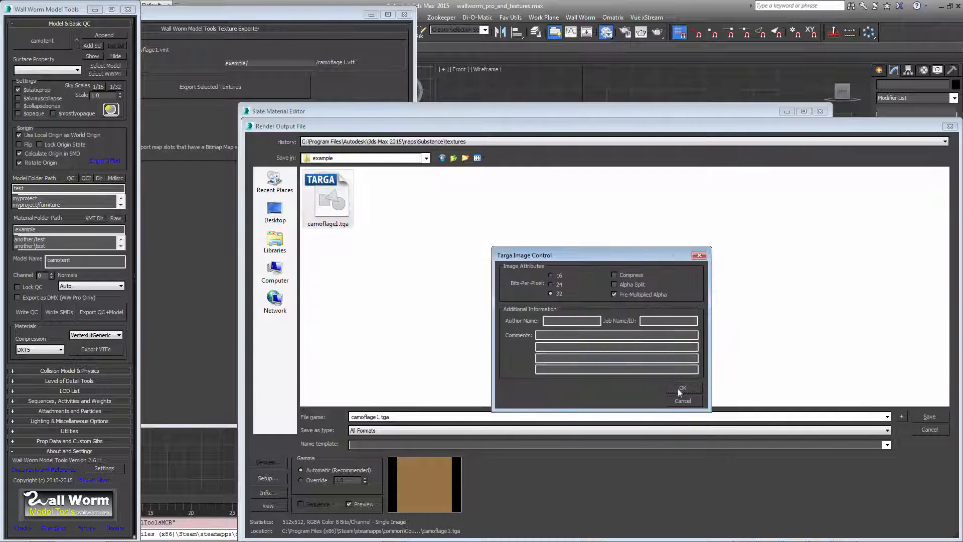
pyautogui.click(681, 388)
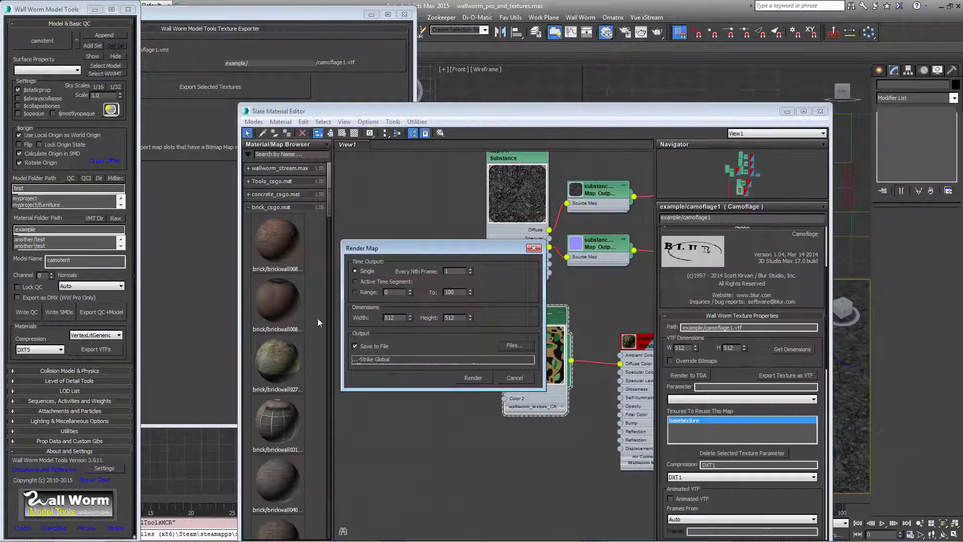
pyautogui.click(473, 378)
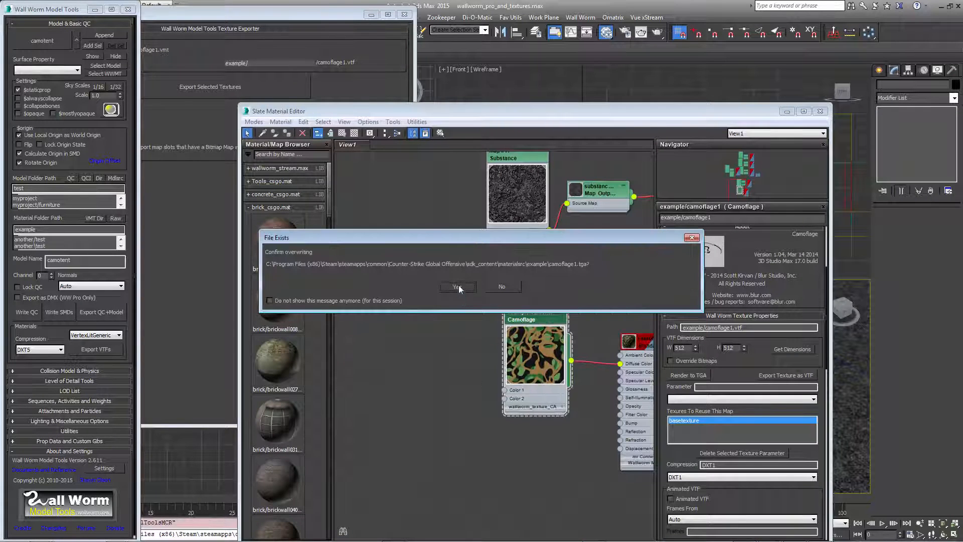
pyautogui.click(457, 287)
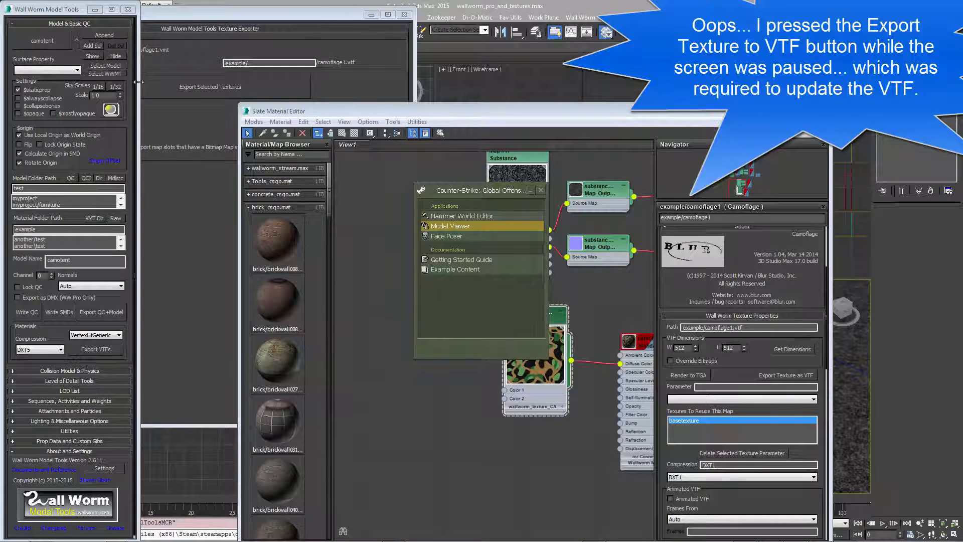
# Step: Relaunch Model Viewer and reload models\test\camotent.mdl from Recent Models
pyautogui.click(21, 29)
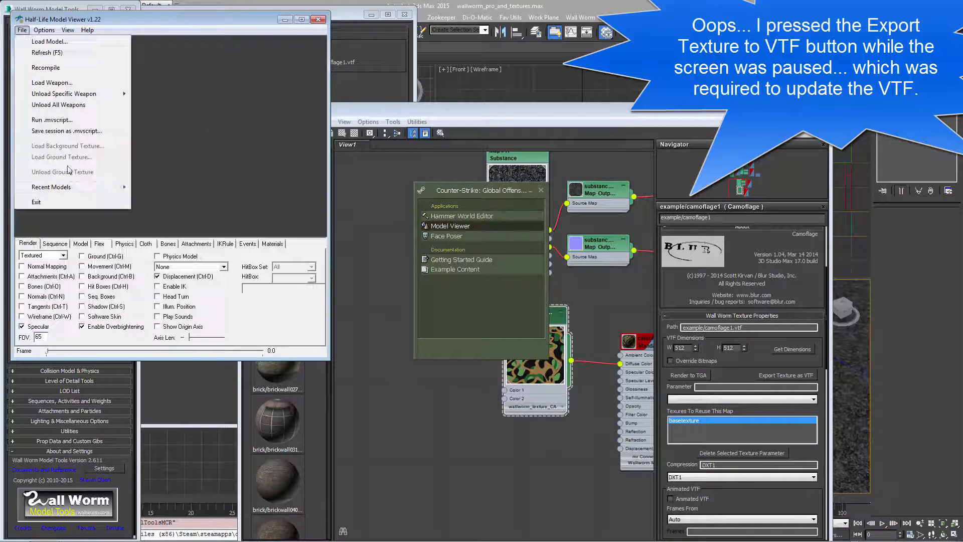
pyautogui.click(51, 187)
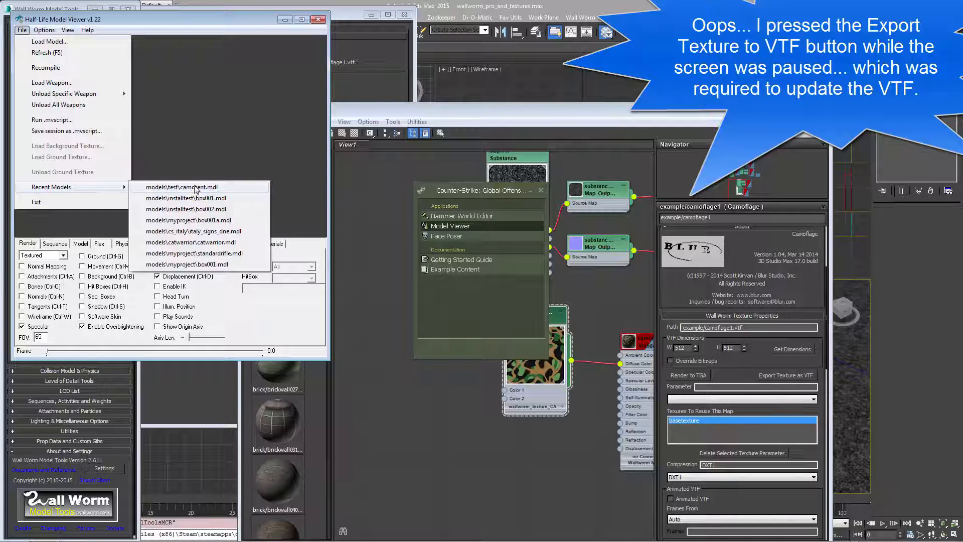
pyautogui.click(181, 187)
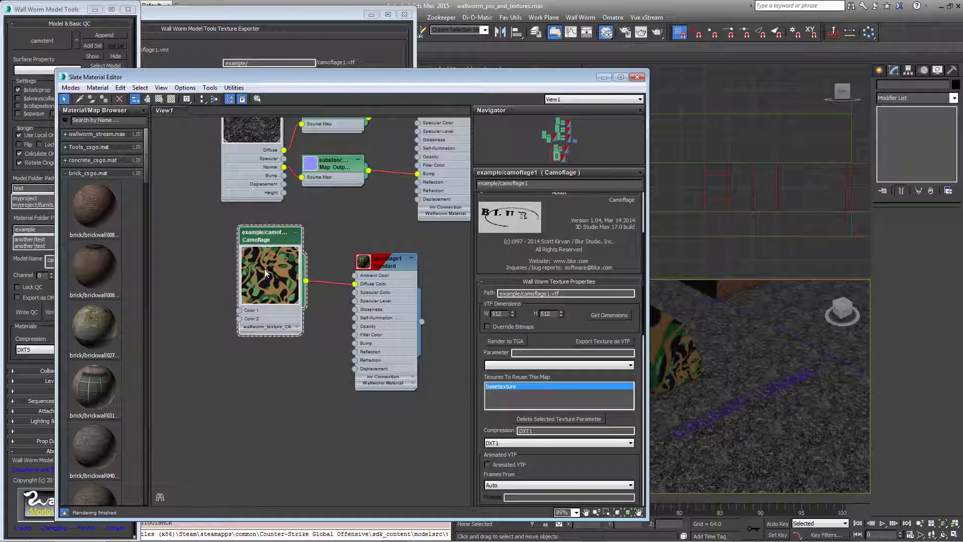
# Step: Close the Slate Material Editor and Texture Exporter windows, then open the Wall Worm menu
pyautogui.scroll(3)
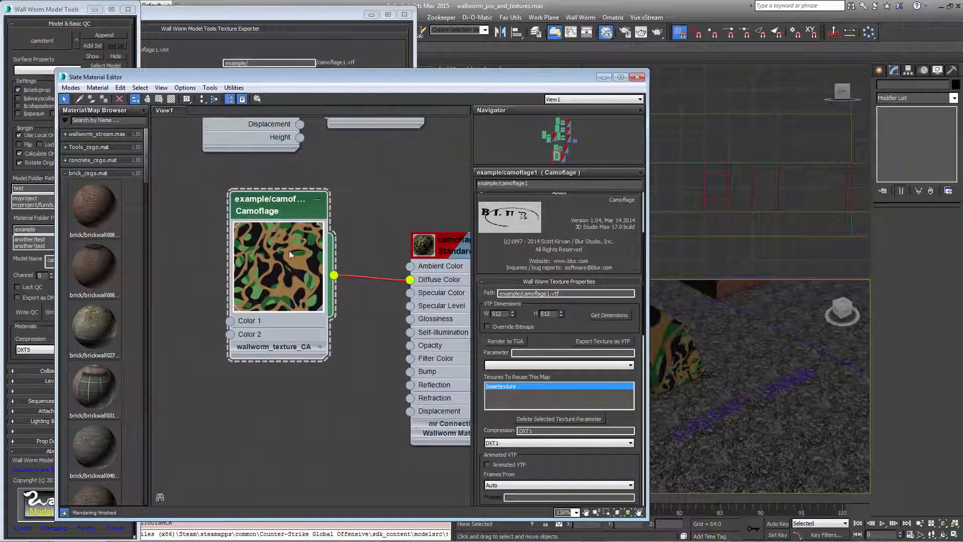
pyautogui.moveTo(295, 251)
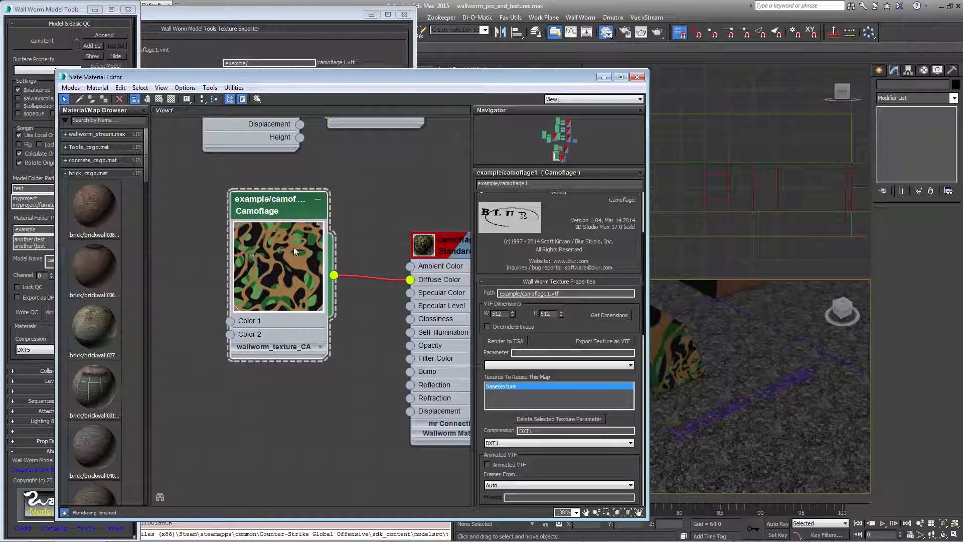
pyautogui.moveTo(277, 249)
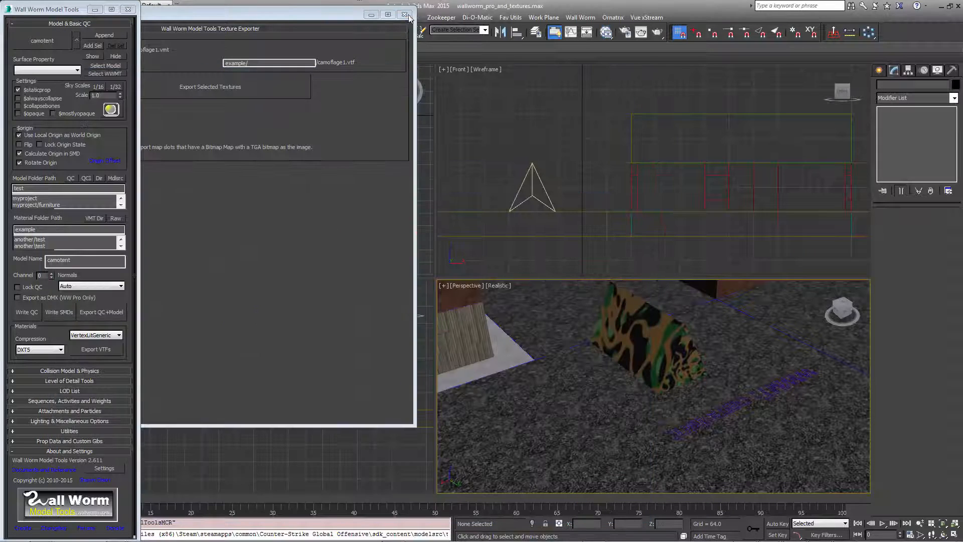
pyautogui.click(404, 14)
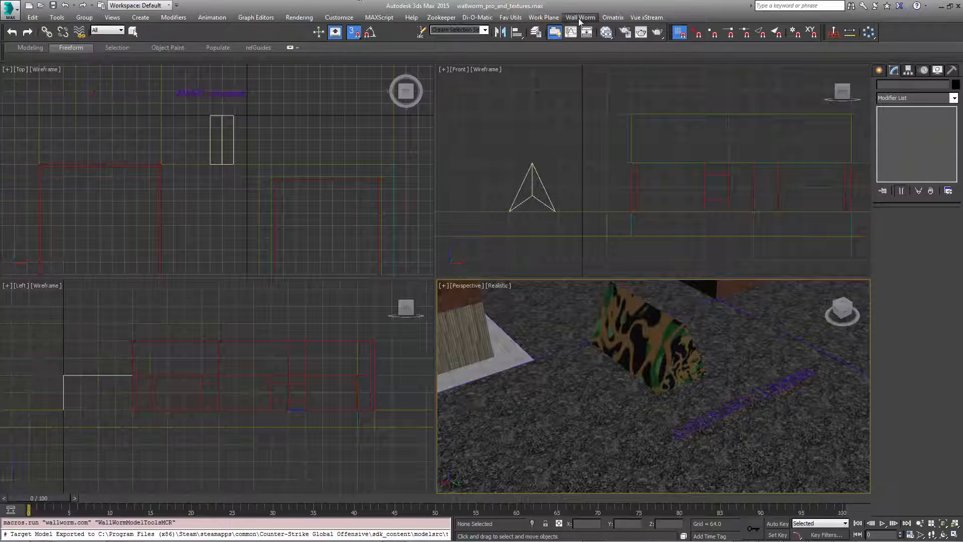
pyautogui.click(580, 17)
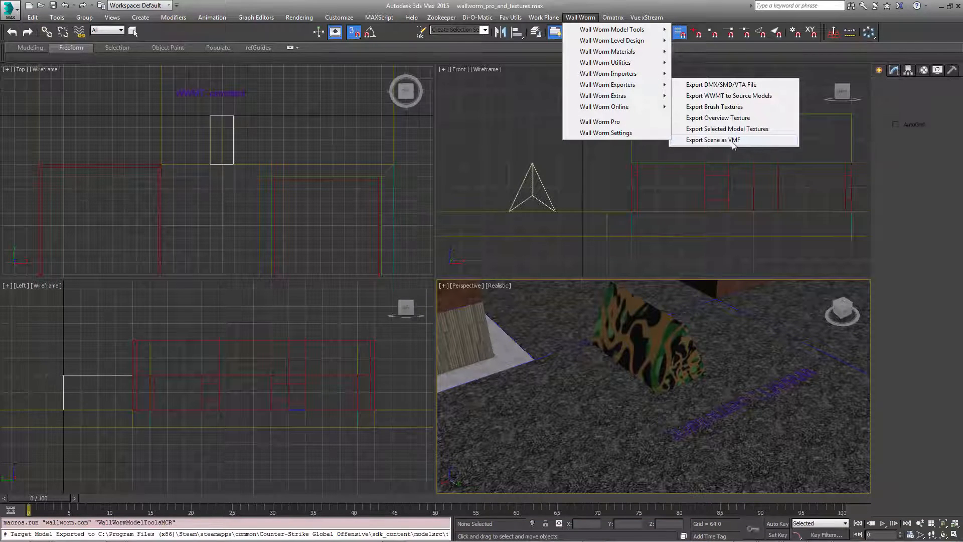
# Step: Export the scene as a game level VMF named substancetest1.vmf
pyautogui.click(713, 139)
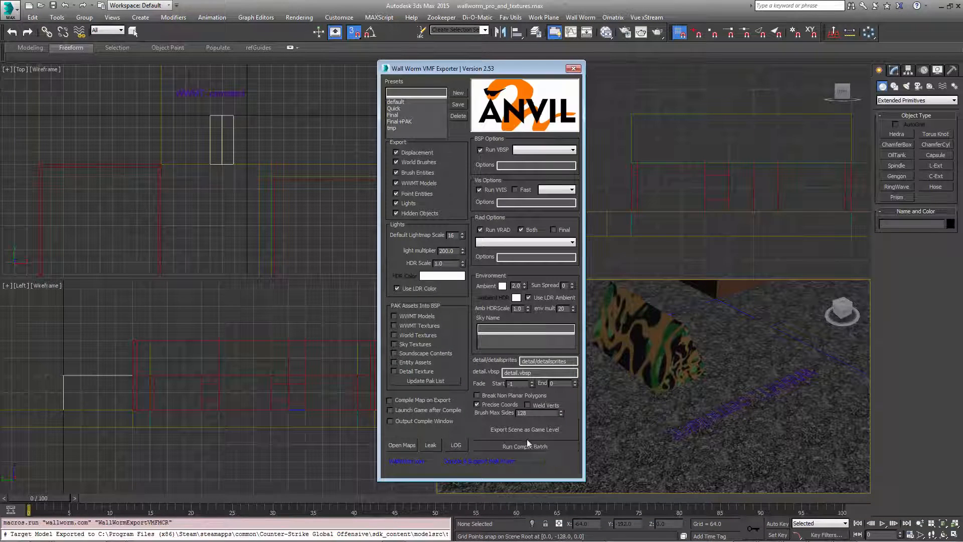
pyautogui.click(524, 429)
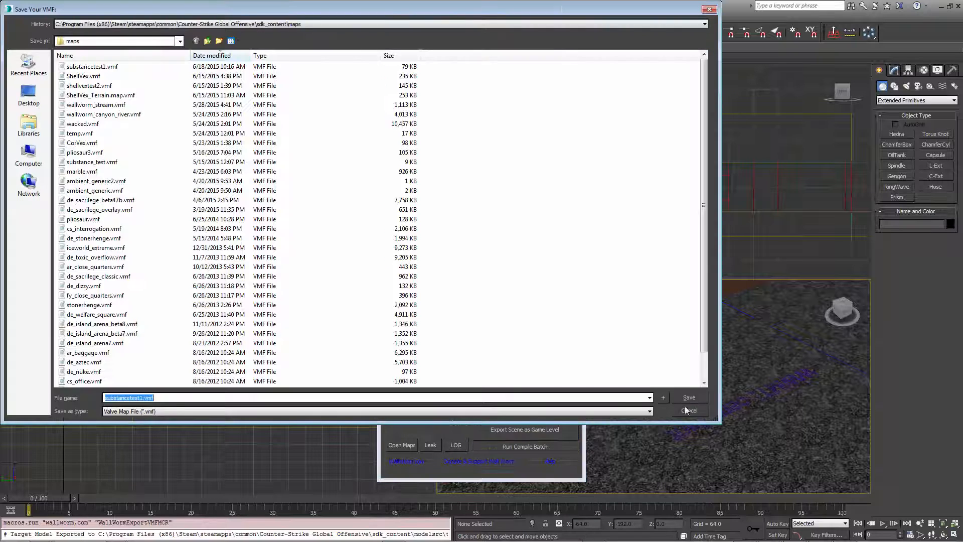
pyautogui.click(689, 396)
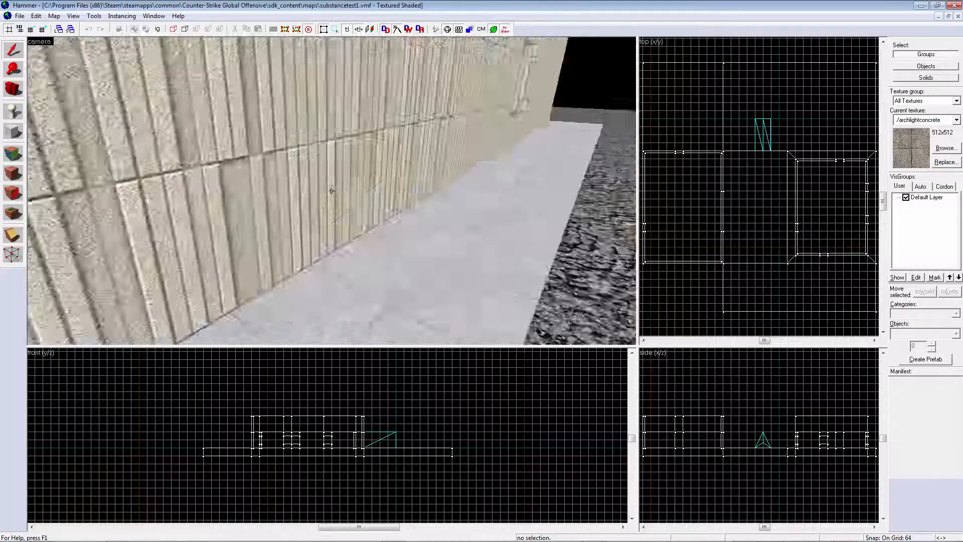
# Step: Fly the 3D view to the camo tent and select its prop_static model
pyautogui.moveTo(332, 190); pyautogui.dragTo(332, 123)
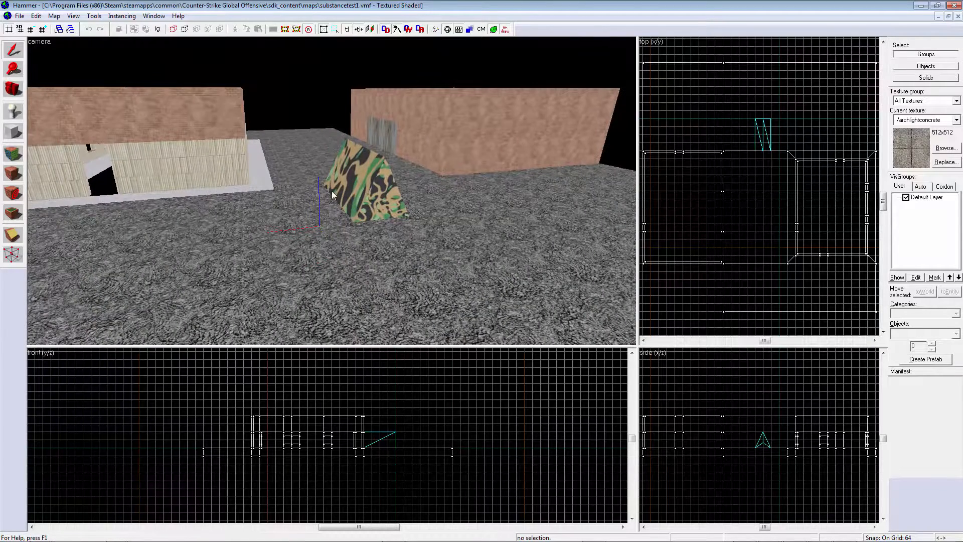
pyautogui.click(362, 184)
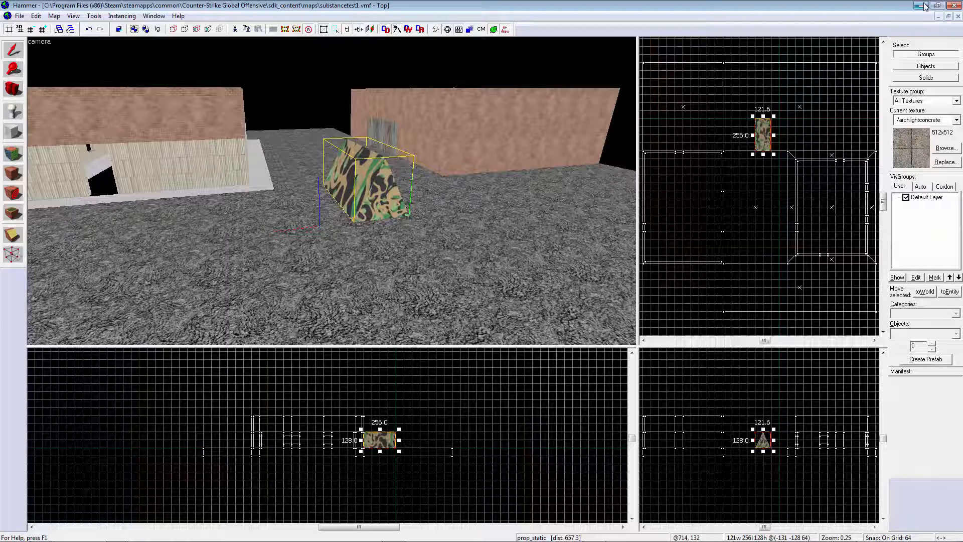
pyautogui.moveTo(926, 6)
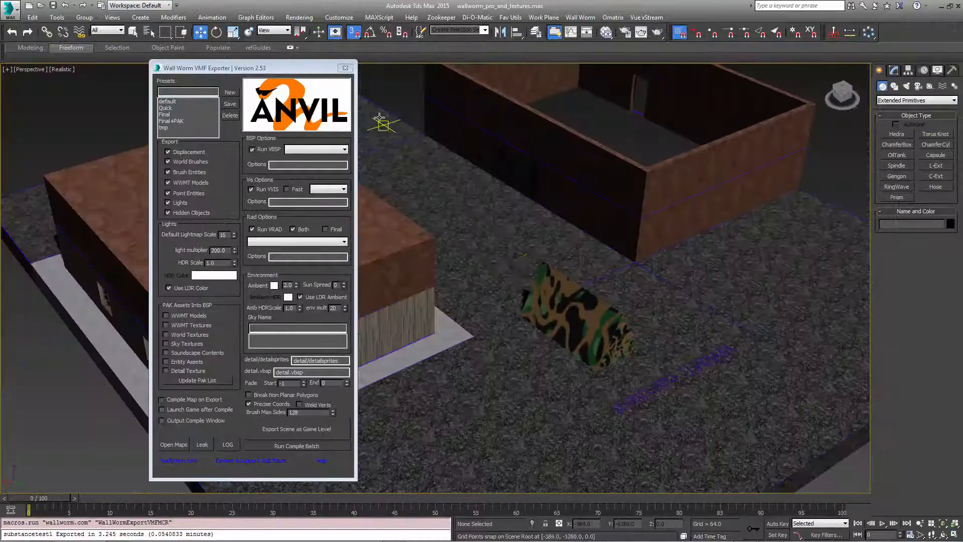
# Step: Close the Wall Worm VMF Exporter dialog to reveal the camo tent scene
pyautogui.click(344, 68)
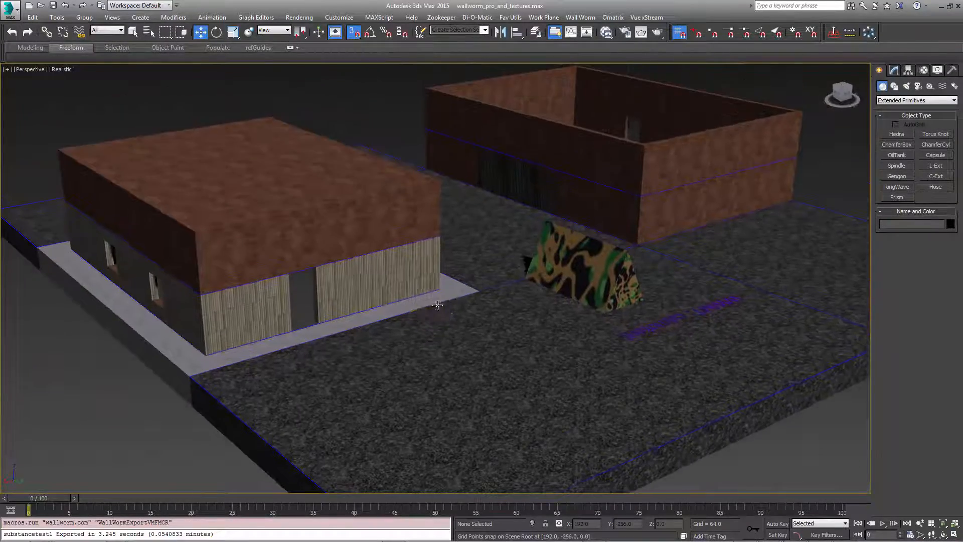